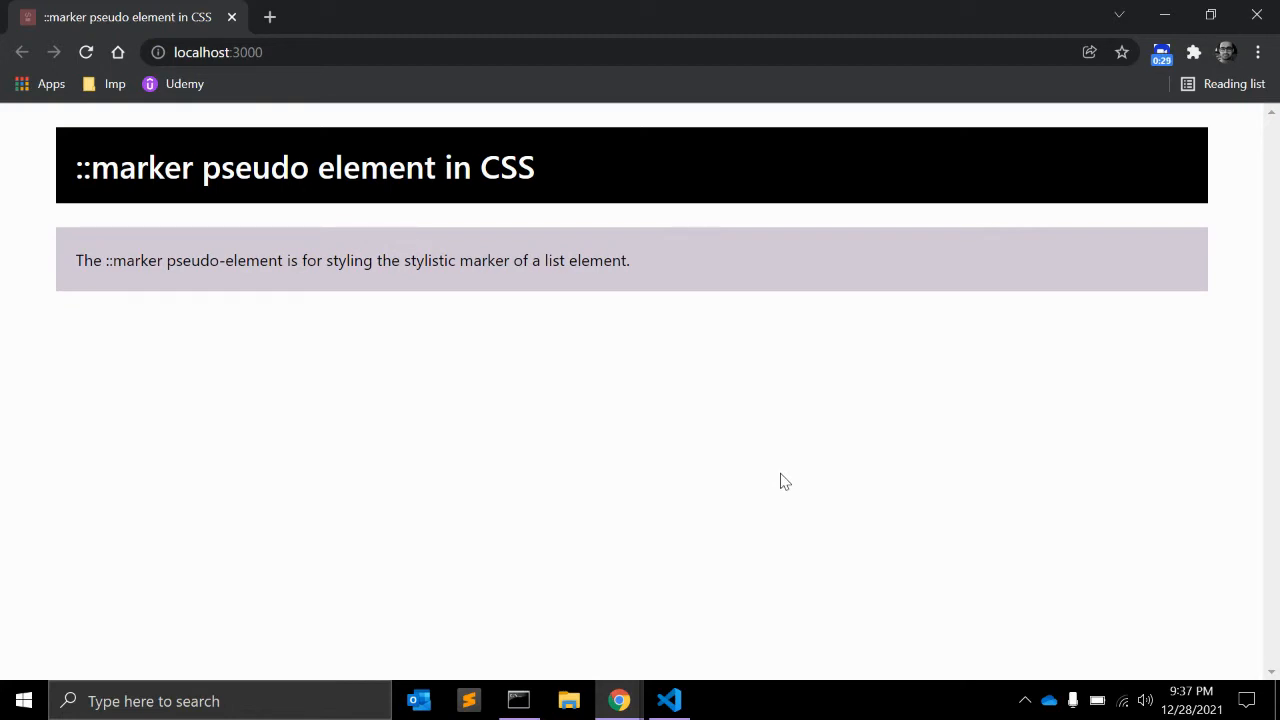
Fill the ol with lipsum.com headings: 'What is Lorem Ipsum?', 'Why do we use it?', 'Where does it come from?'
key("alt+tab")
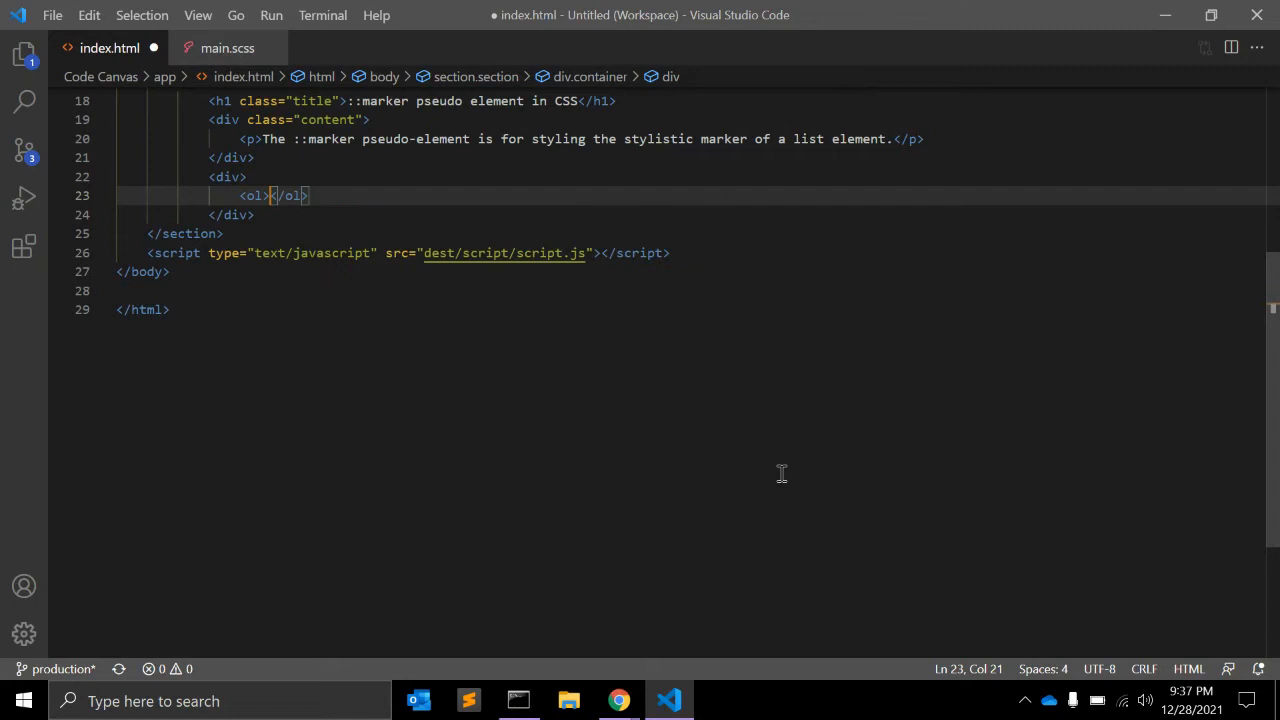
type("<li")
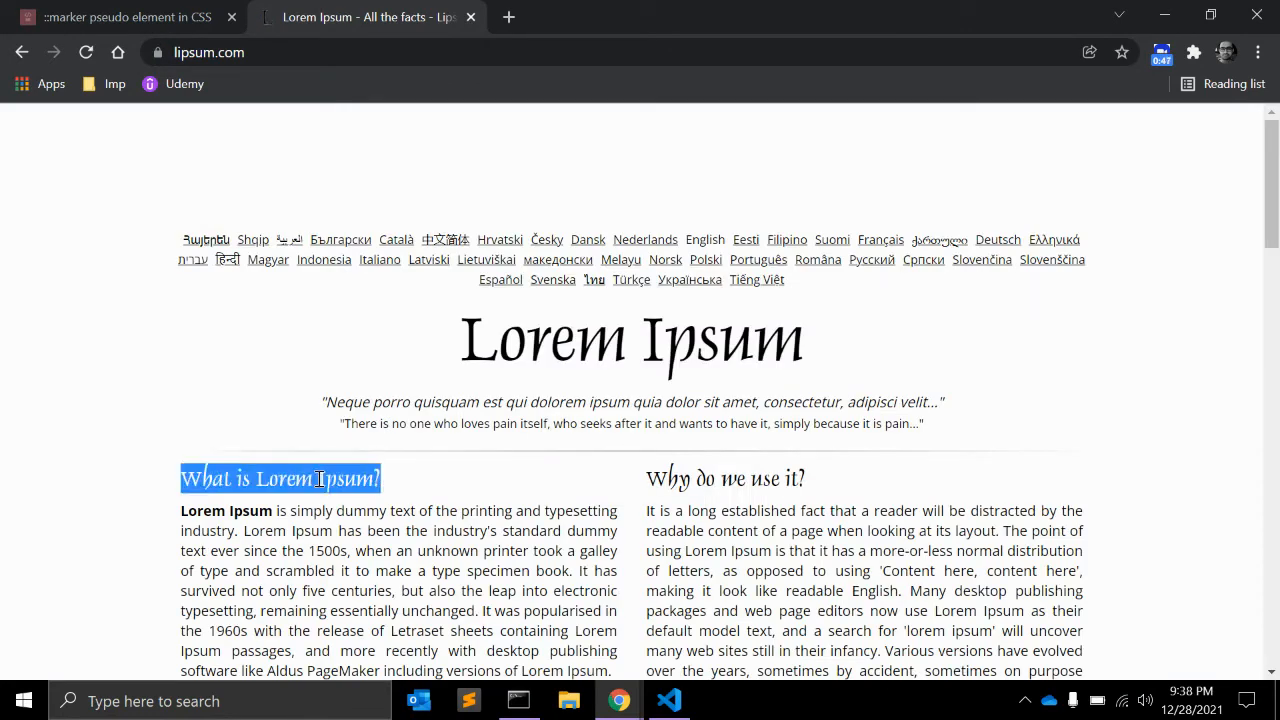
left_click(668, 700)
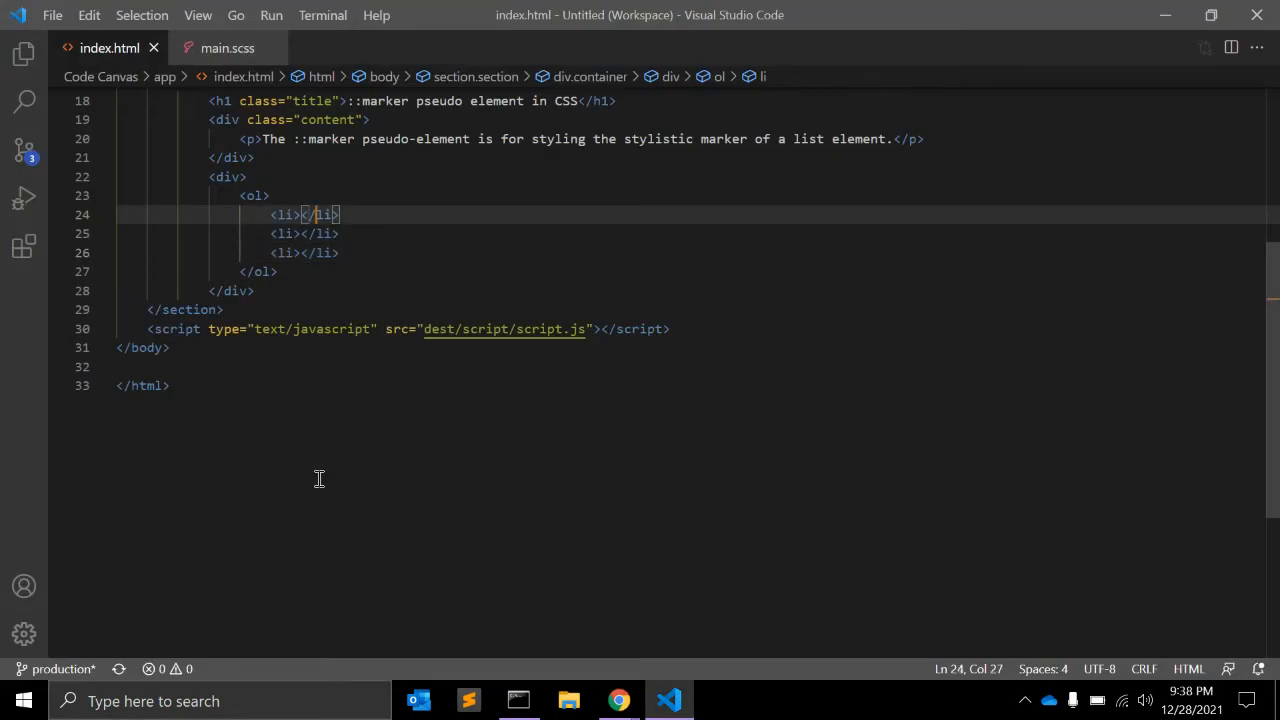
type("What is Lorem Ipsum?")
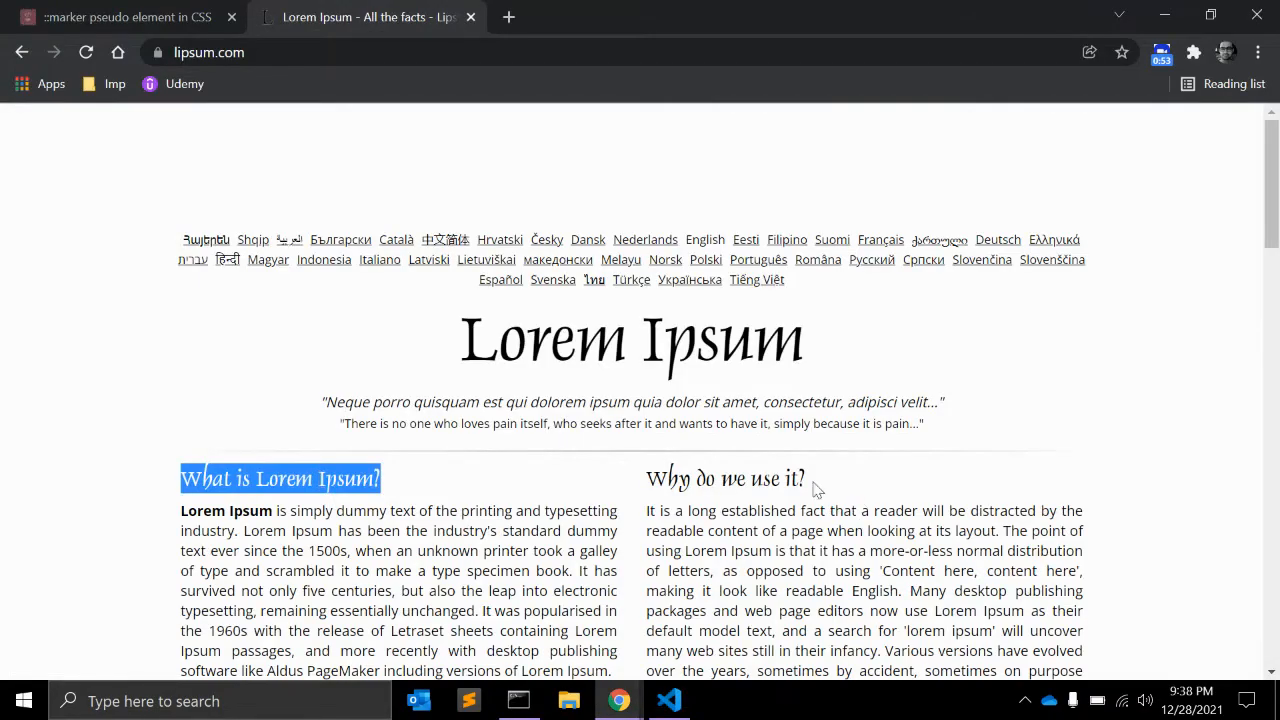
left_click(668, 700)
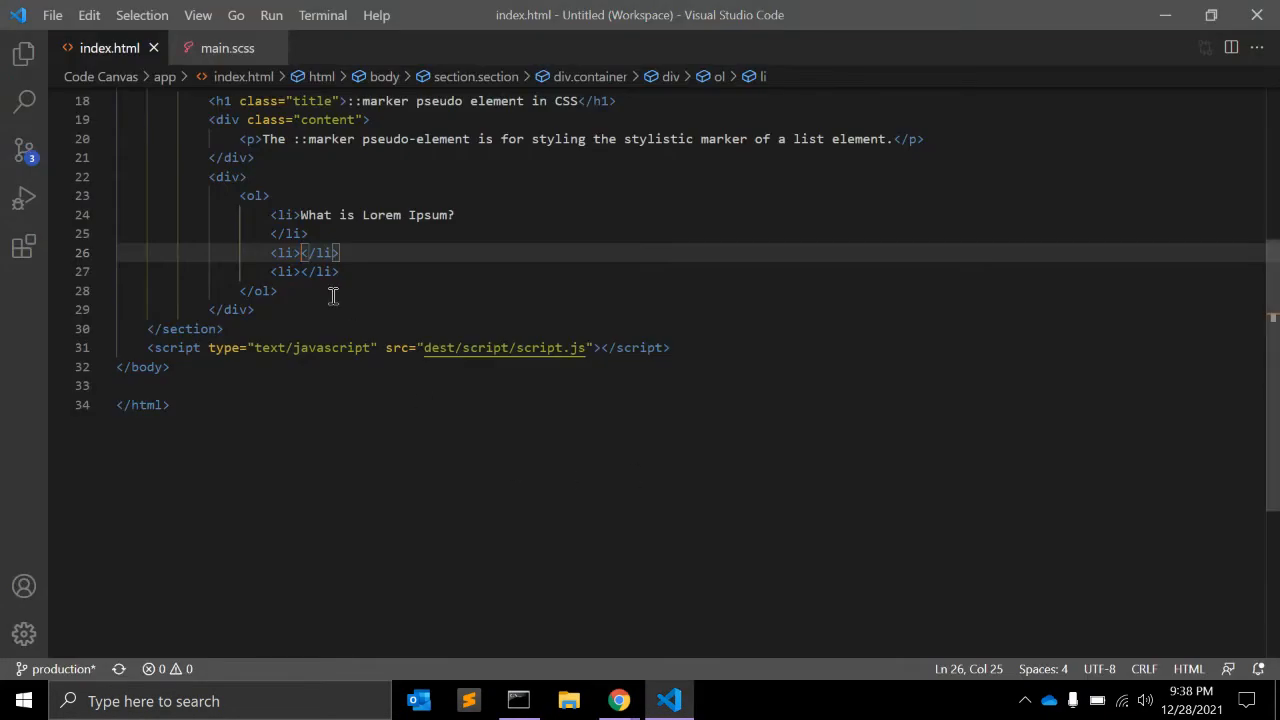
left_click(618, 700)
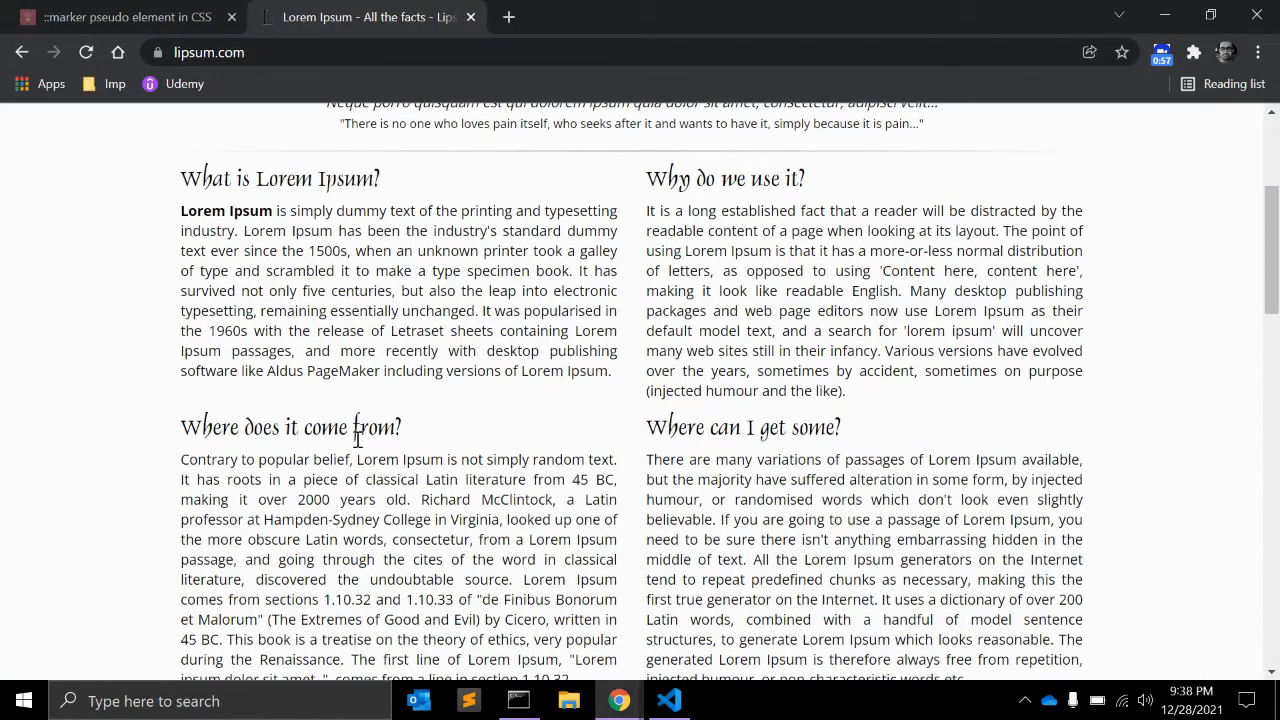
left_click(668, 700)
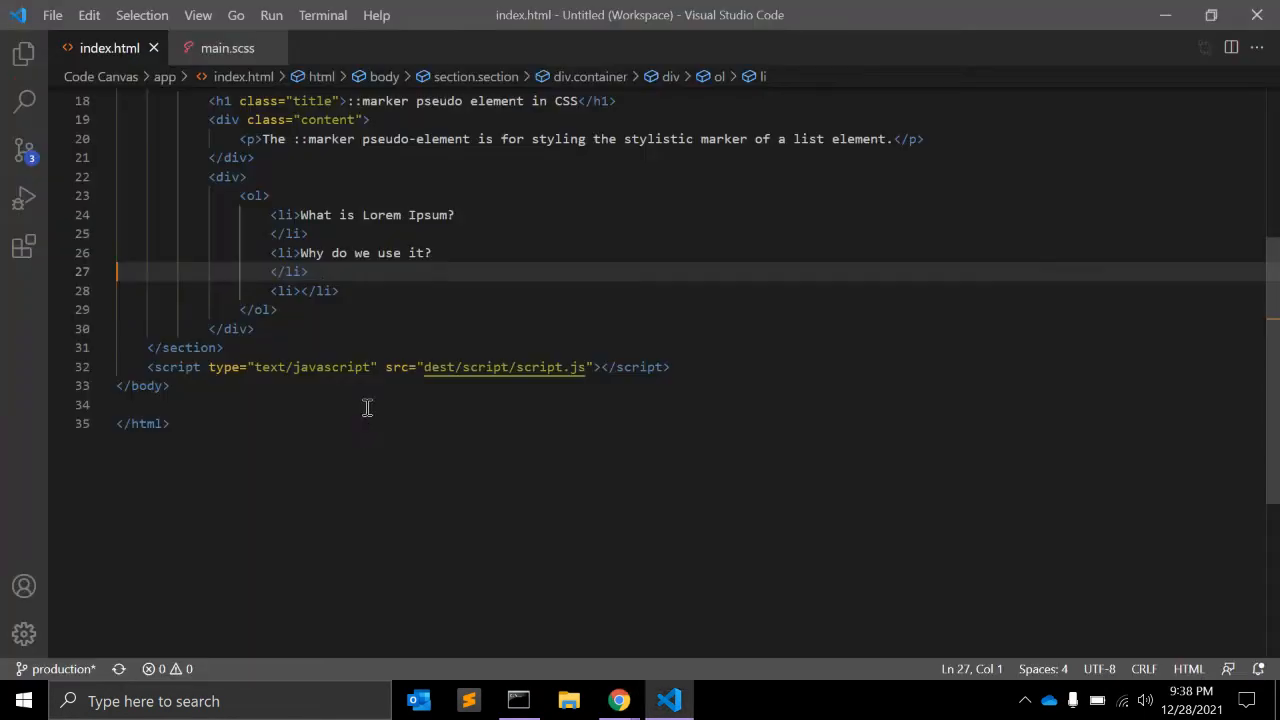
type("Where does it come from?")
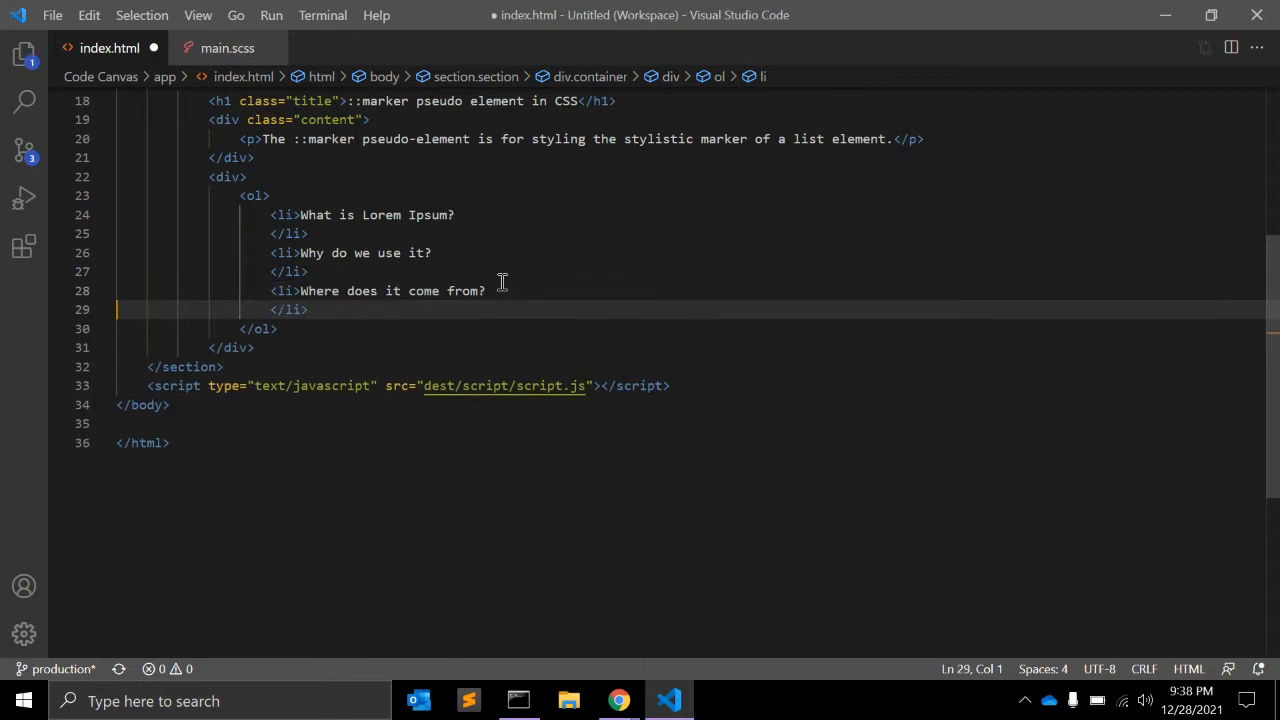
left_click(280, 328)
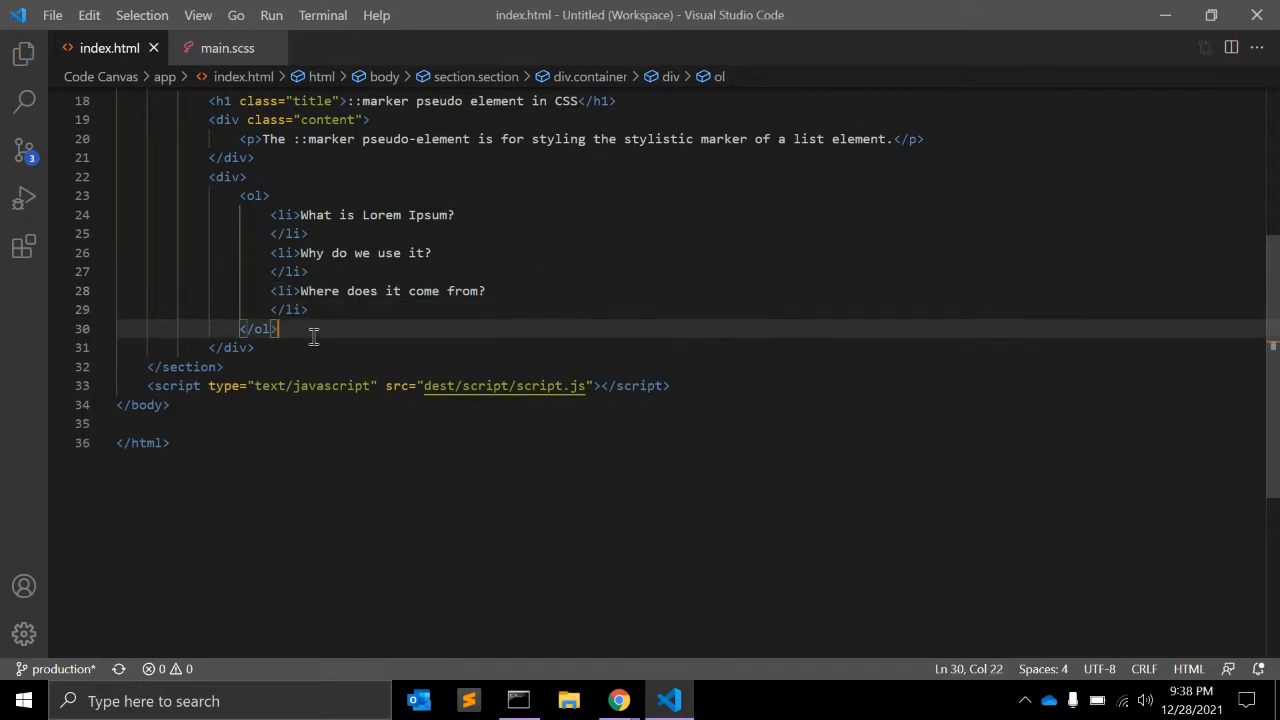
Add <br /> after the ol, then paste a copy of the list renamed to ul
type("<br")
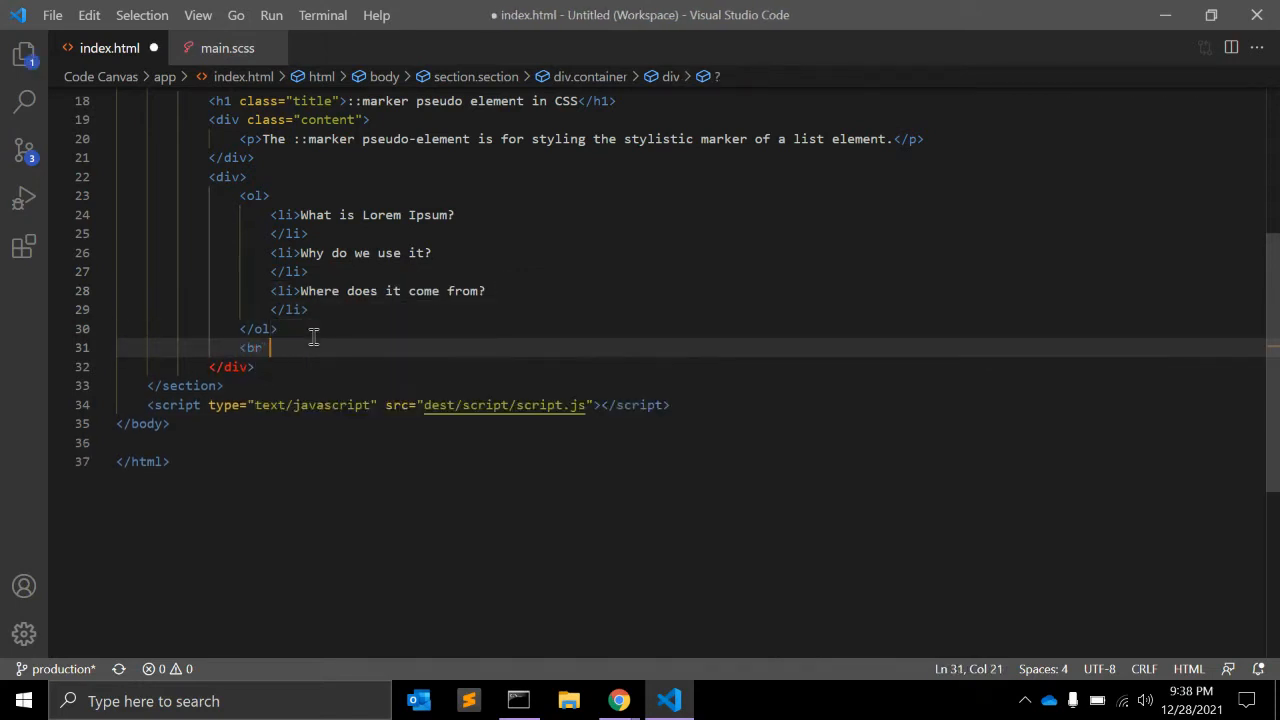
type("/>")
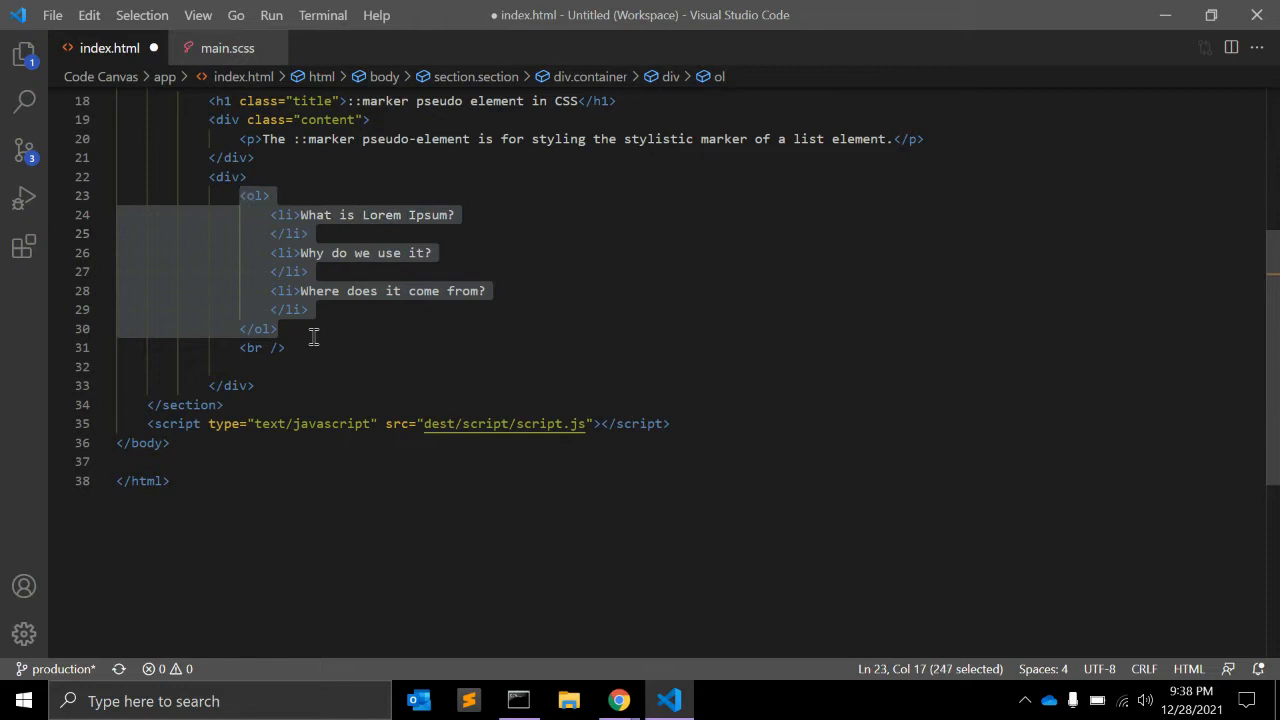
key("ctrl+v")
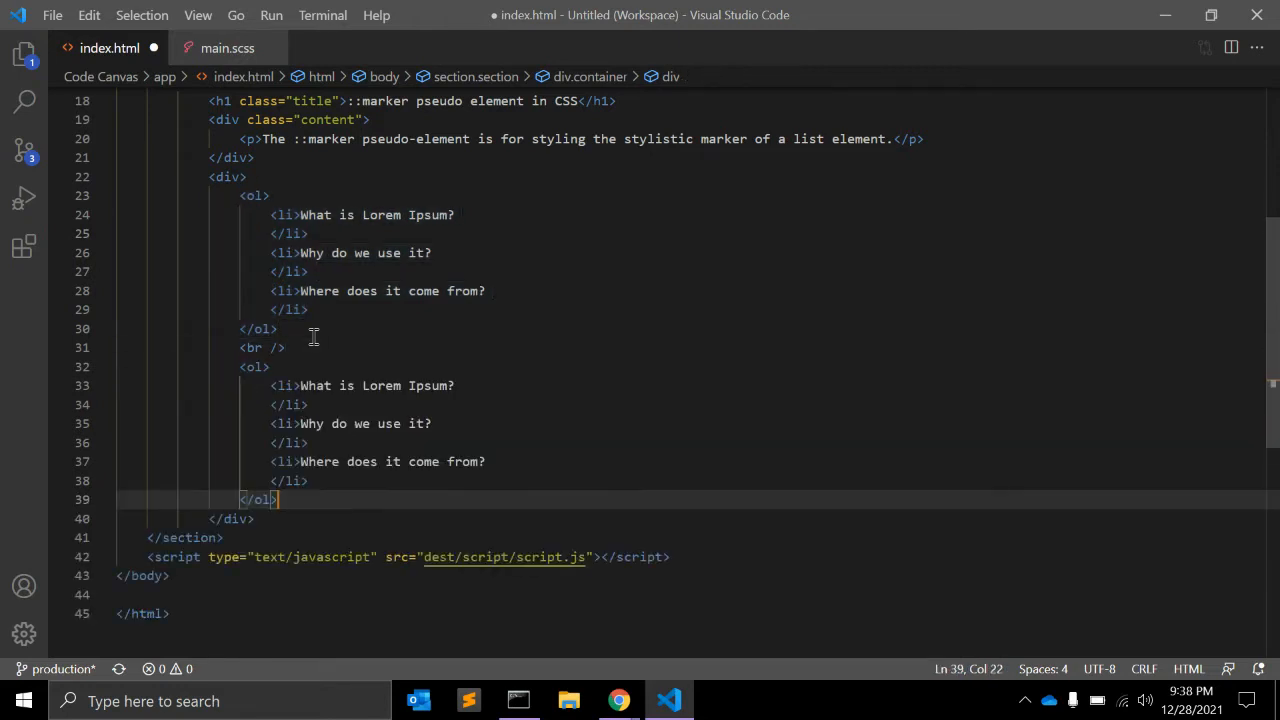
double_click(256, 499)
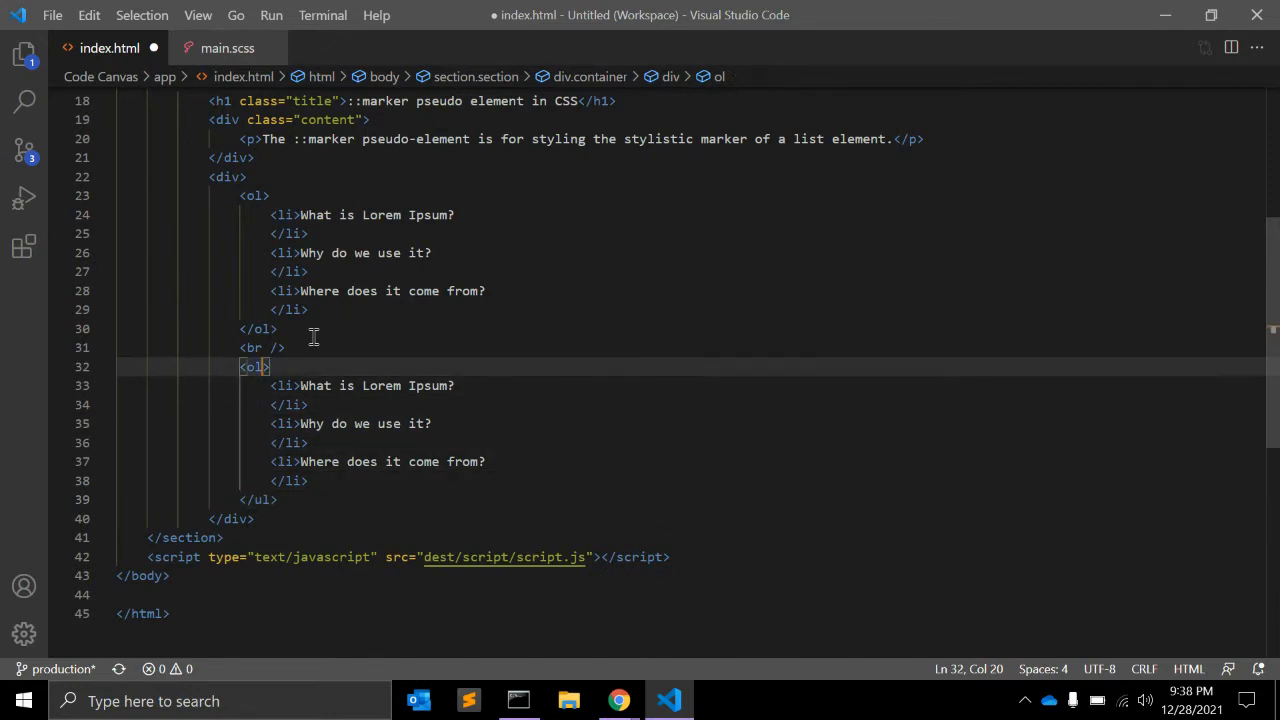
type("ul")
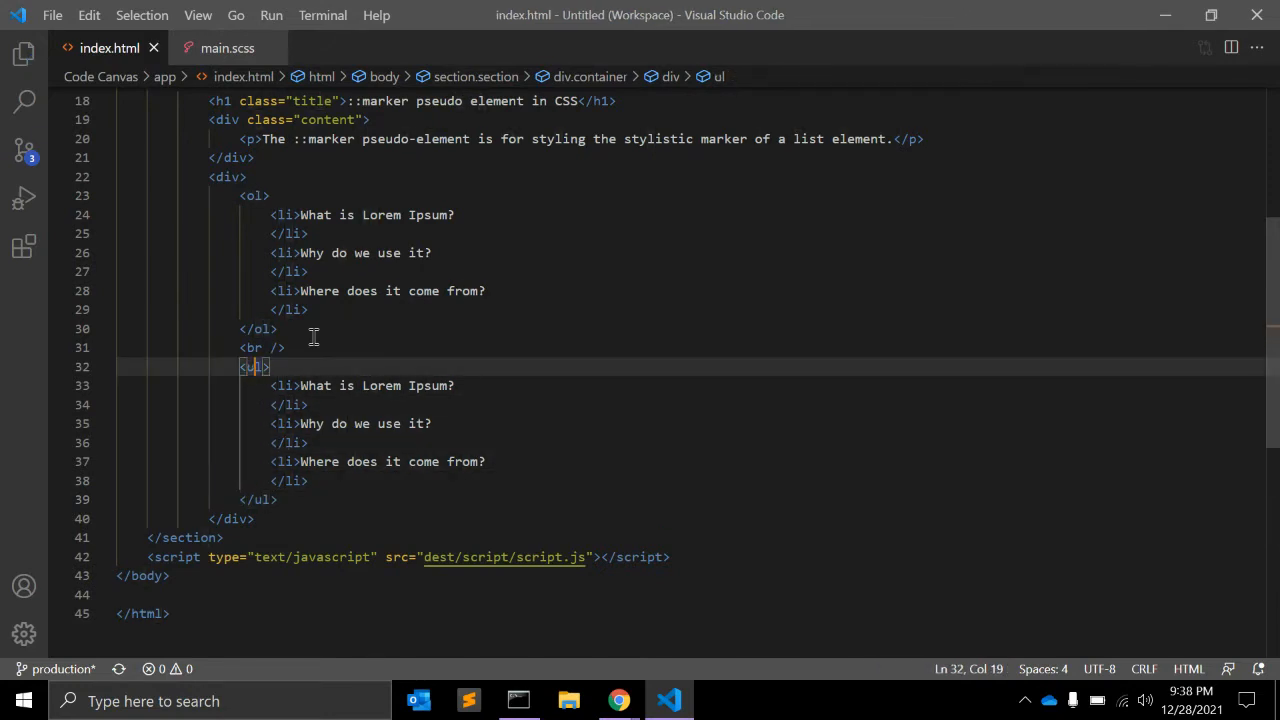
left_click(618, 700)
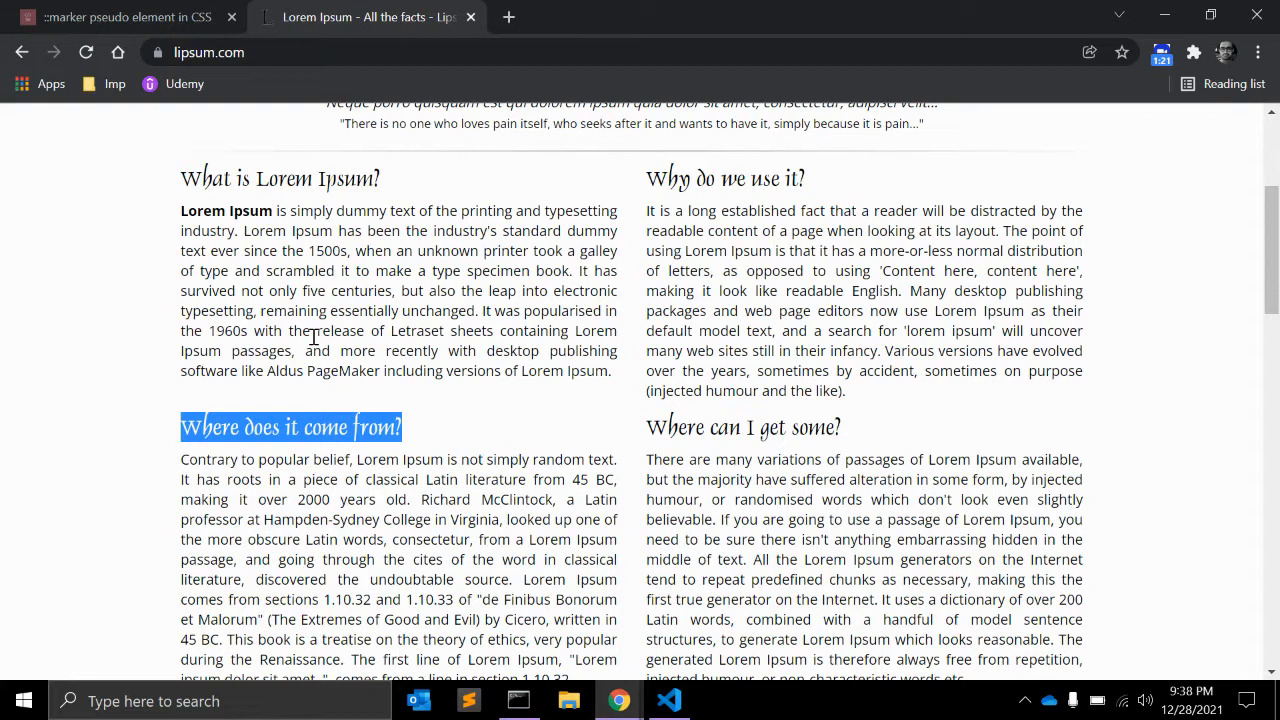
View the localhost:3000 page showing the numbered list and matching bulleted list
left_click(125, 17)
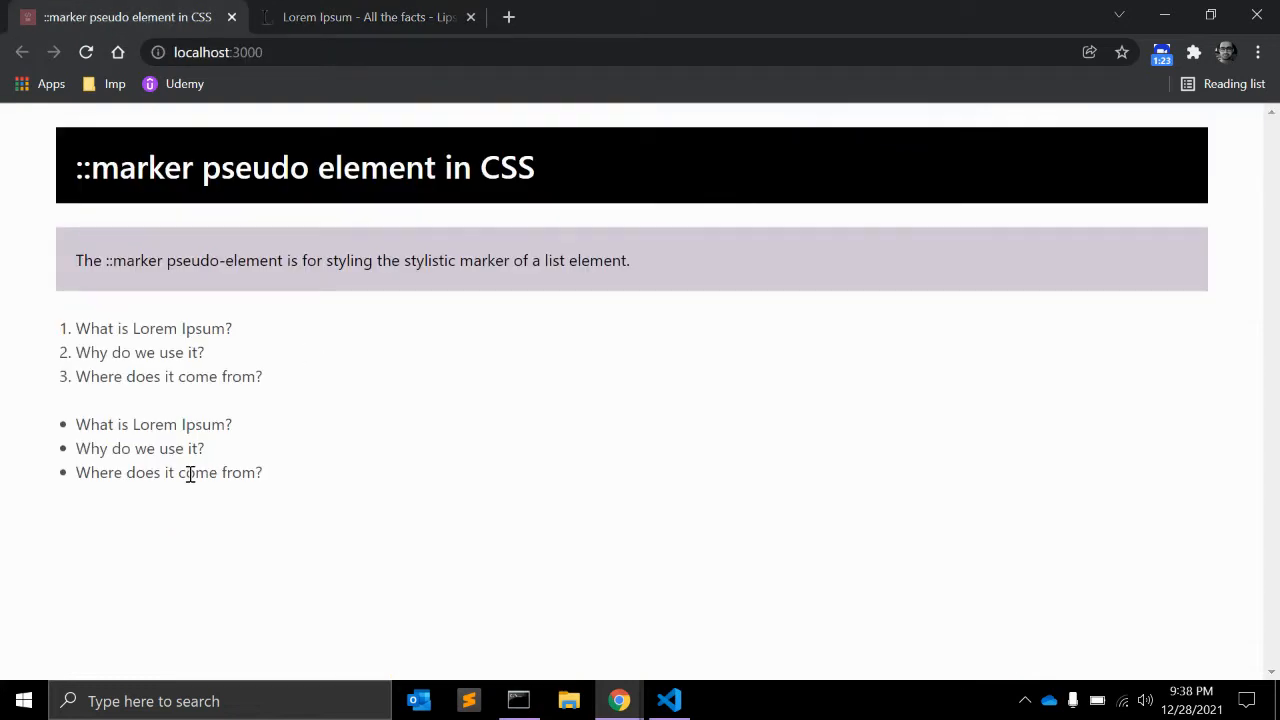
mouse_move(62, 355)
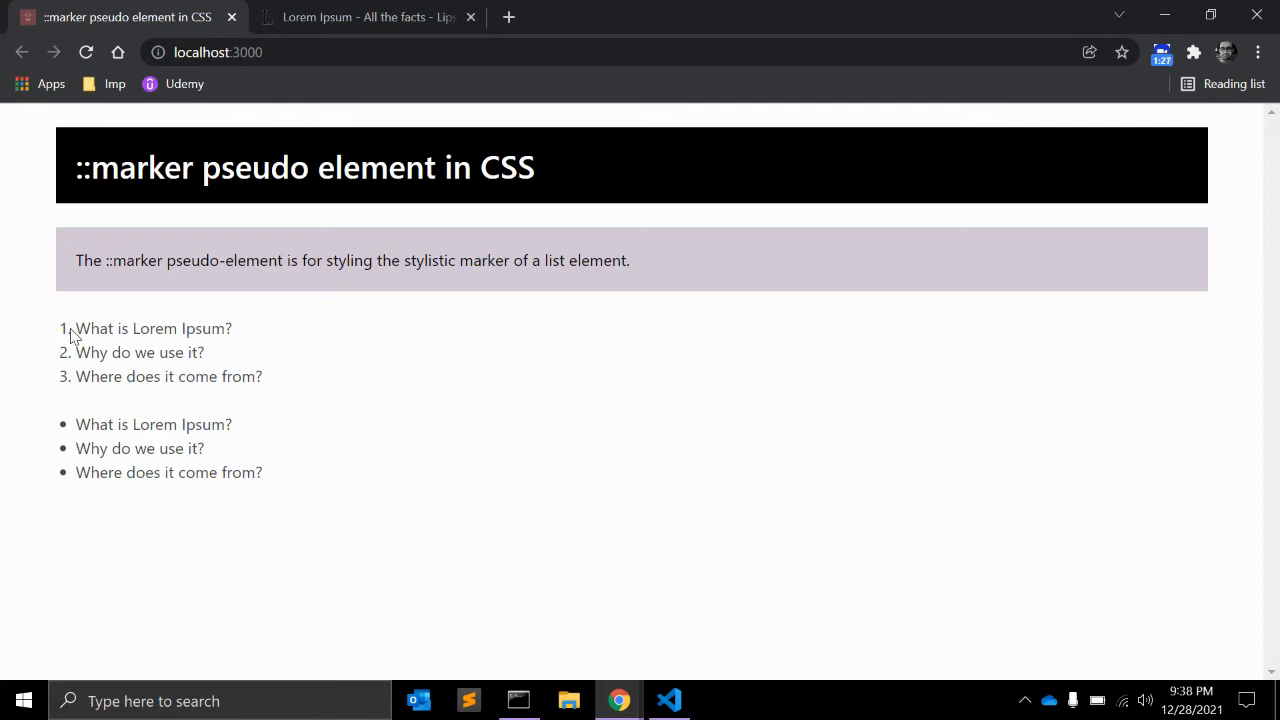
mouse_move(55, 428)
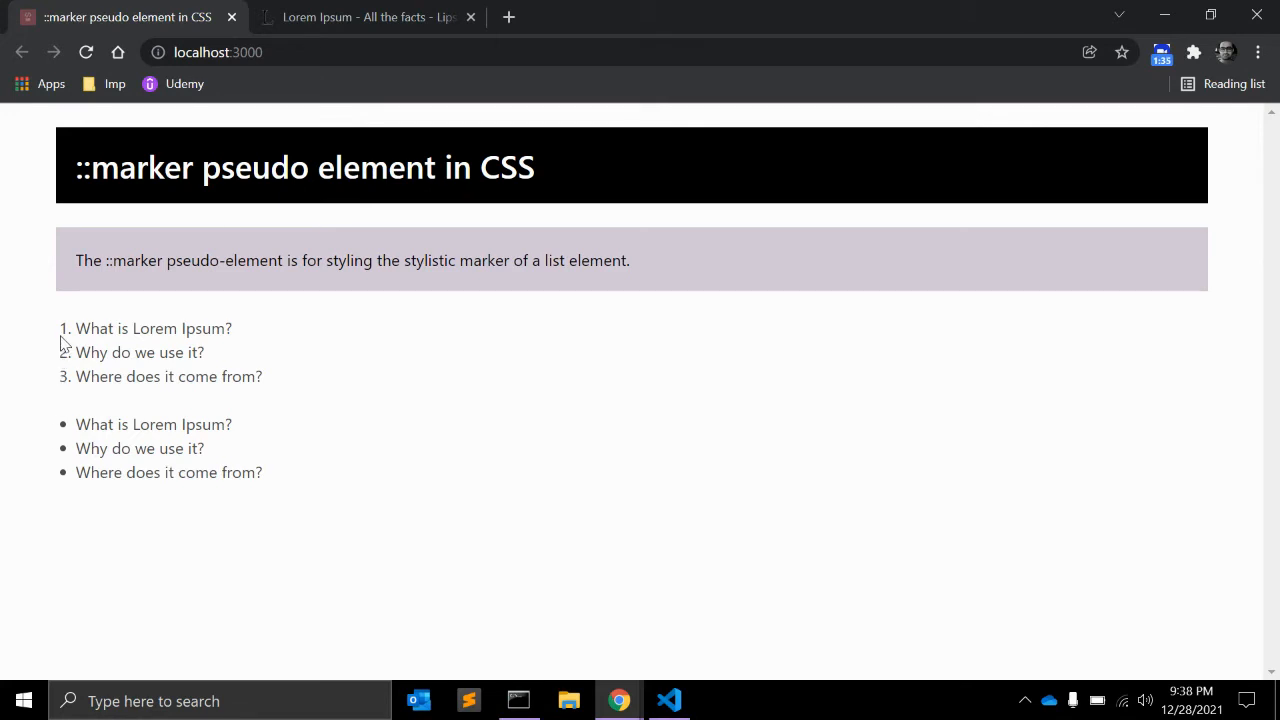
Give ol li::marker color red and font-weight bold, and check the red bold numbers
left_click(668, 700)
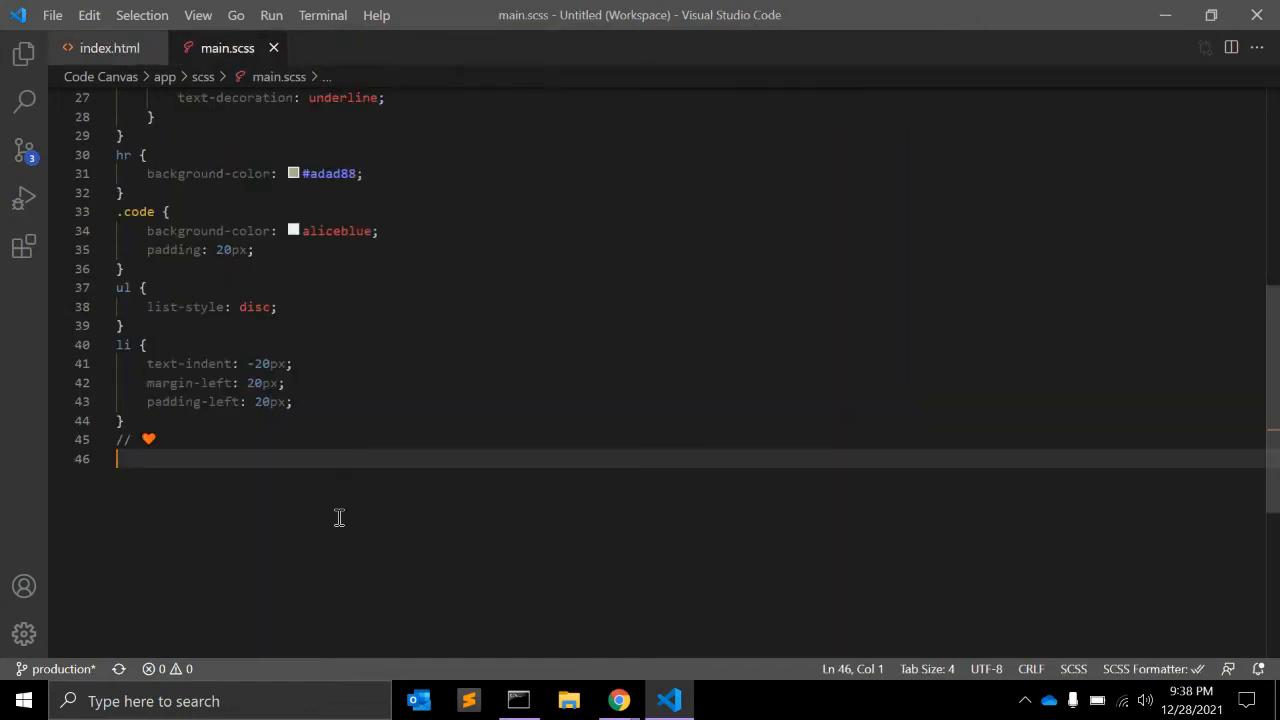
type("ol")
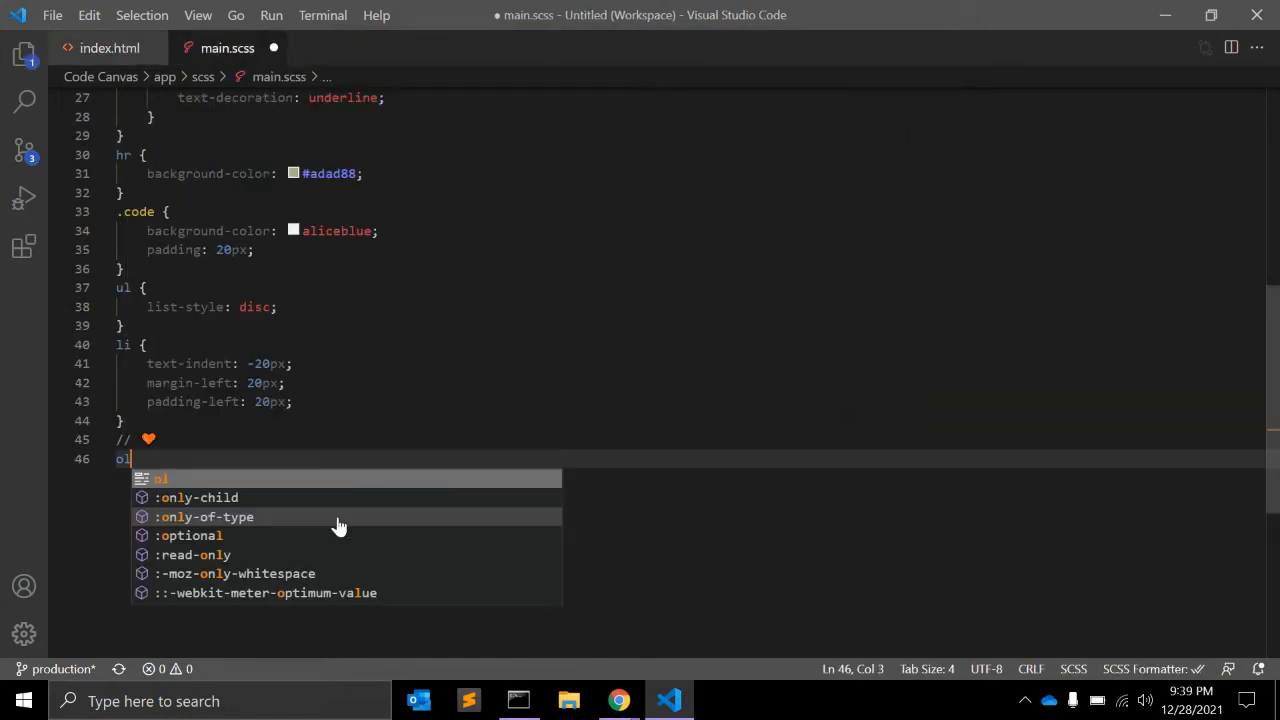
type("li")
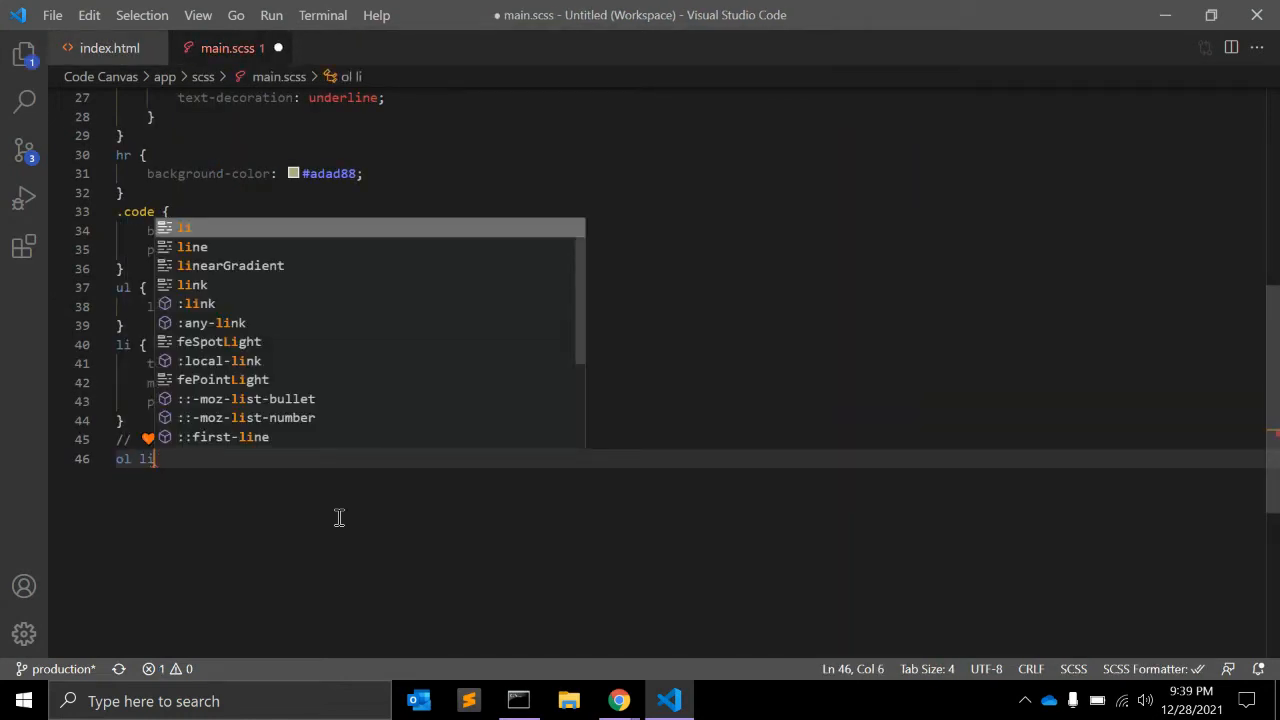
type("::marker {")
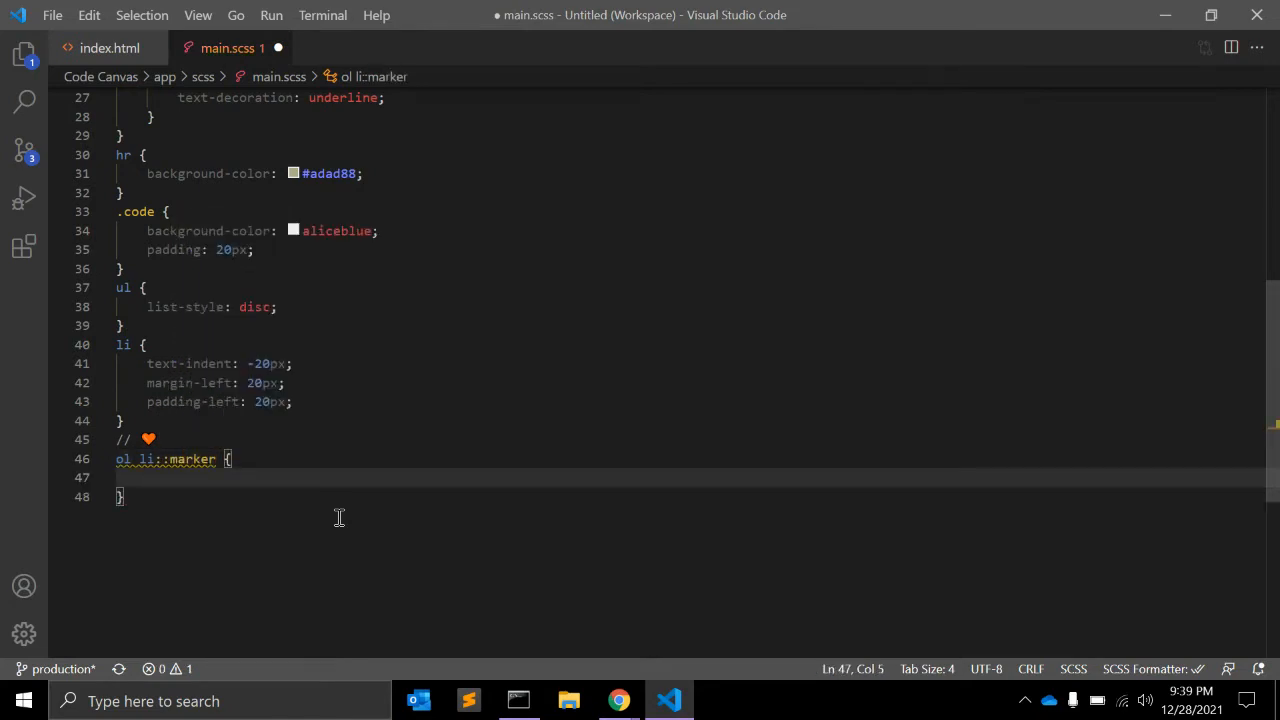
type("color: red;")
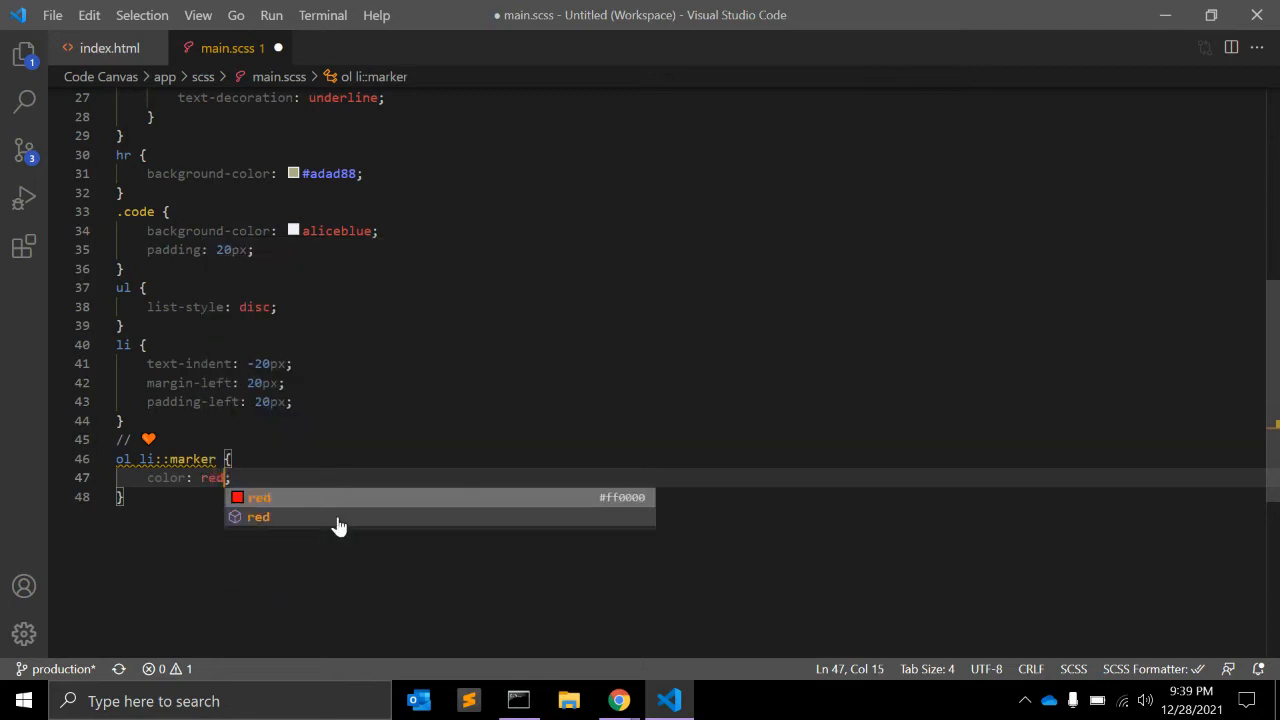
type("fon")
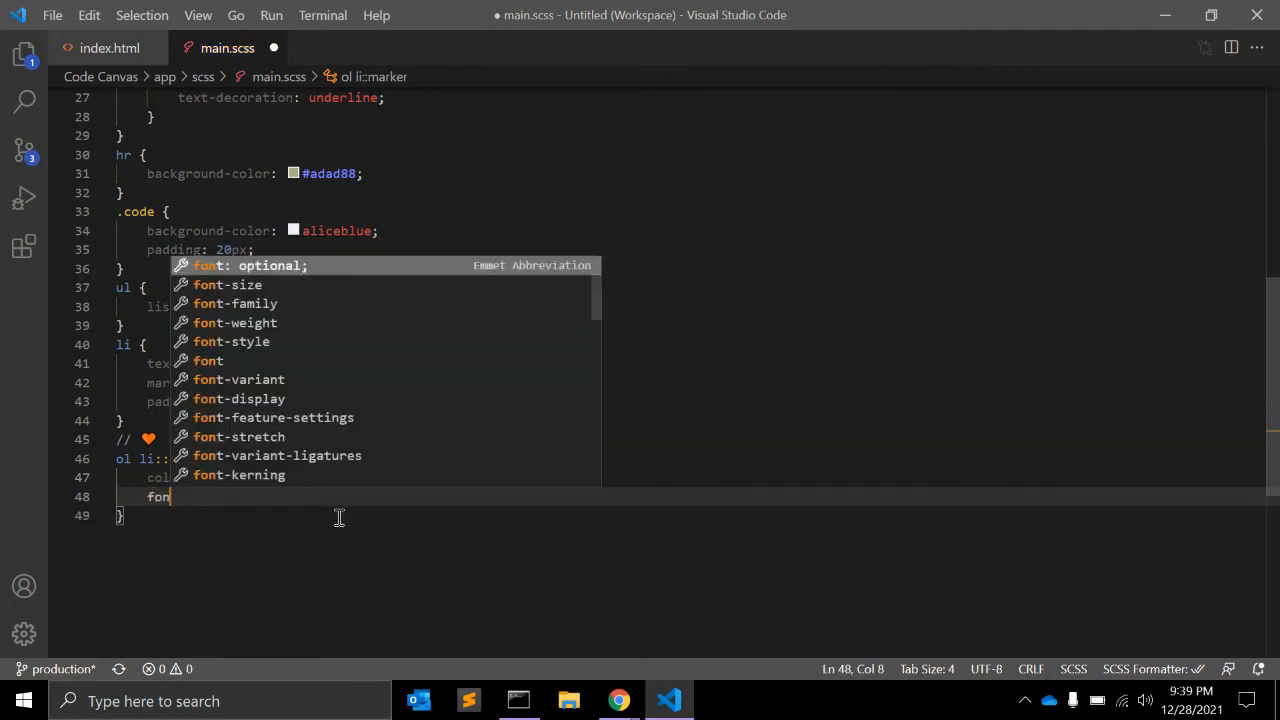
type("font-weight: bo;")
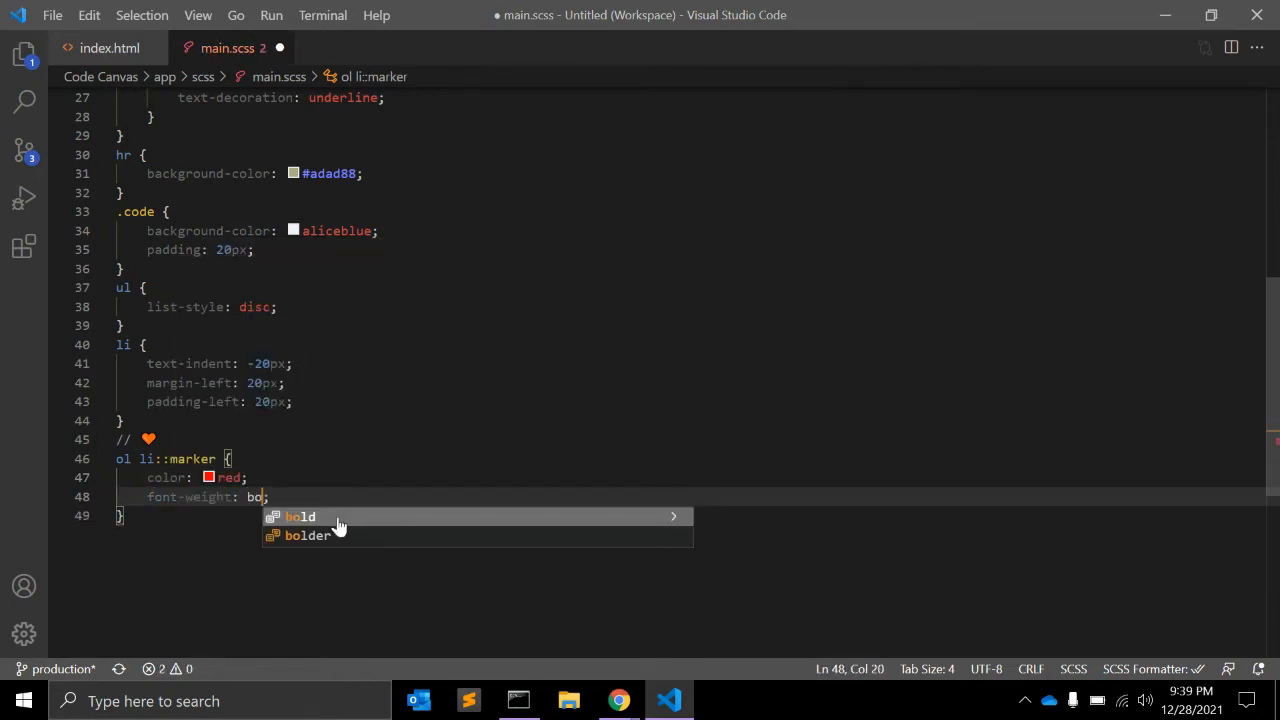
left_click(300, 516)
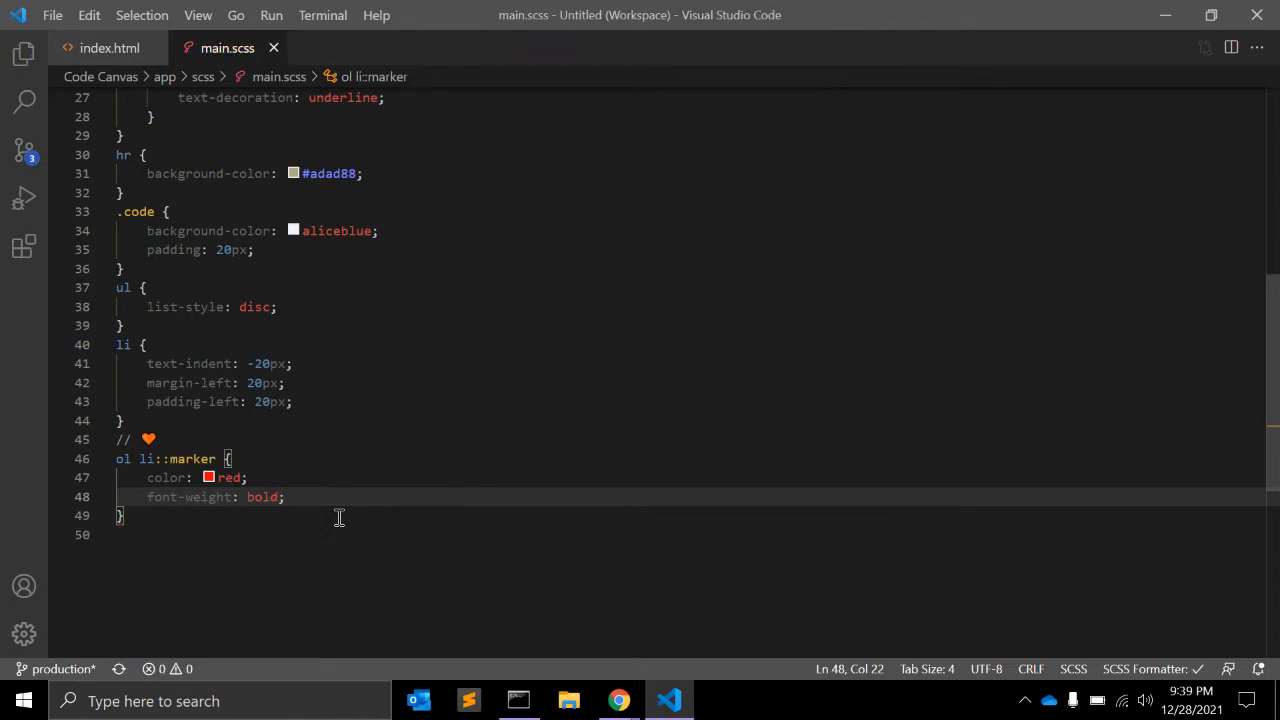
left_click(618, 700)
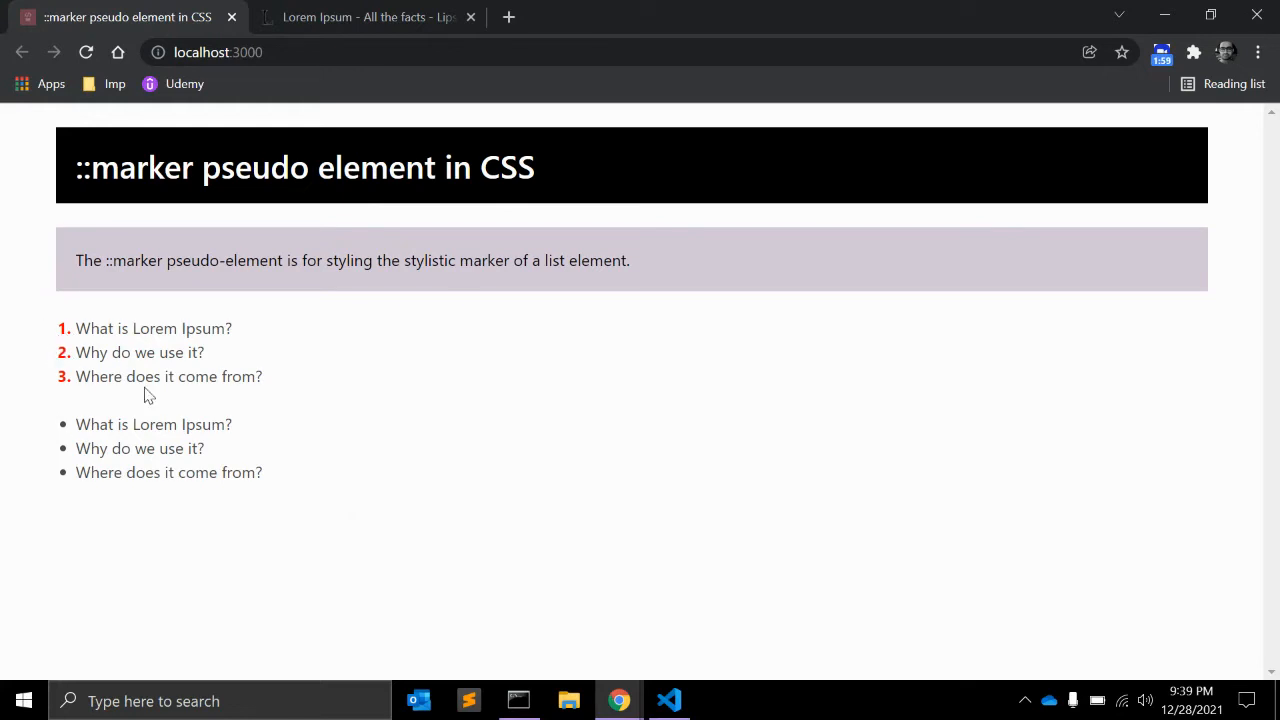
left_click(668, 700)
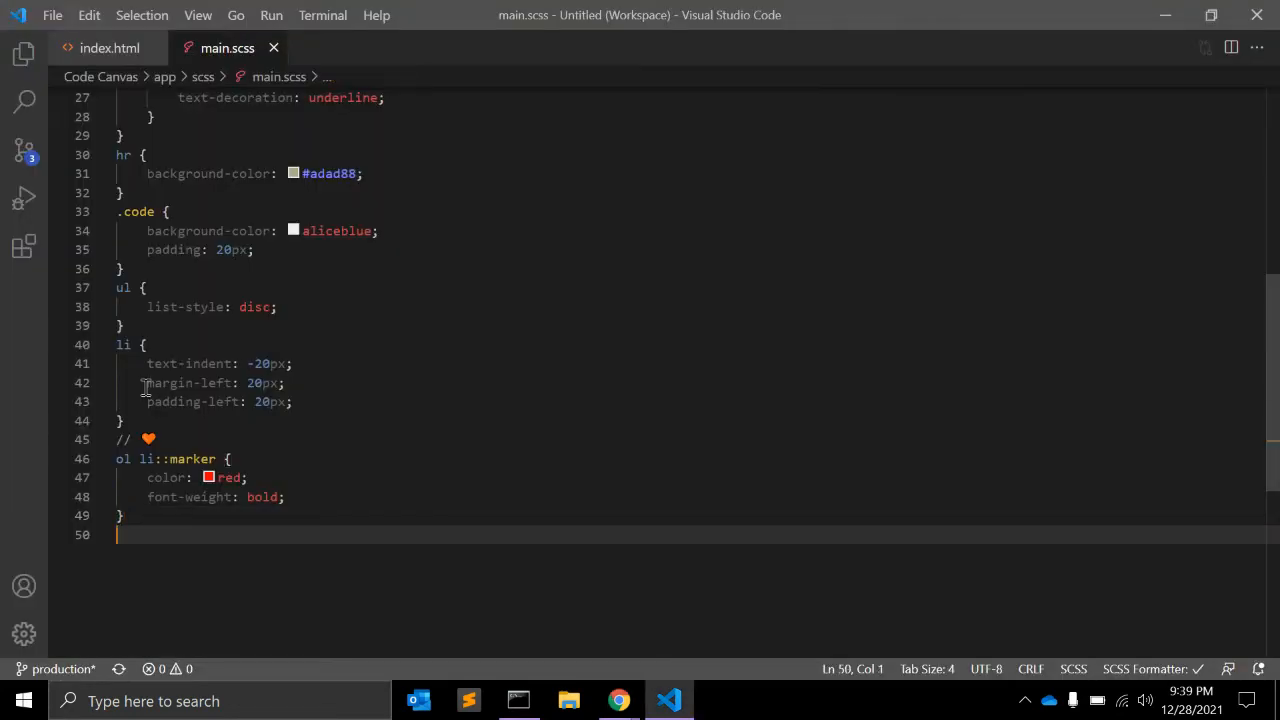
Style the ul li::marker bullets with font-size 150% and chartreuse colour
type("ul li::marker")
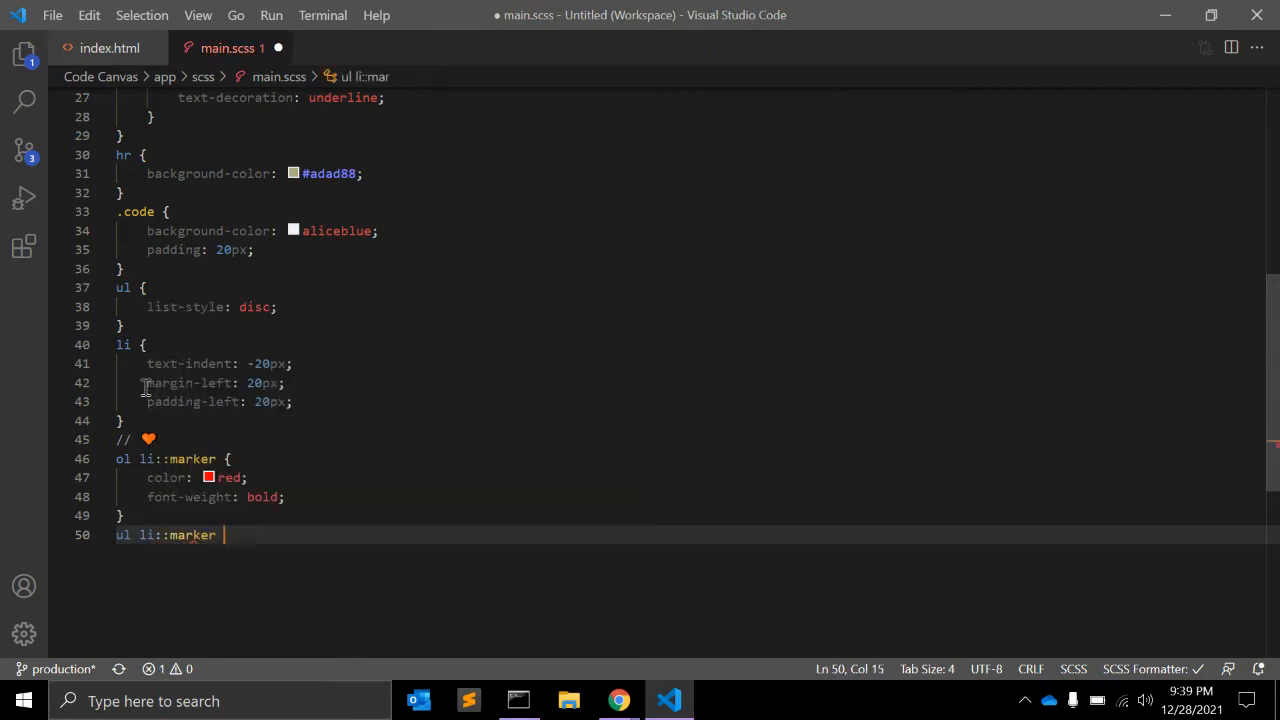
type("font-size: 150;")
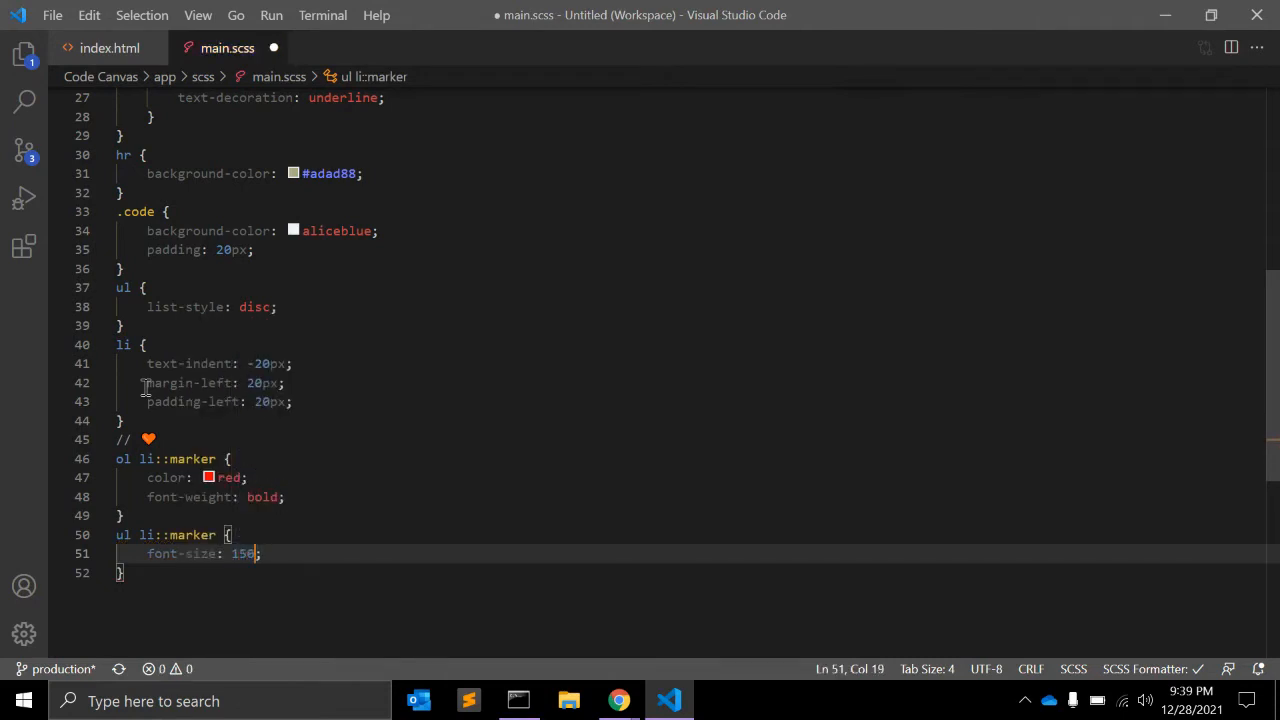
type("%")
key("Enter")
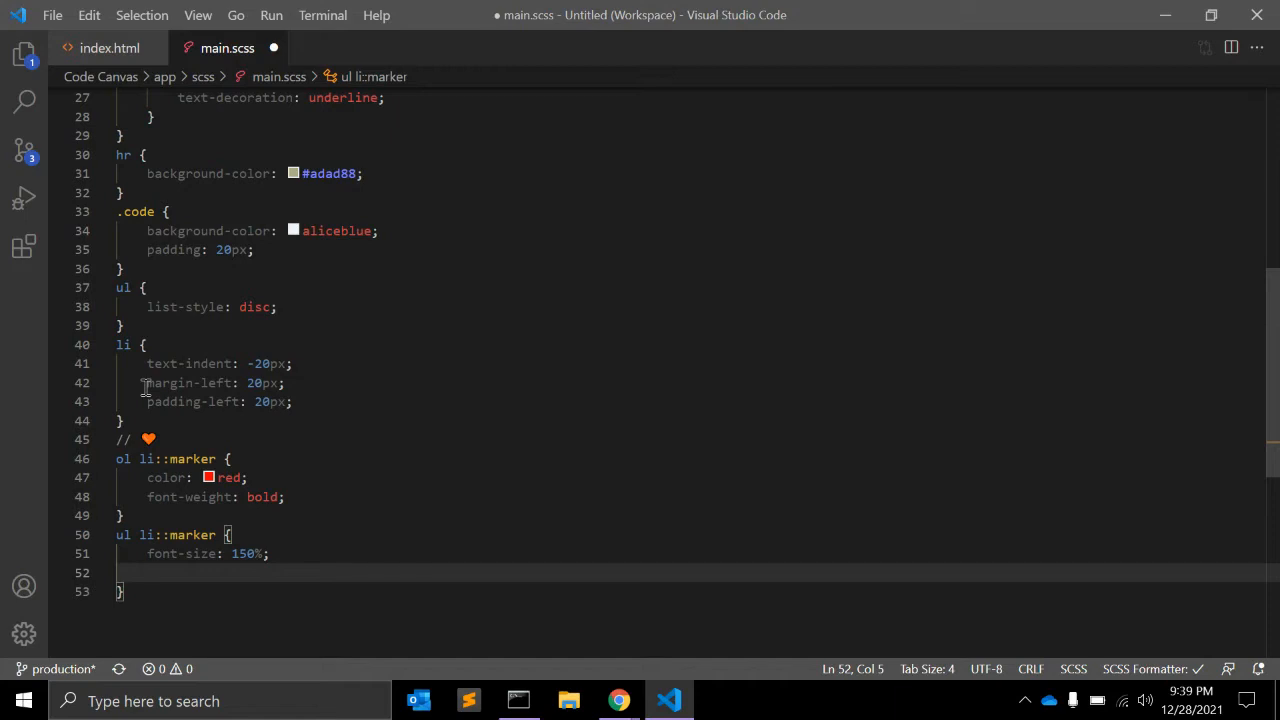
type("color: ;")
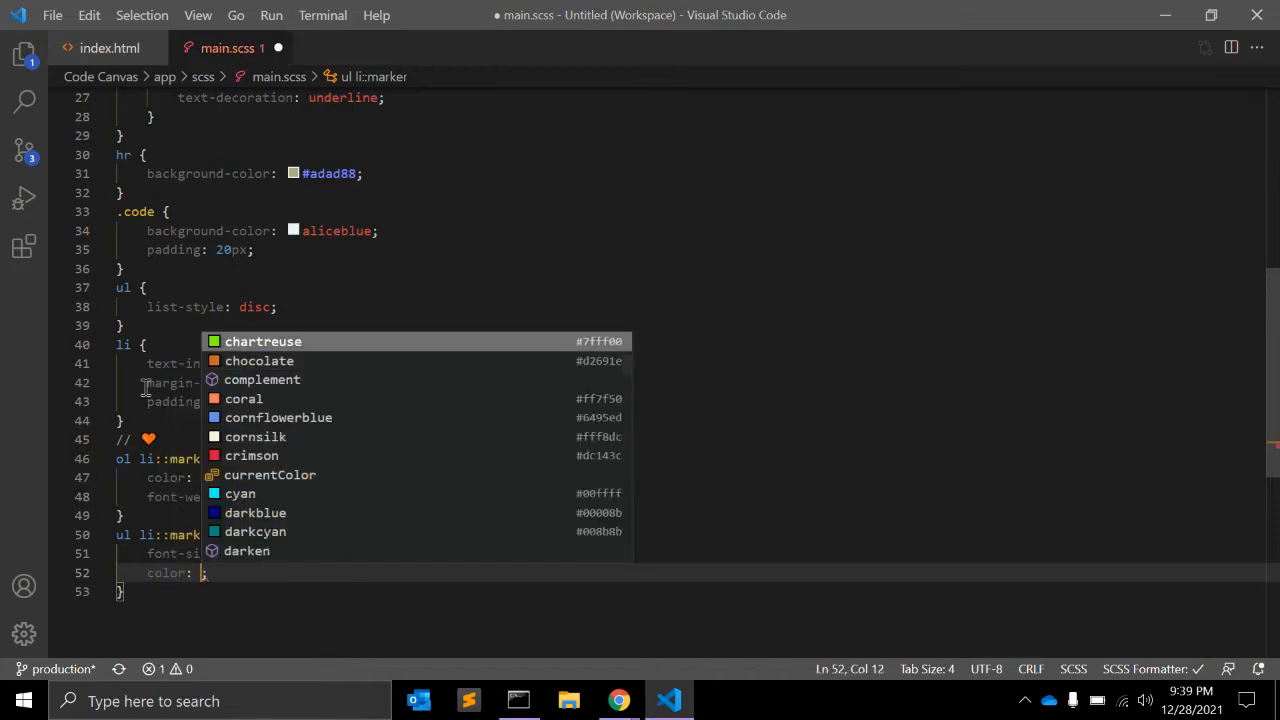
left_click(618, 700)
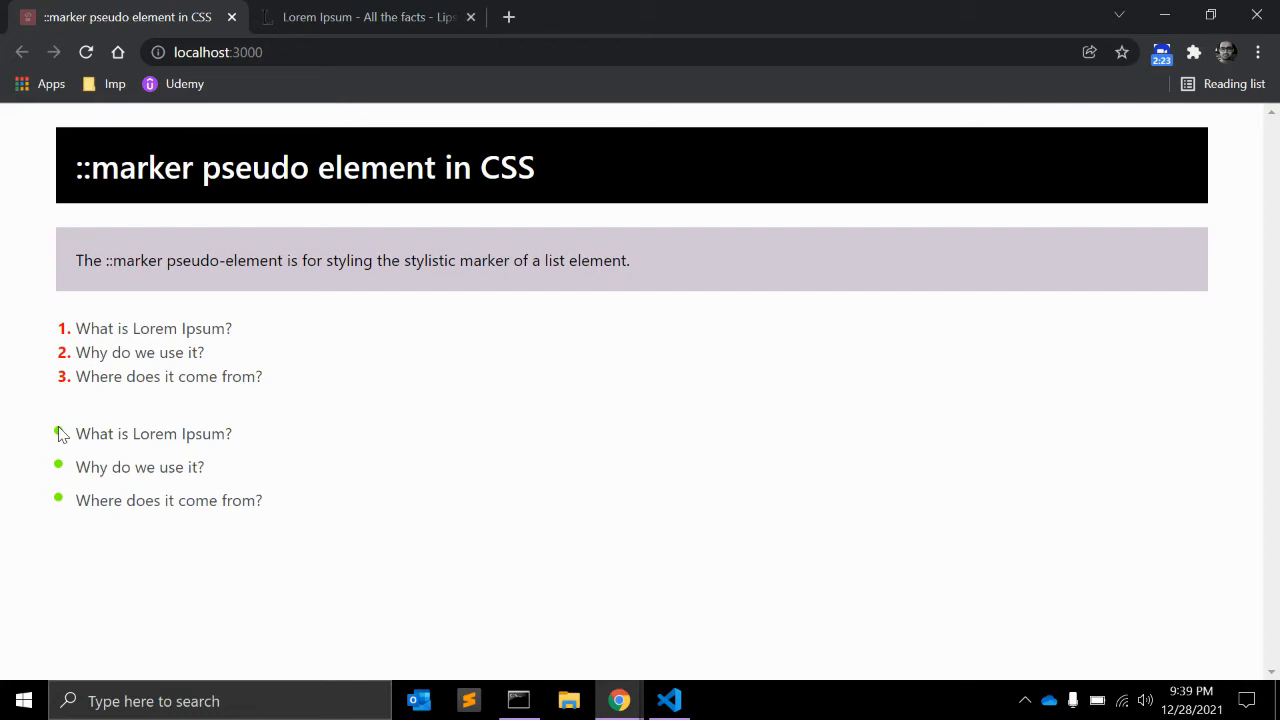
mouse_move(56, 475)
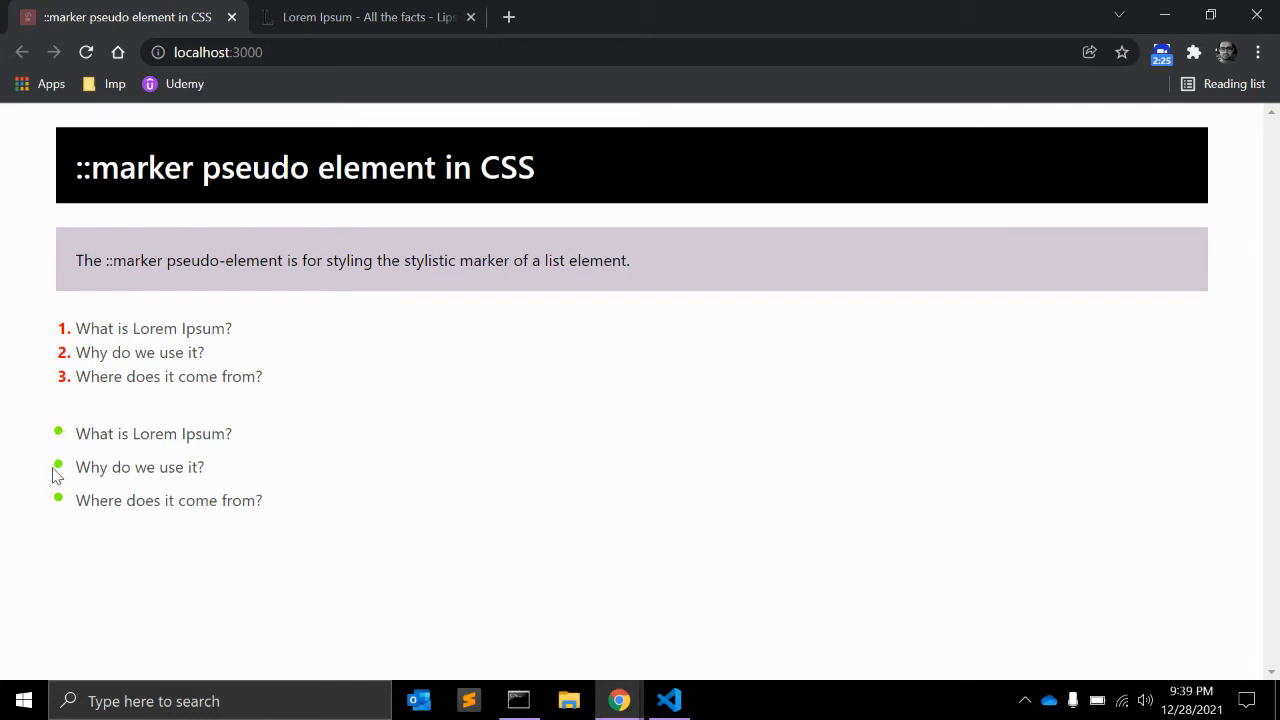
mouse_move(62, 330)
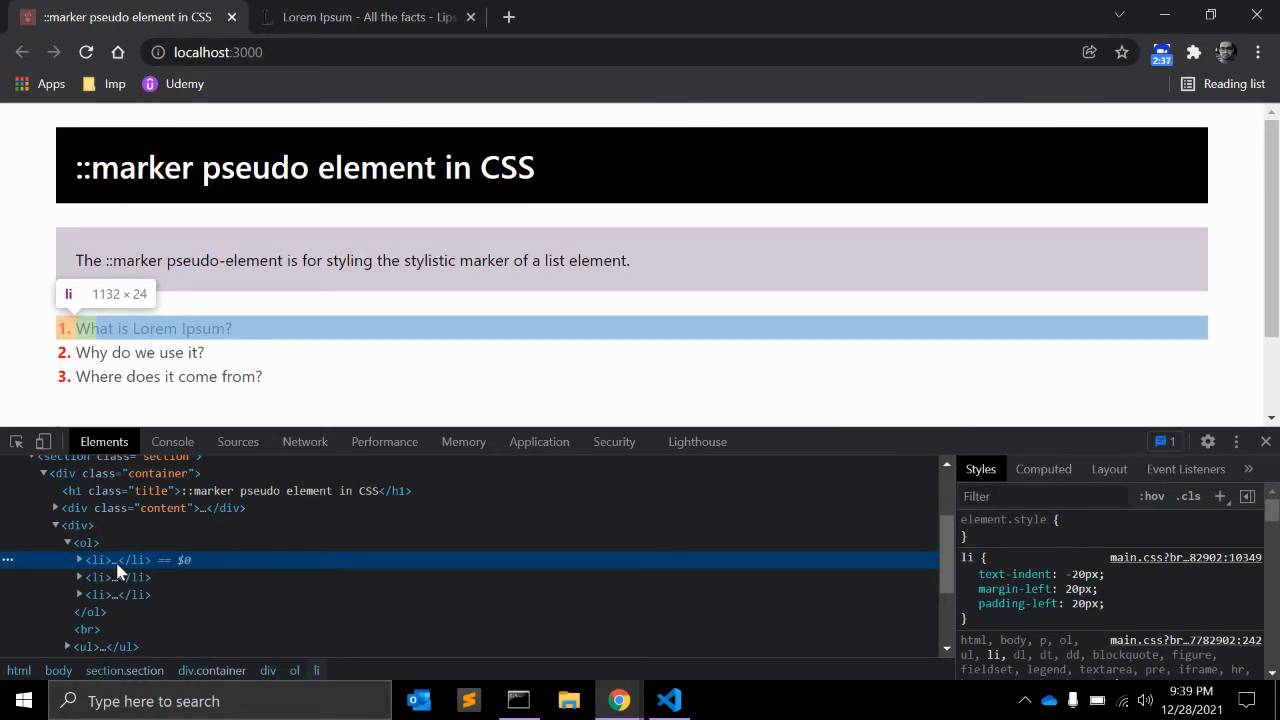
Inspect the first list item's red bold ::marker in DevTools, then return to main.scss
left_click(78, 559)
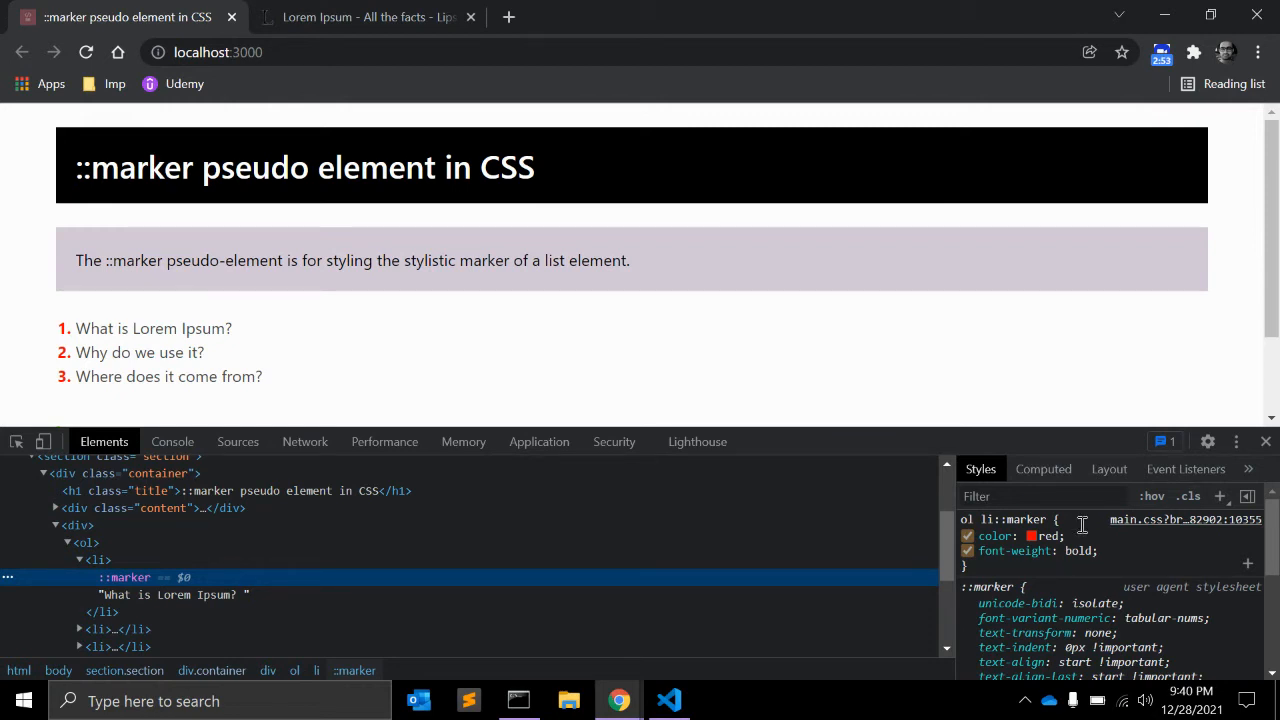
left_click(669, 700)
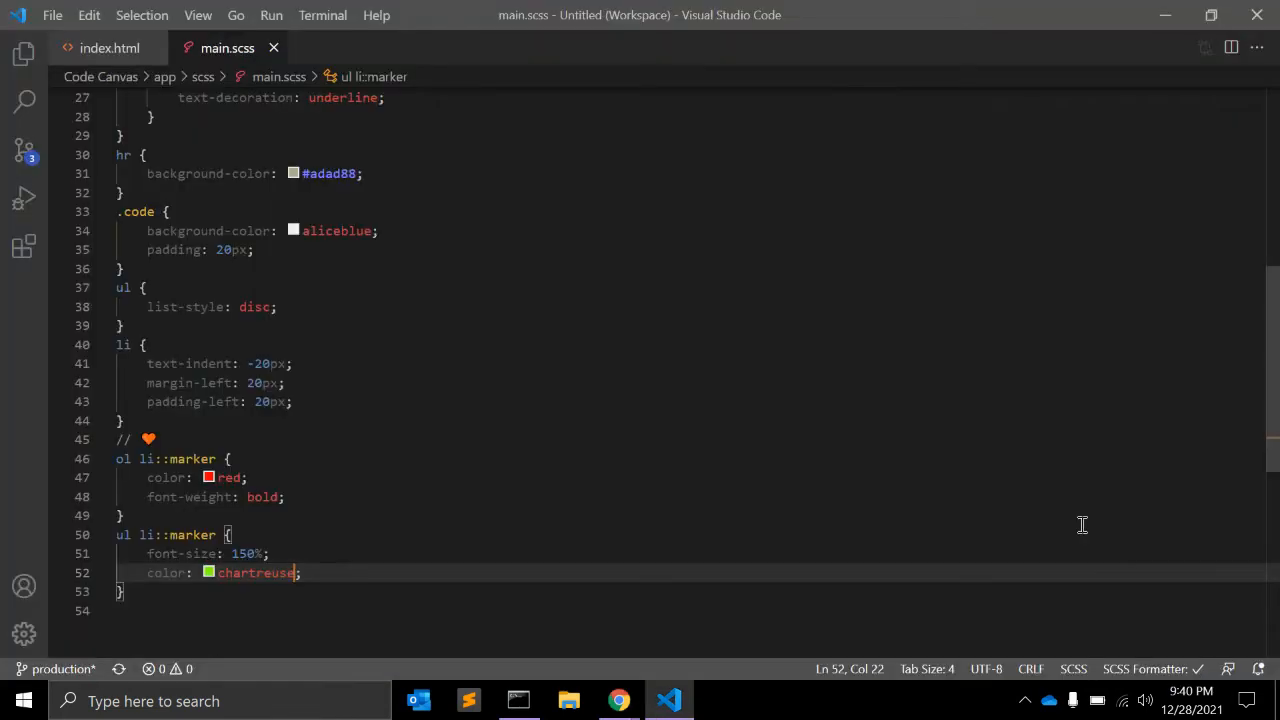
Comment out the ol marker's color and font-weight, and set its content to "❤"
left_click(248, 477)
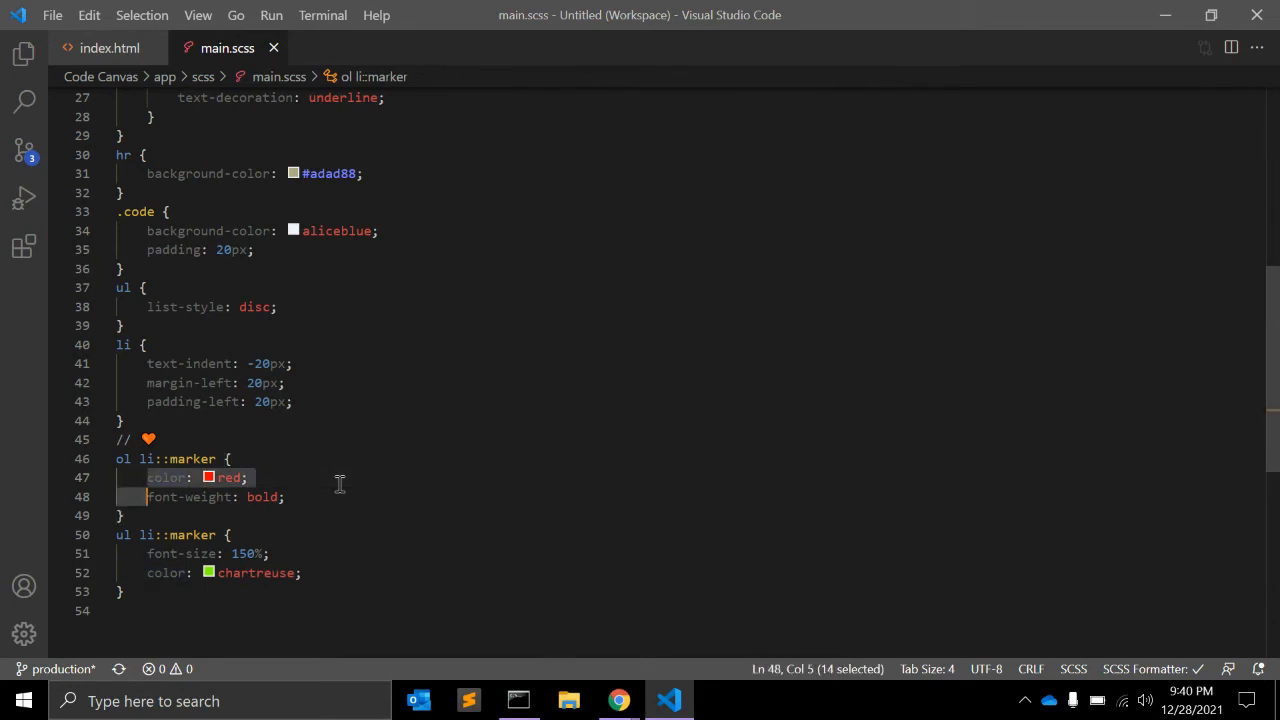
key("ctrl+/")
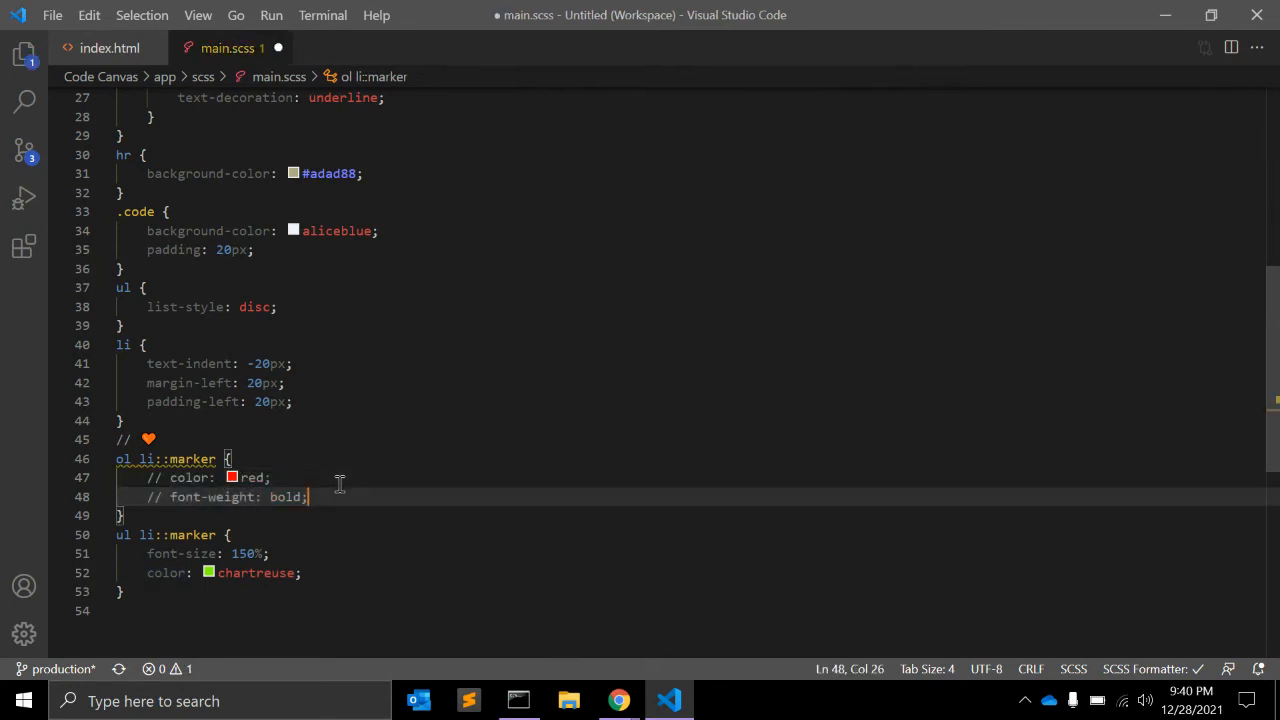
type("content: \"\";")
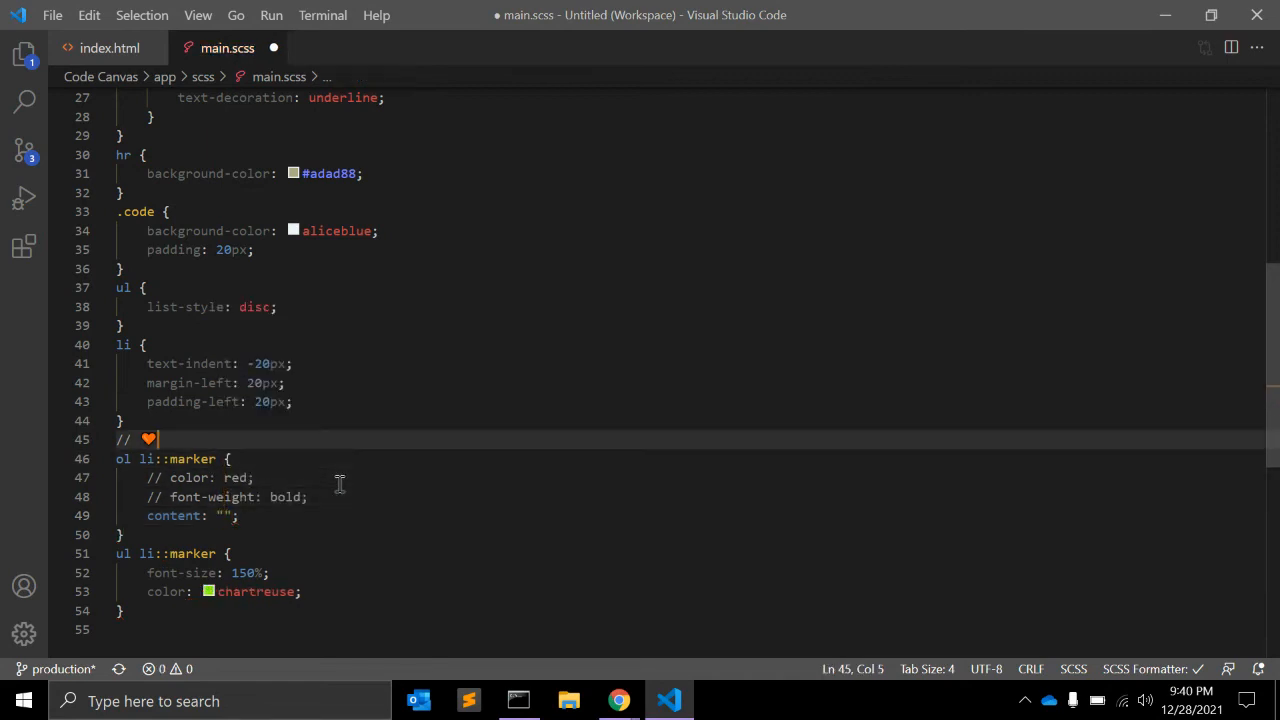
left_click(205, 515)
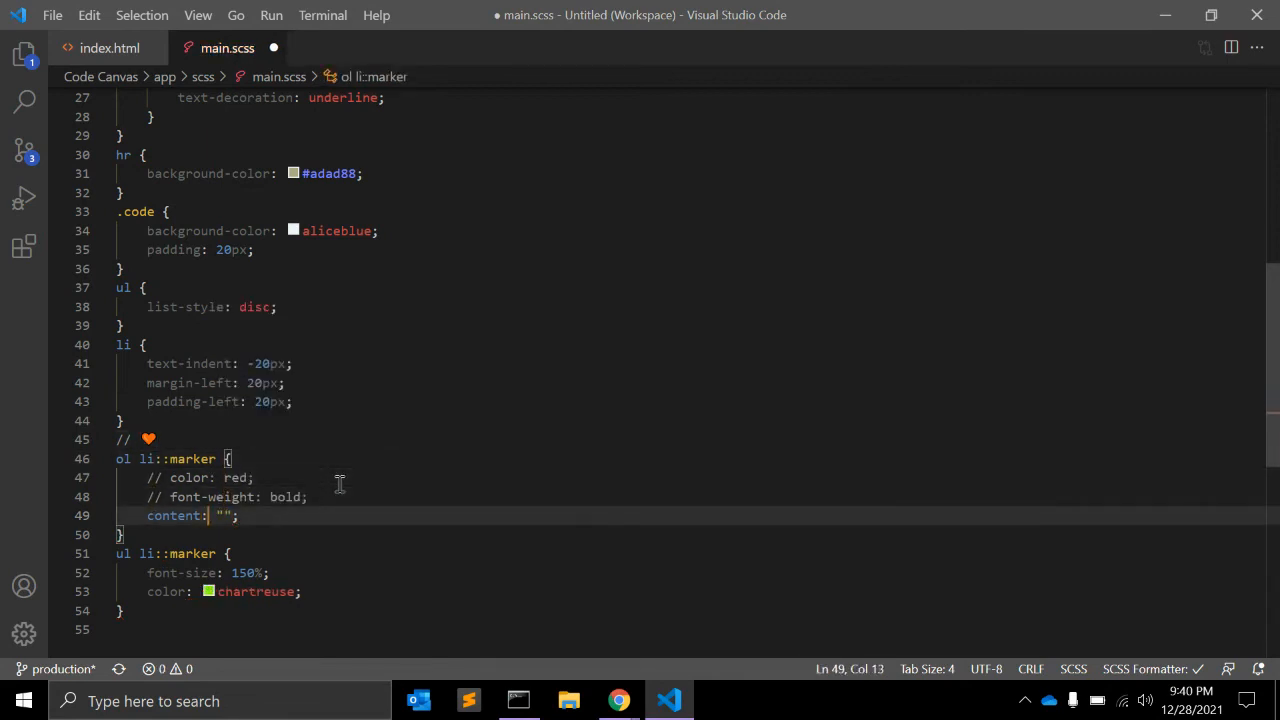
type("❤")
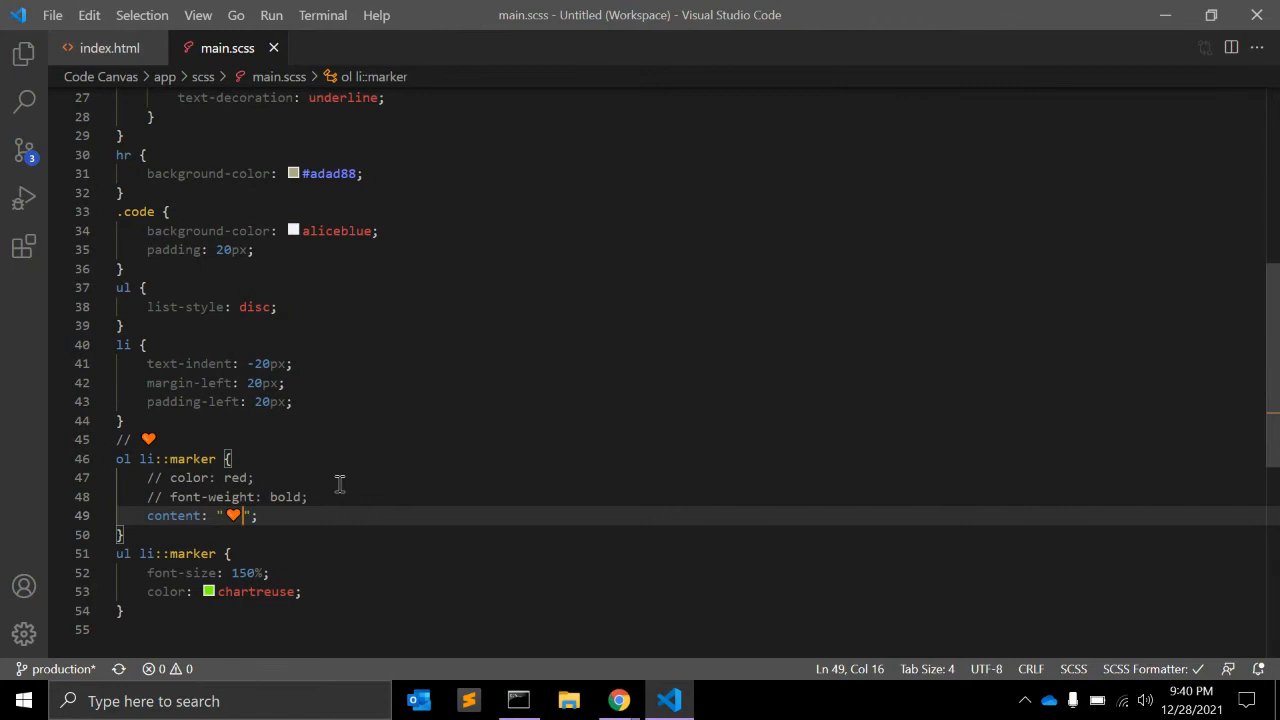
Comment out both lists in index.html
left_click(618, 700)
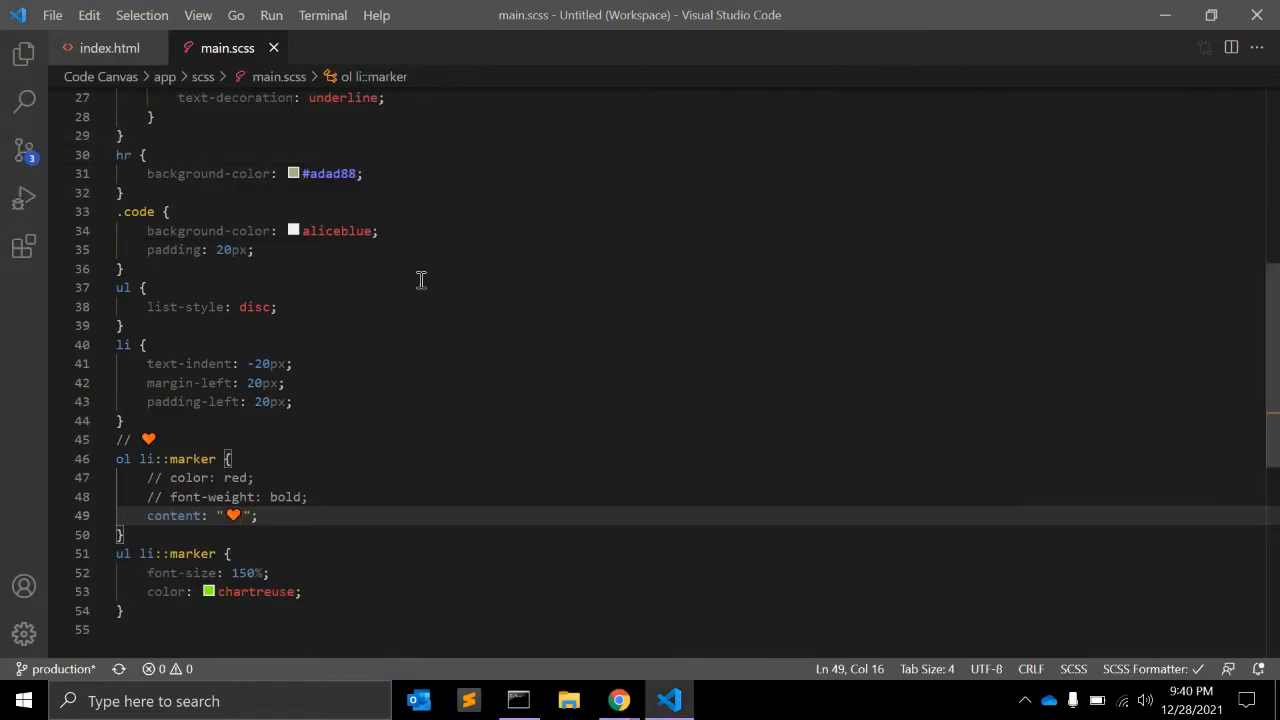
left_click(109, 47)
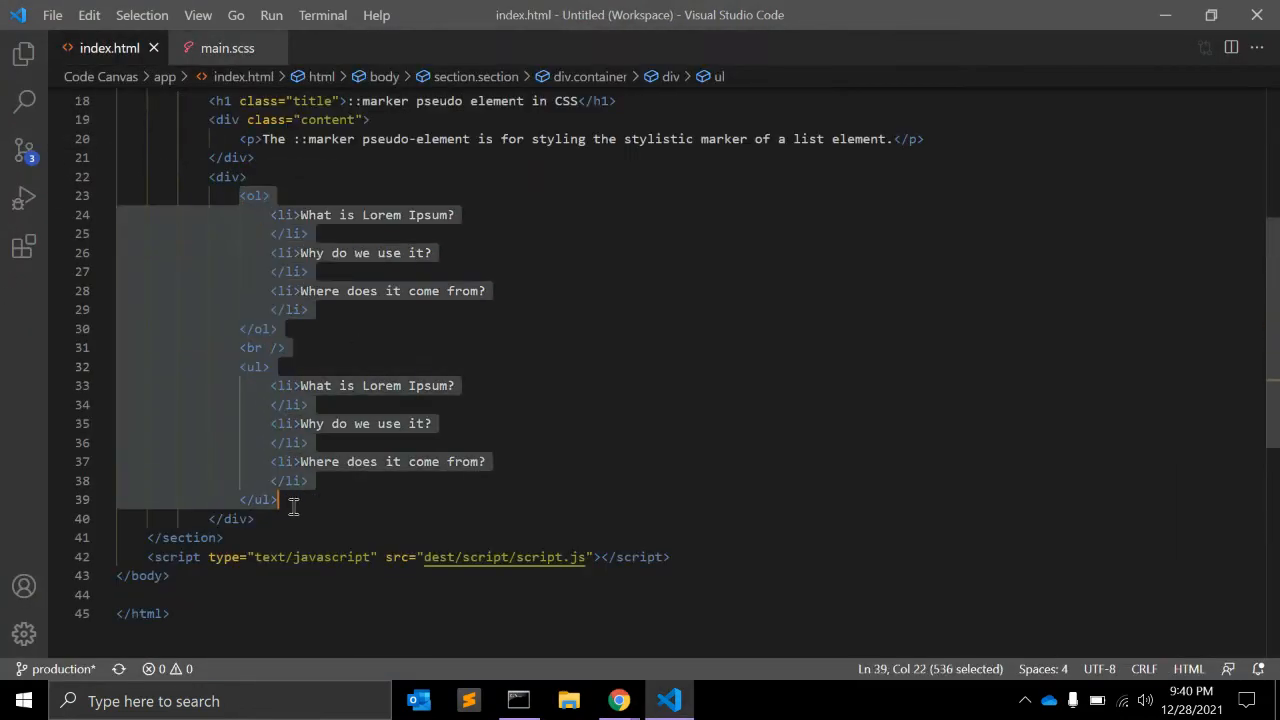
key("ctrl+/")
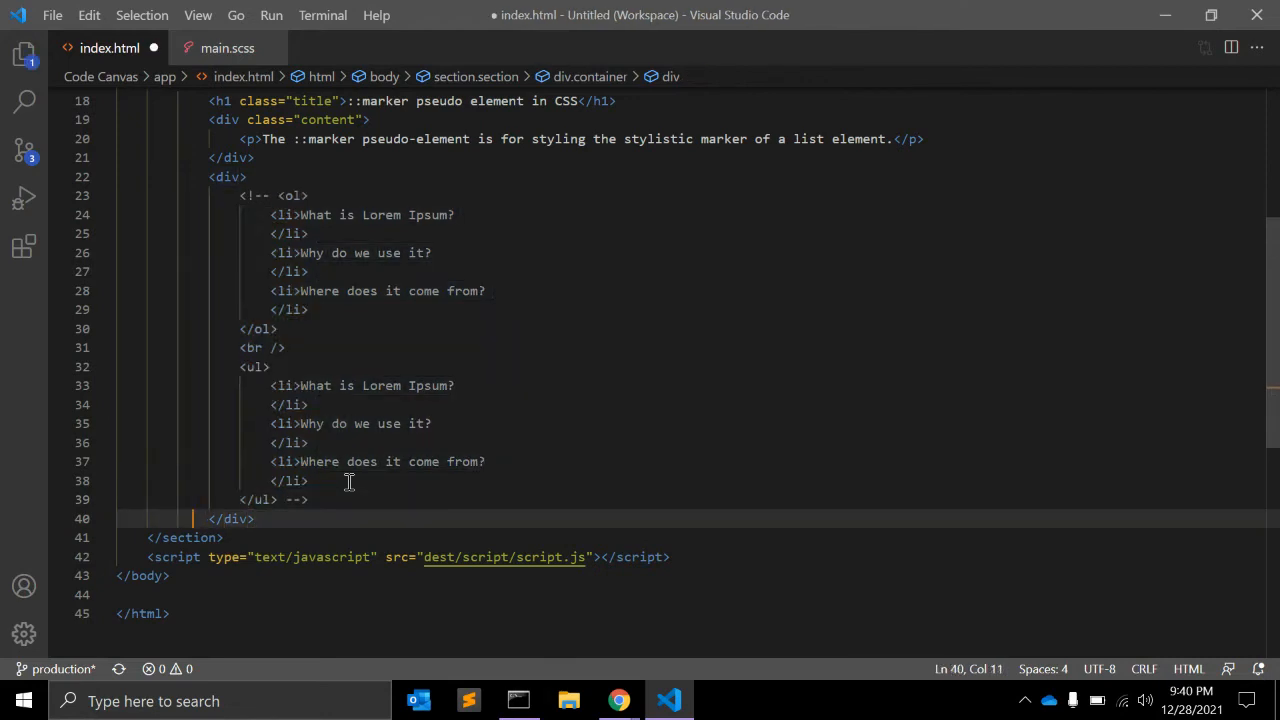
Below the commented lists, add an h3 'What is Lorem Ipsum?' with its lipsum.com paragraph
key("Enter")
type("<h3></h3>")
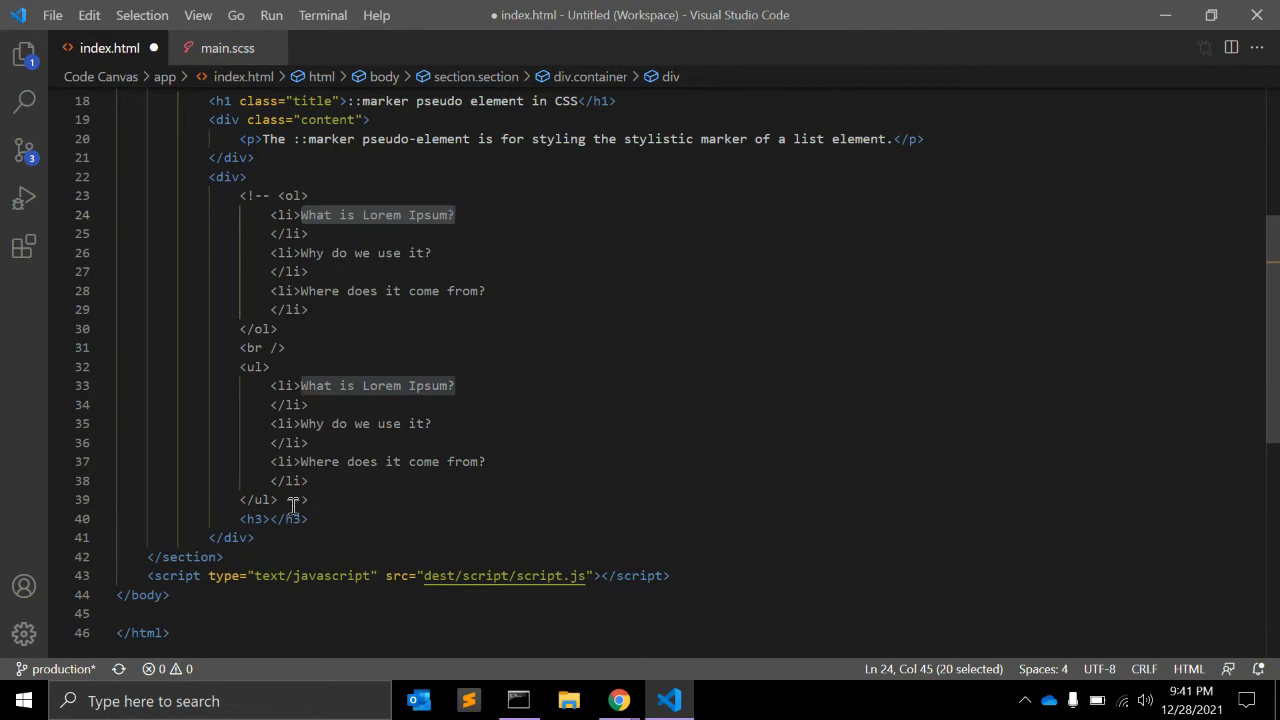
type("What is Lorem Ipsum?")
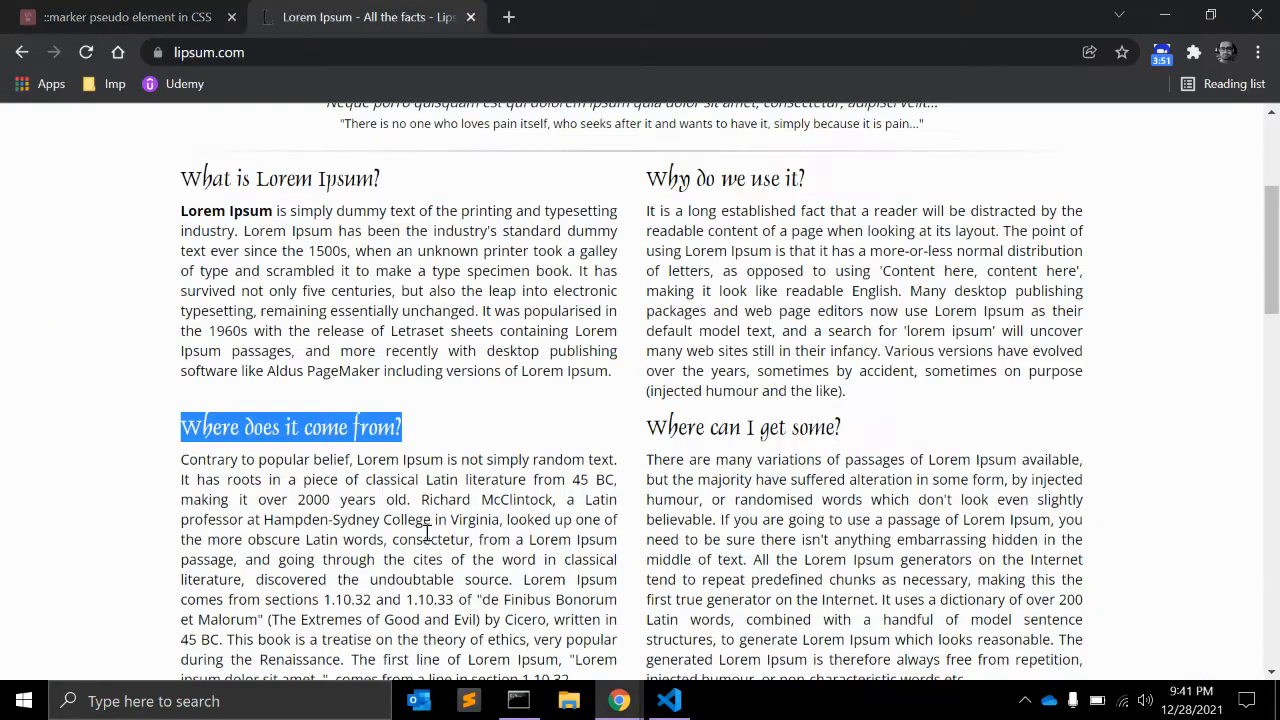
left_click(668, 700)
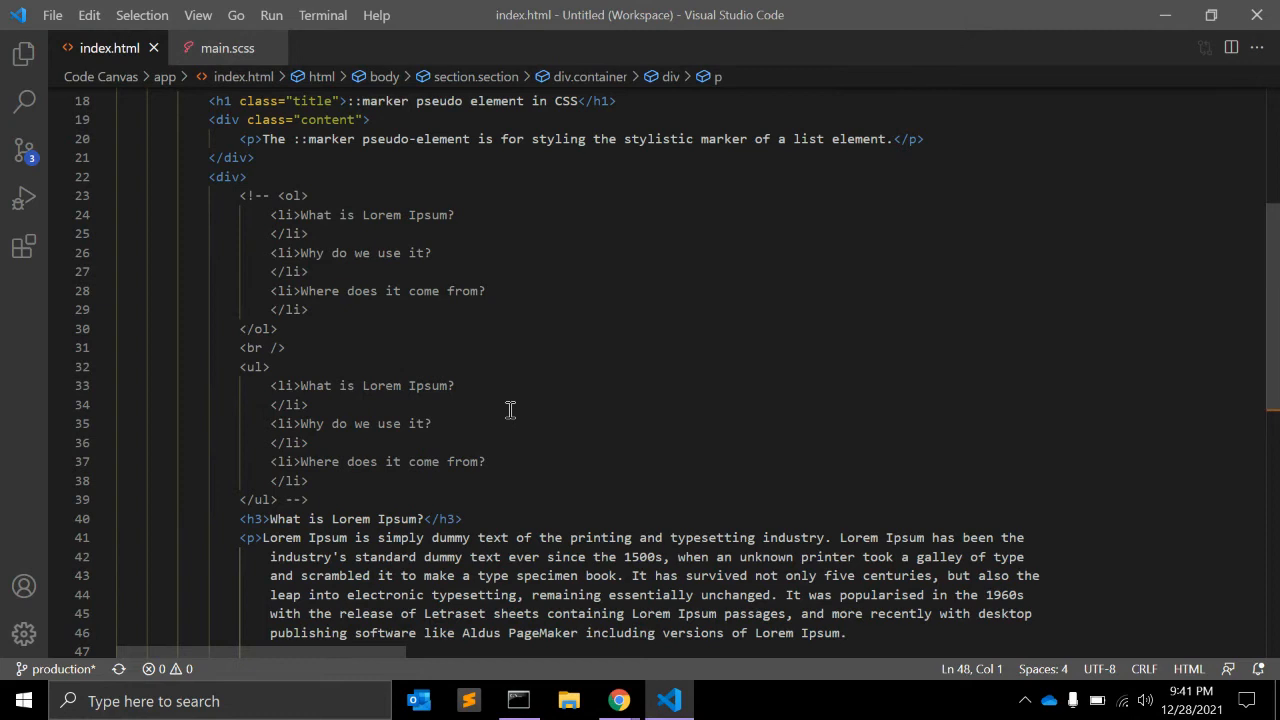
scroll("down", 3)
type("</p>")
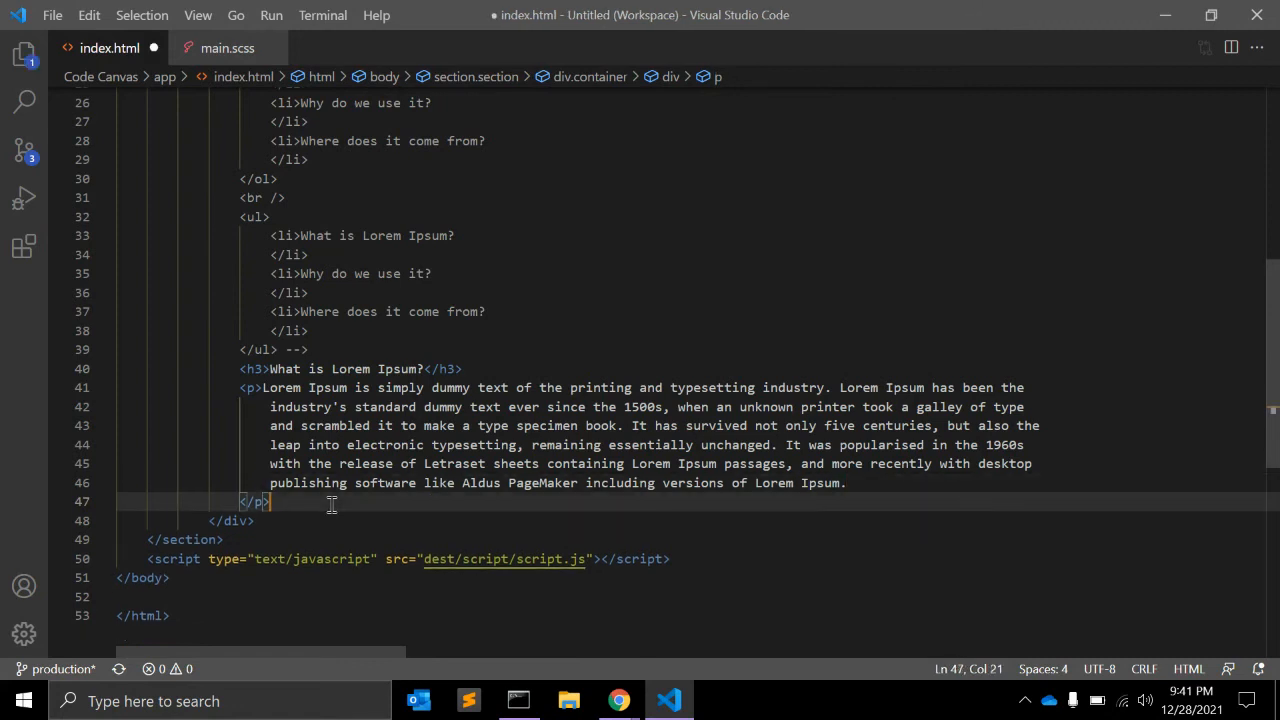
Duplicate the h3 as 'Why do we use it?' and paste its paragraph
type("<h3>What is Lorem Ipsum?</h3>")
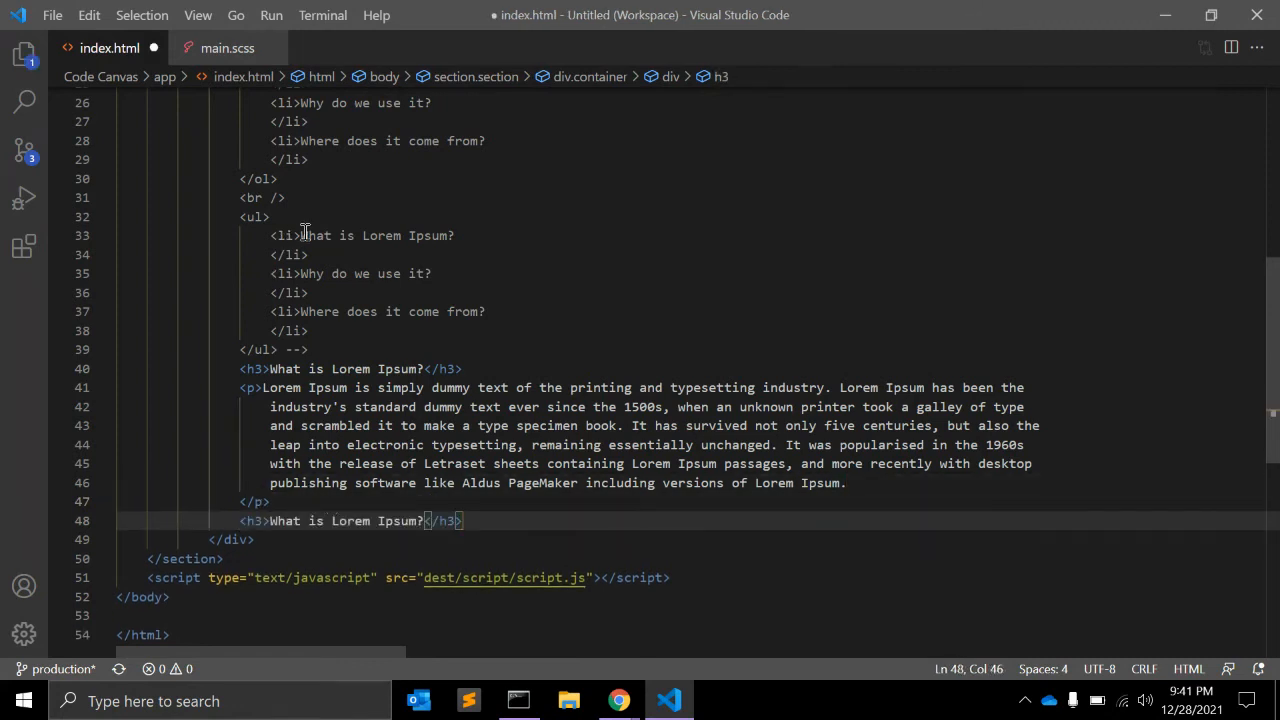
double_click(350, 273)
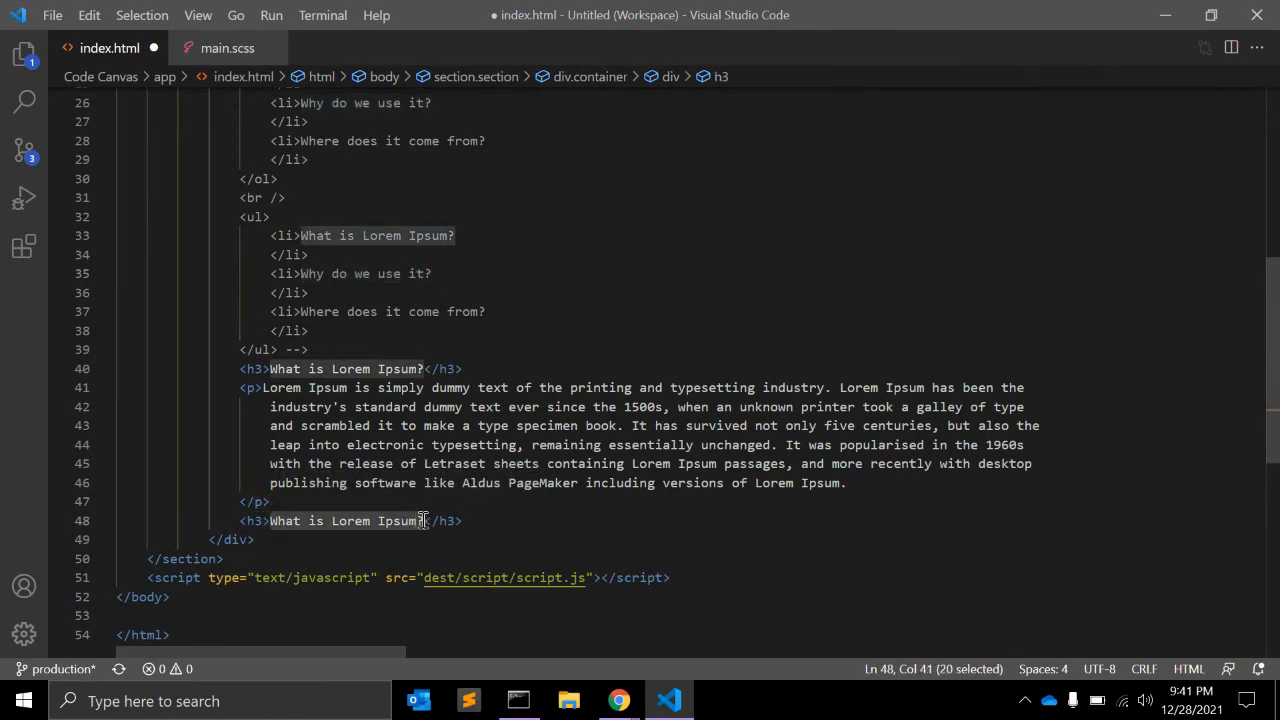
type("Why do we use it?")
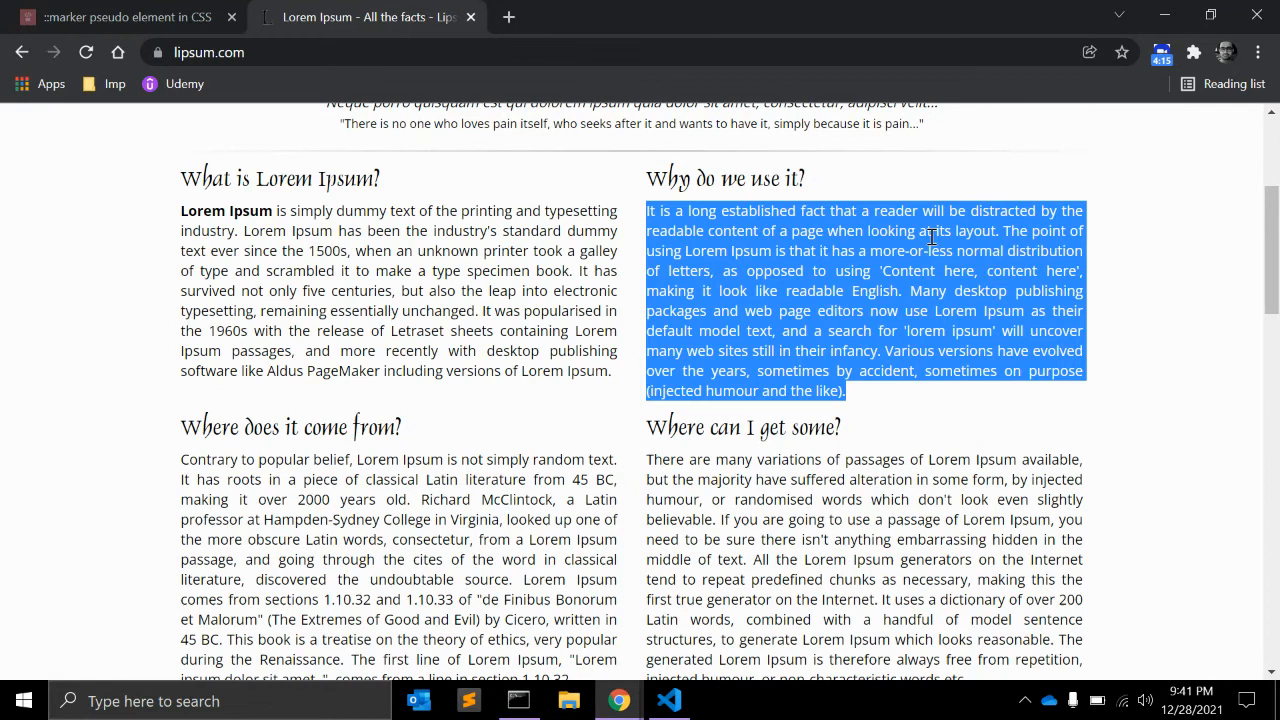
left_click(668, 700)
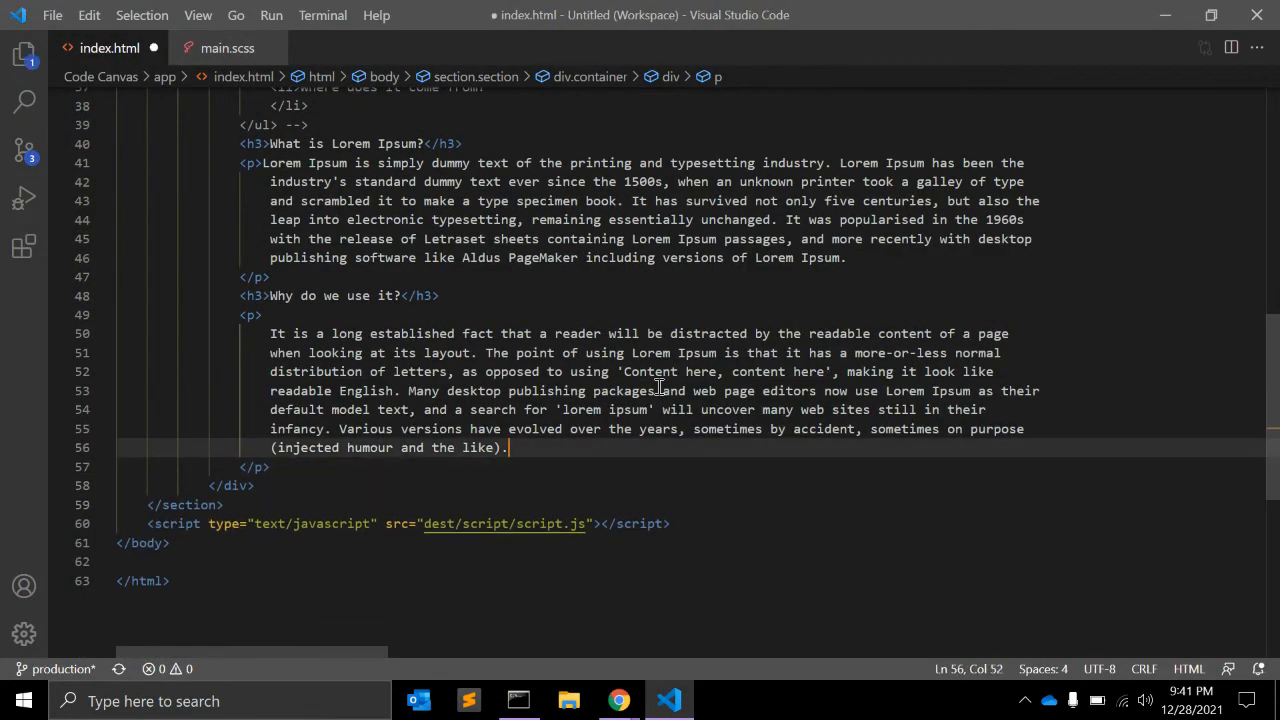
Add a 'Where does it come from?' heading with its paragraph and save index.html
key("Enter")
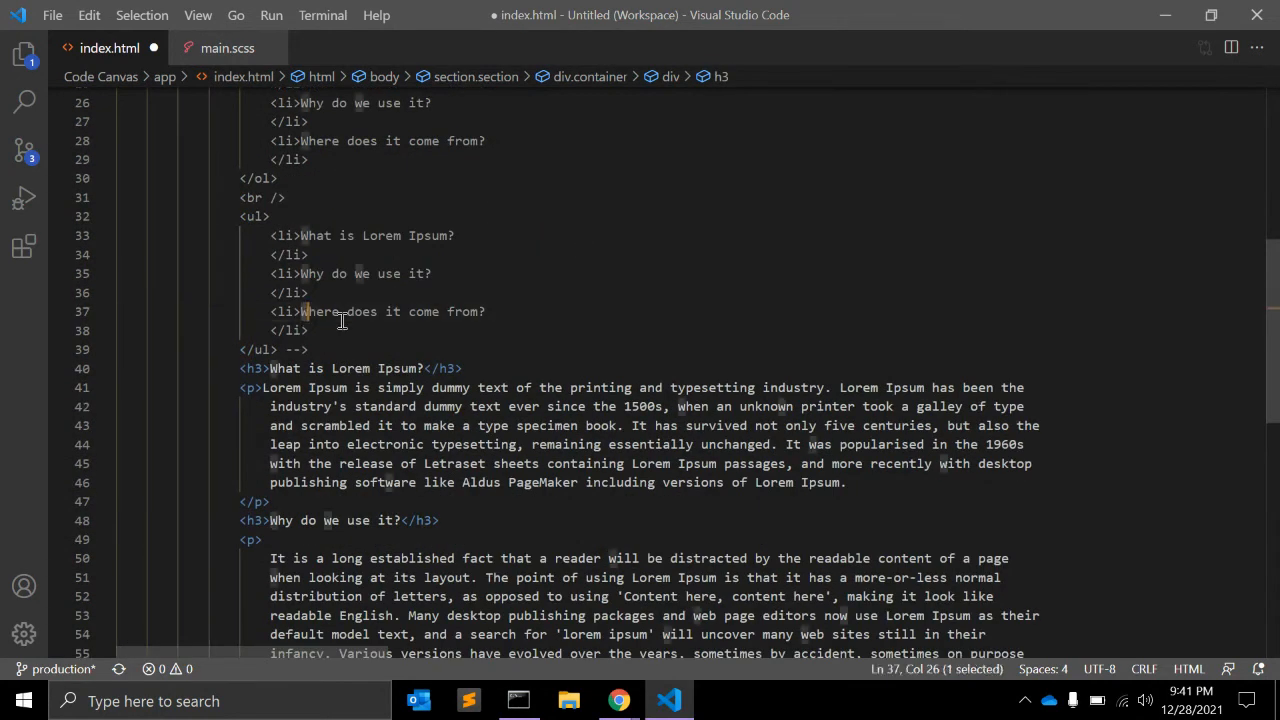
scroll("down", 3)
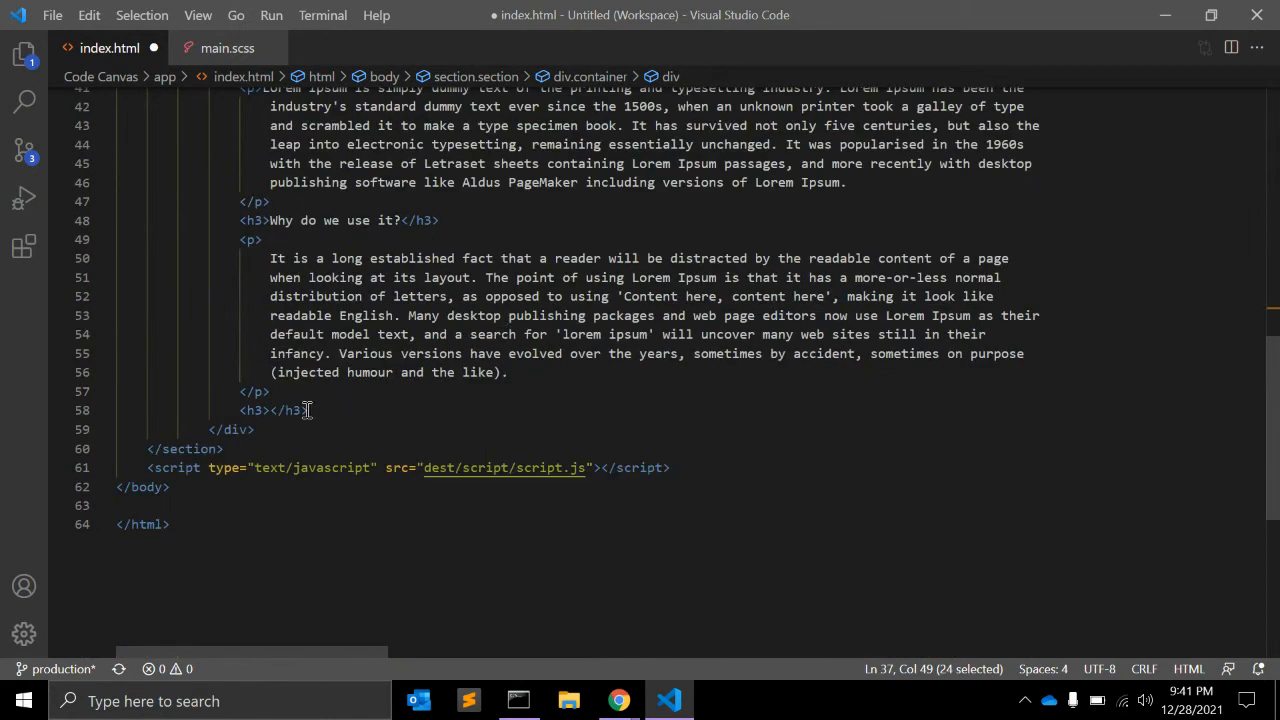
type("Where does it come from?")
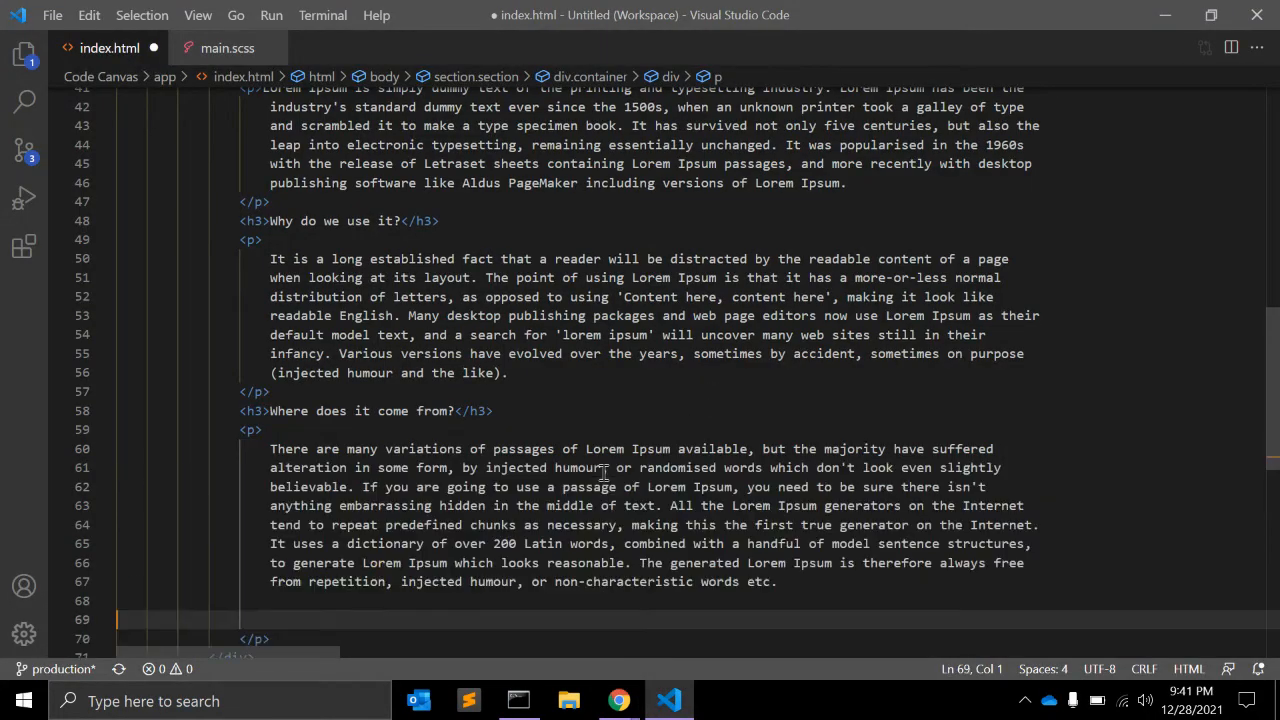
key("ctrl+s")
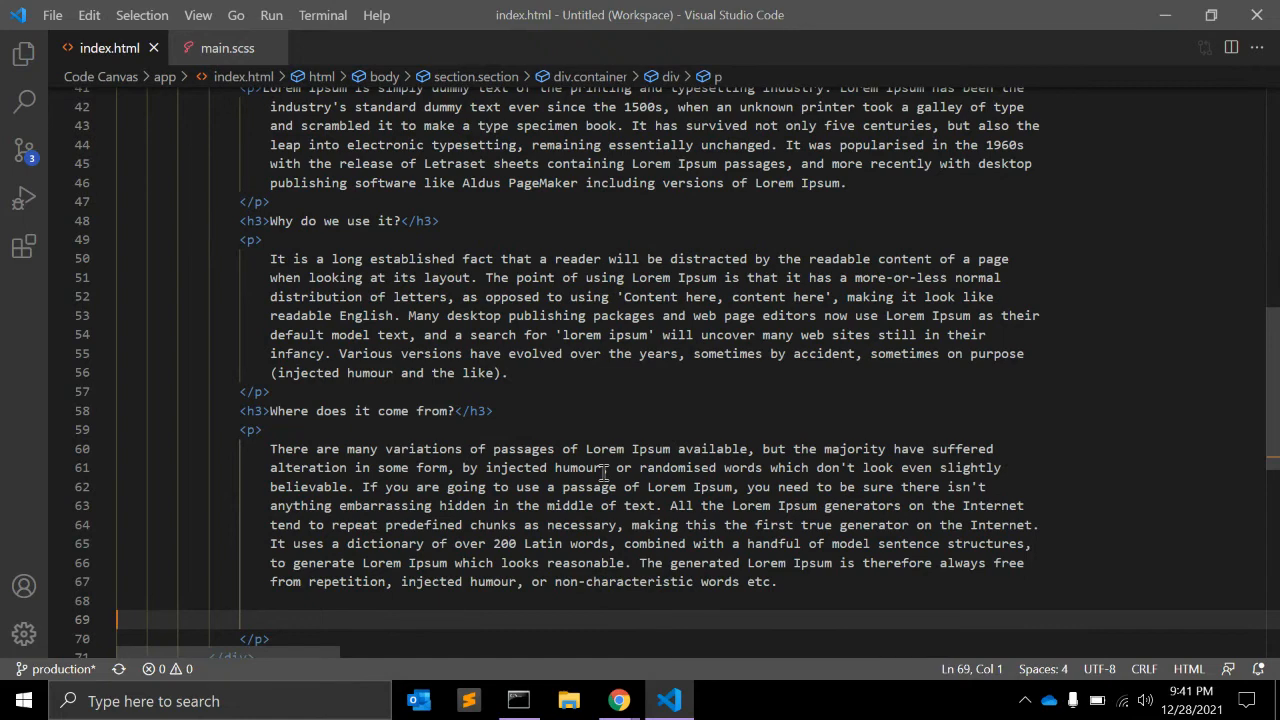
Review the heading and paragraph in Chrome's preview, then reopen the main.scss tab
left_click(618, 700)
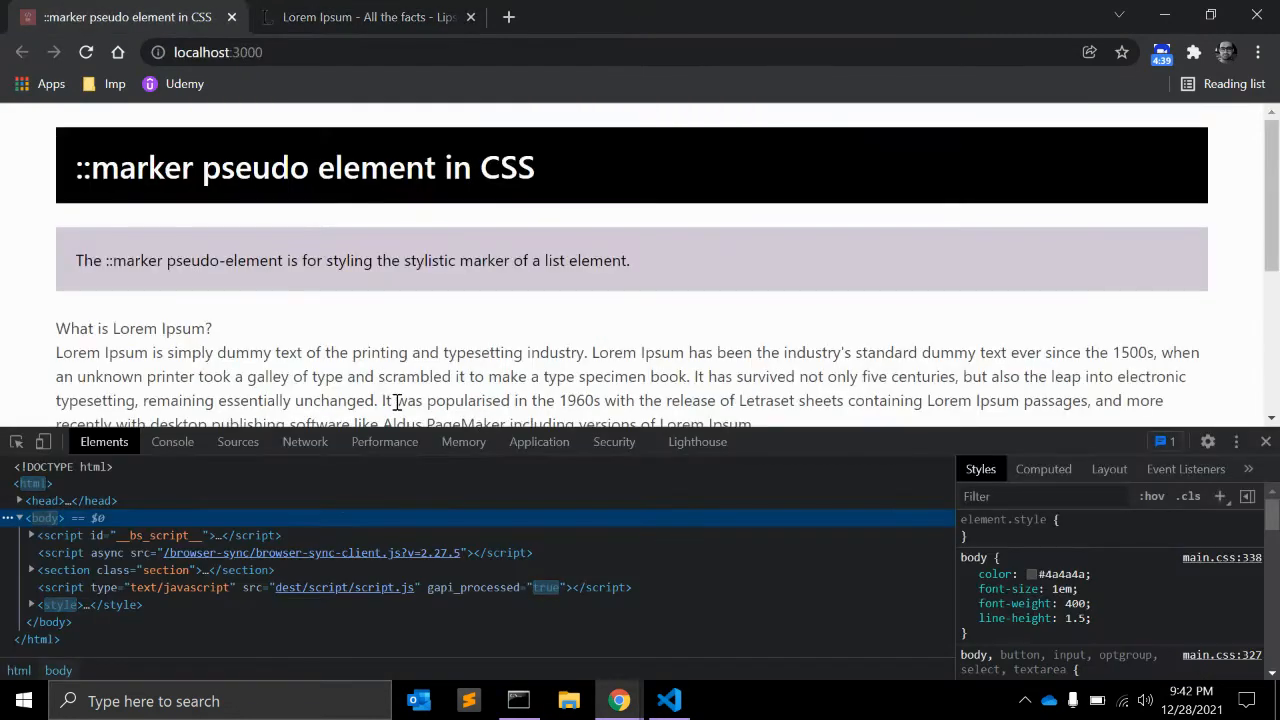
scroll("down", 3)
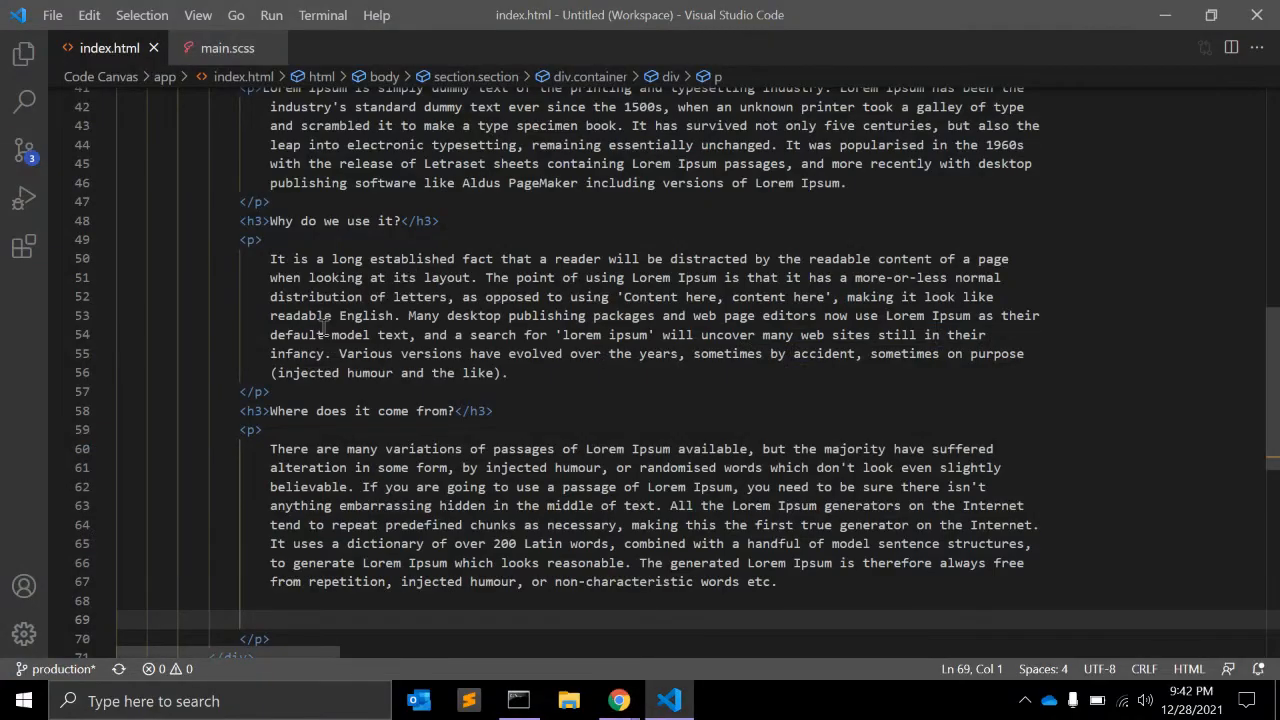
left_click(227, 47)
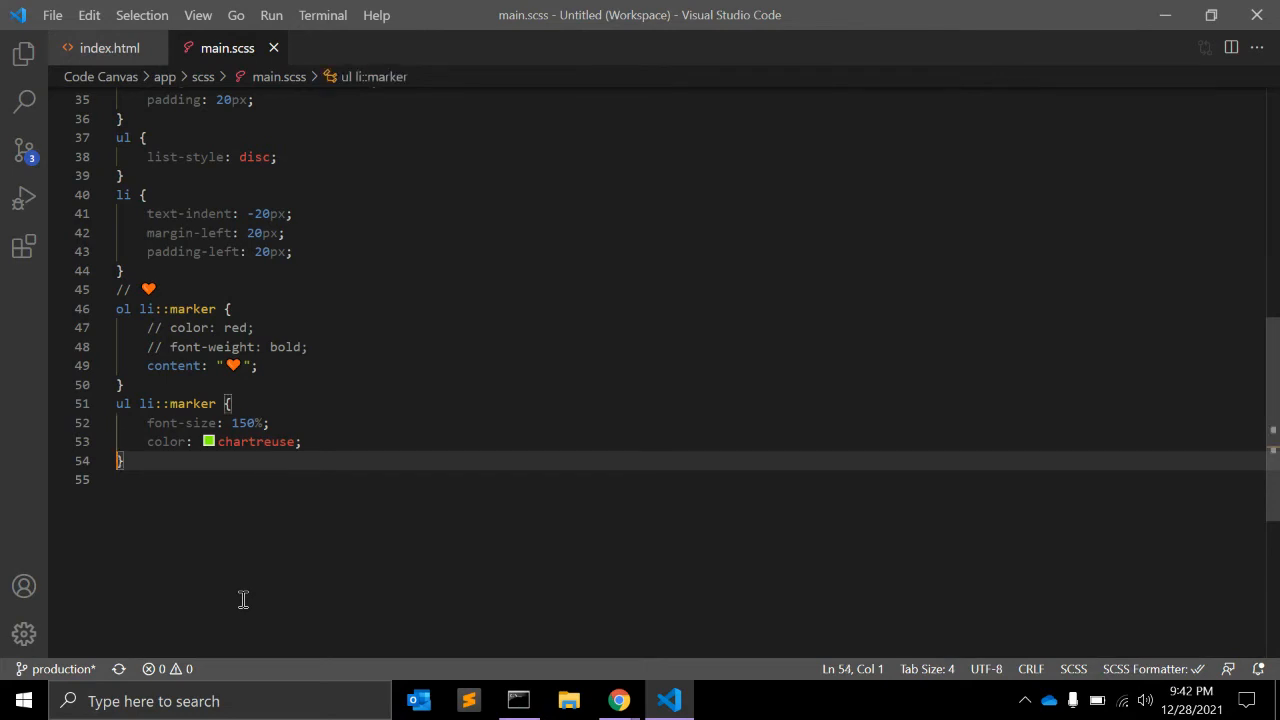
Comment out the two li::marker rules and add an h3 rule with counter-increment h3 and display list-item
left_click_drag(124, 459, 146, 327)
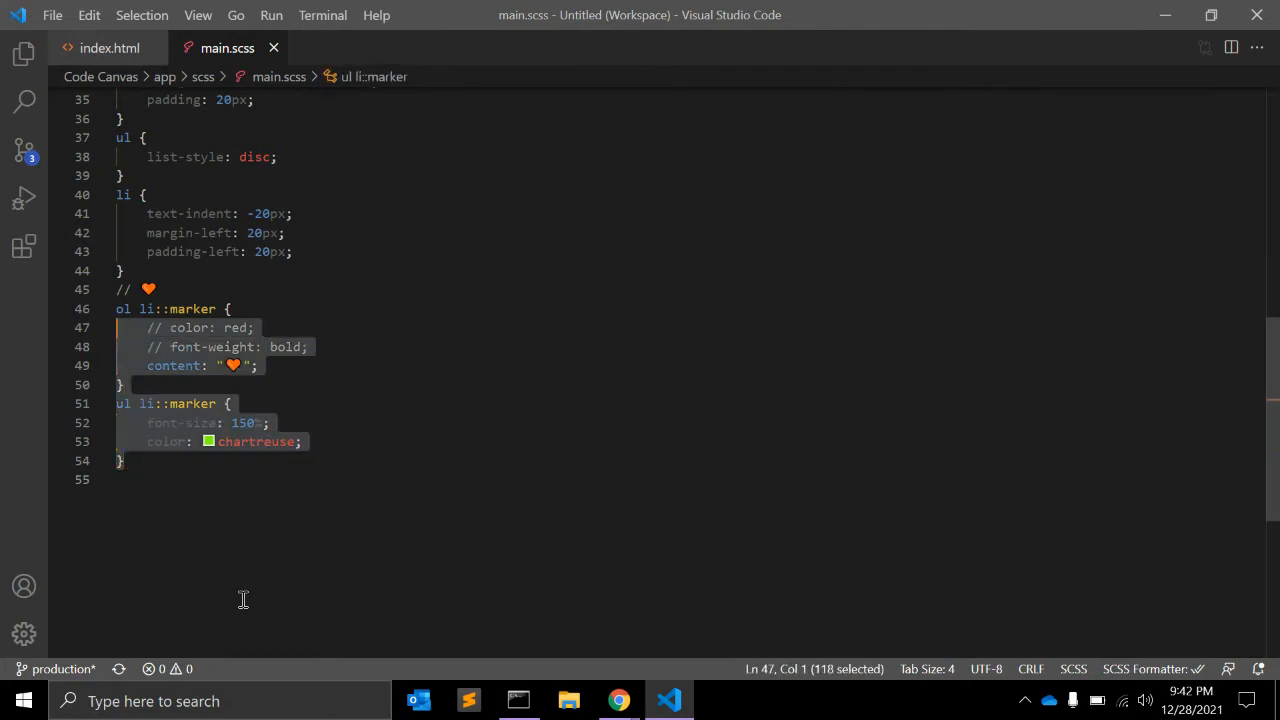
key("ctrl+/")
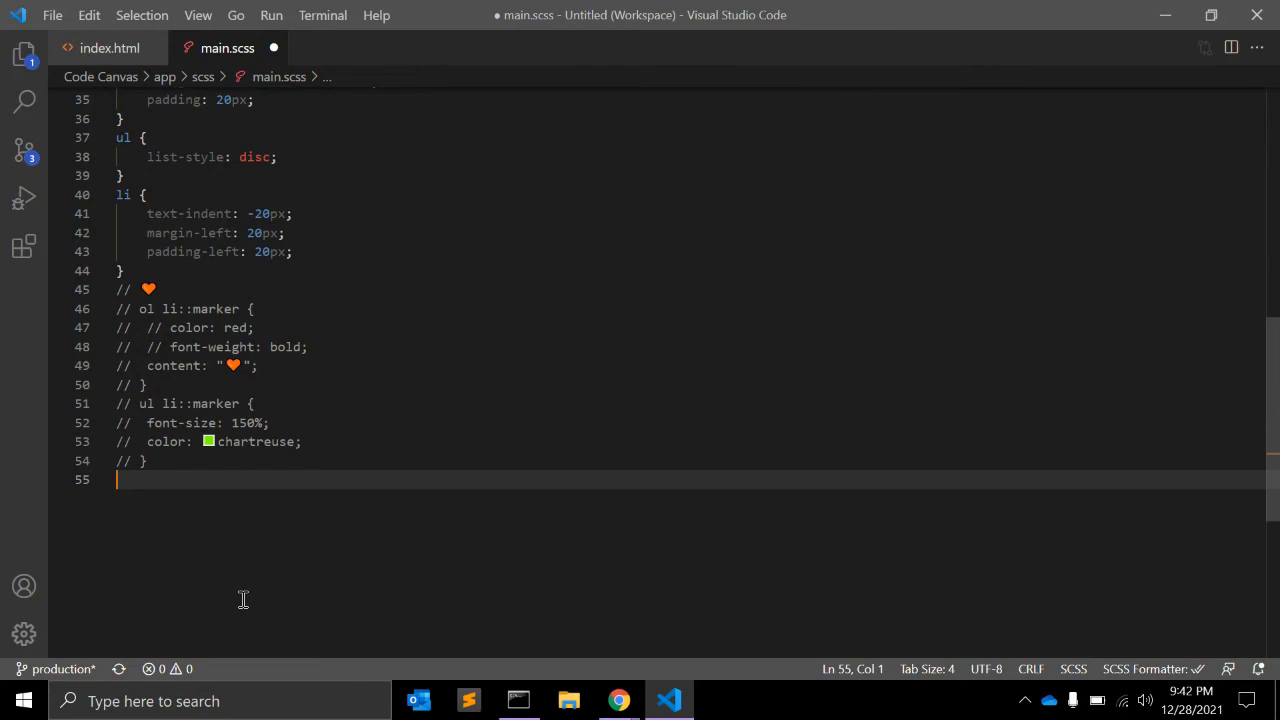
type("h3")
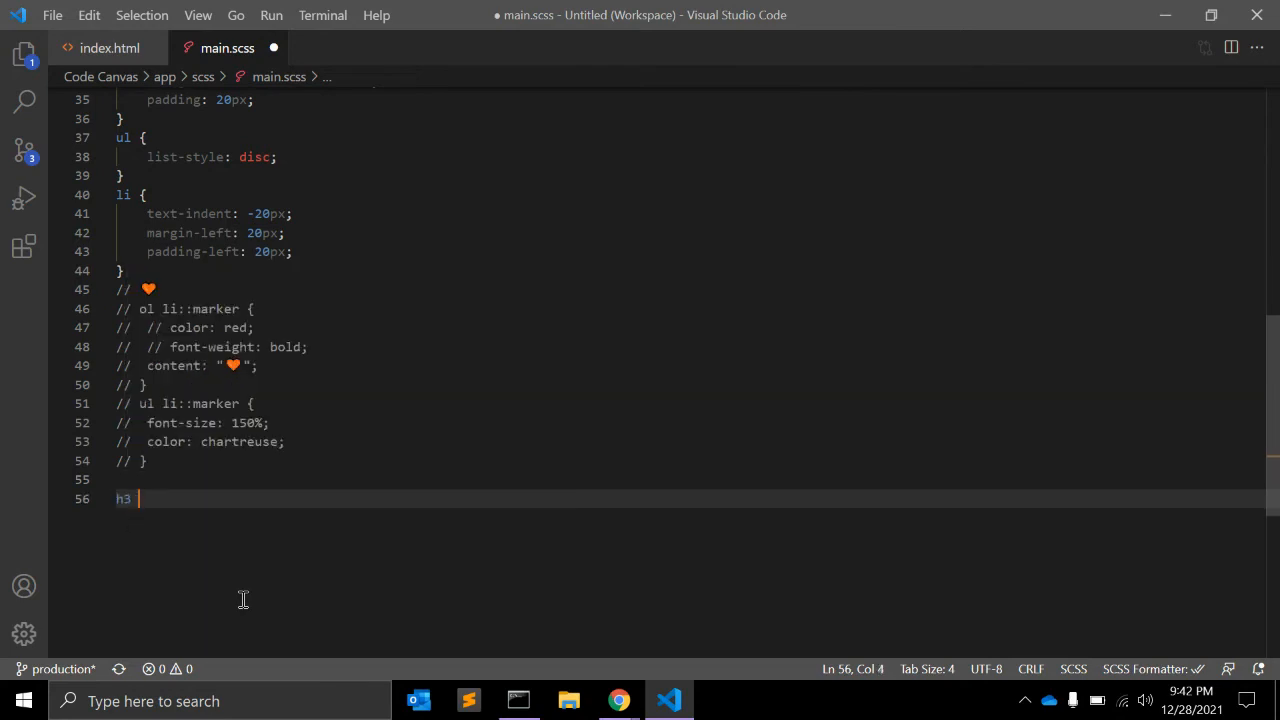
type("{")
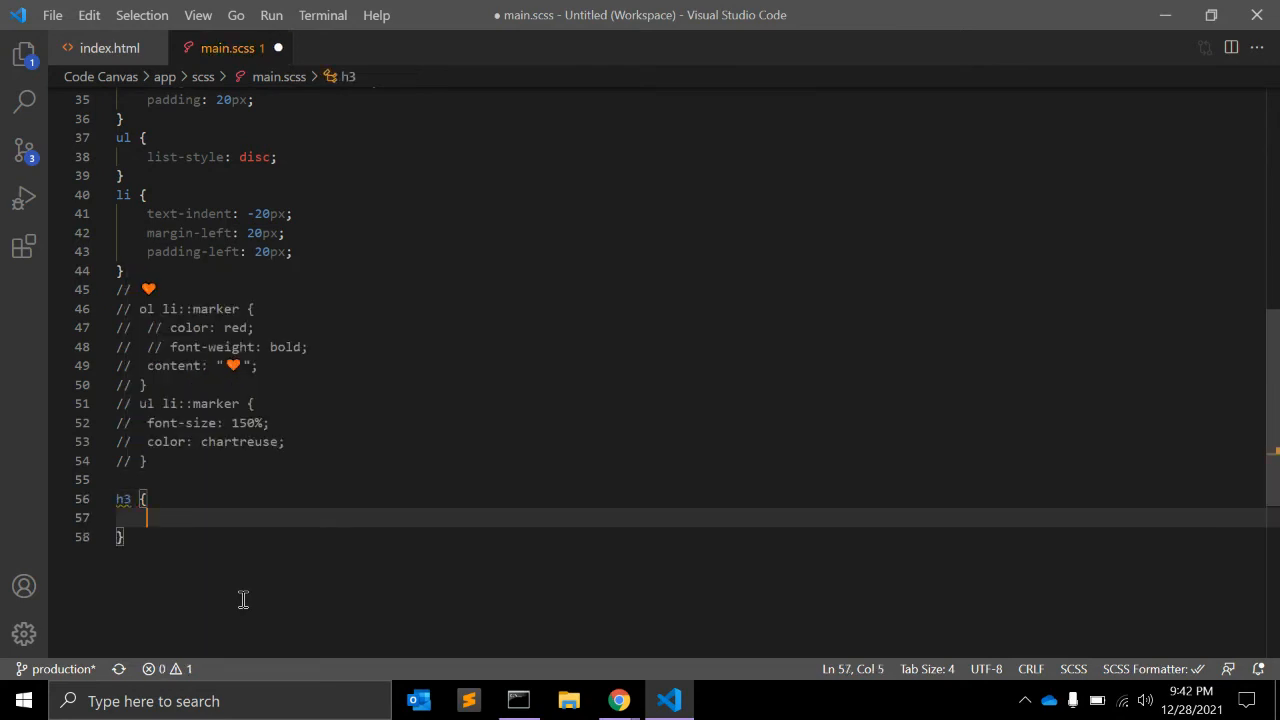
type("counter-increment: ;")
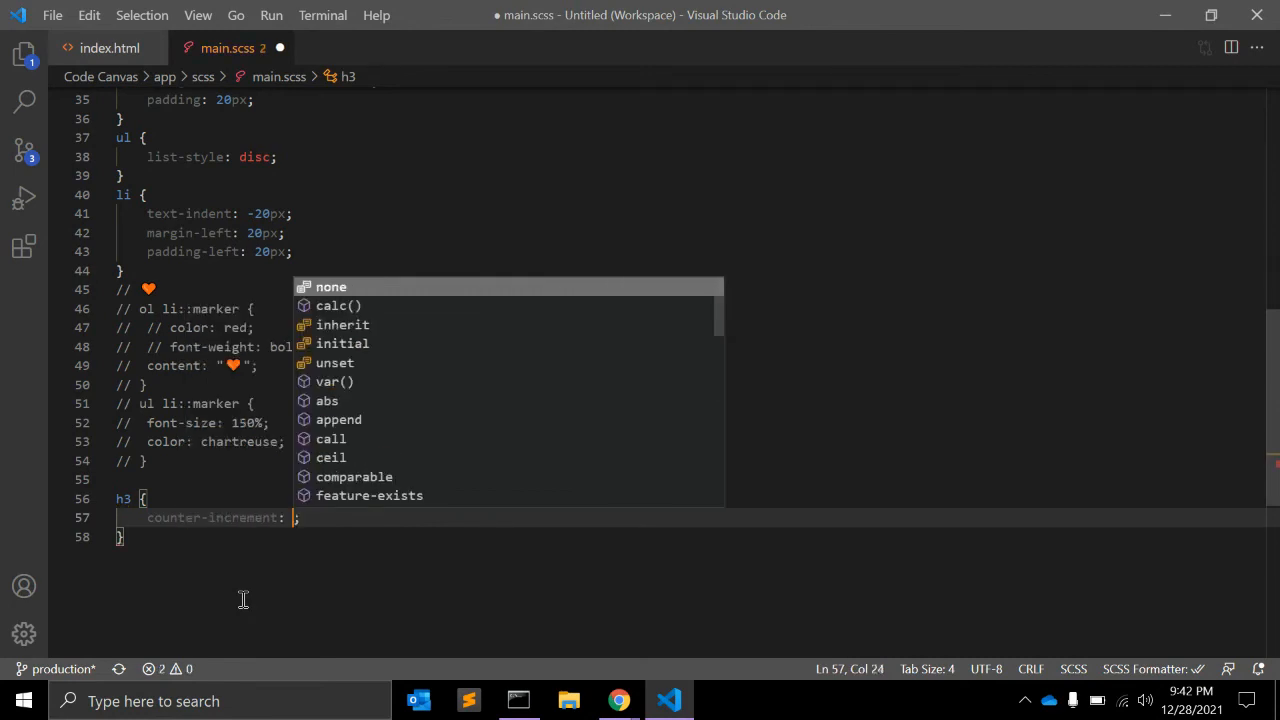
type("h3")
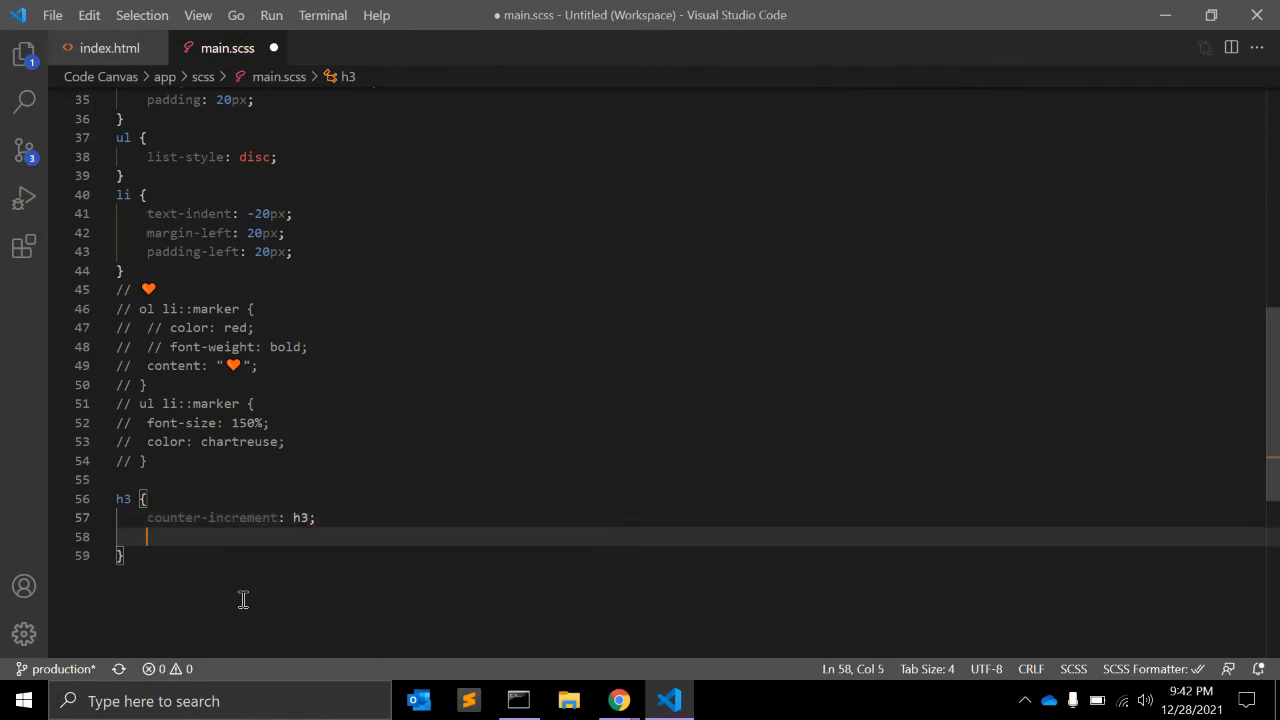
type("display: list-item;")
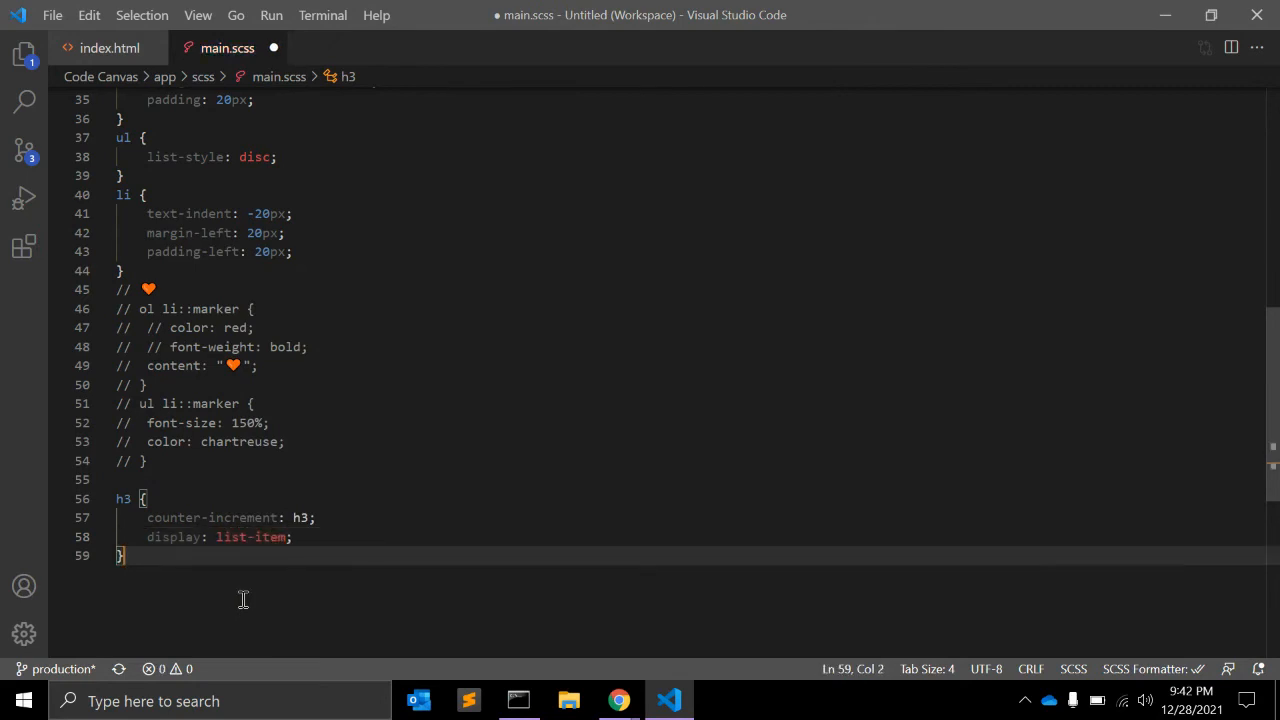
Write an h3::marker rule with content "#" counter(h3), color red and bold font-weight
type("h3")
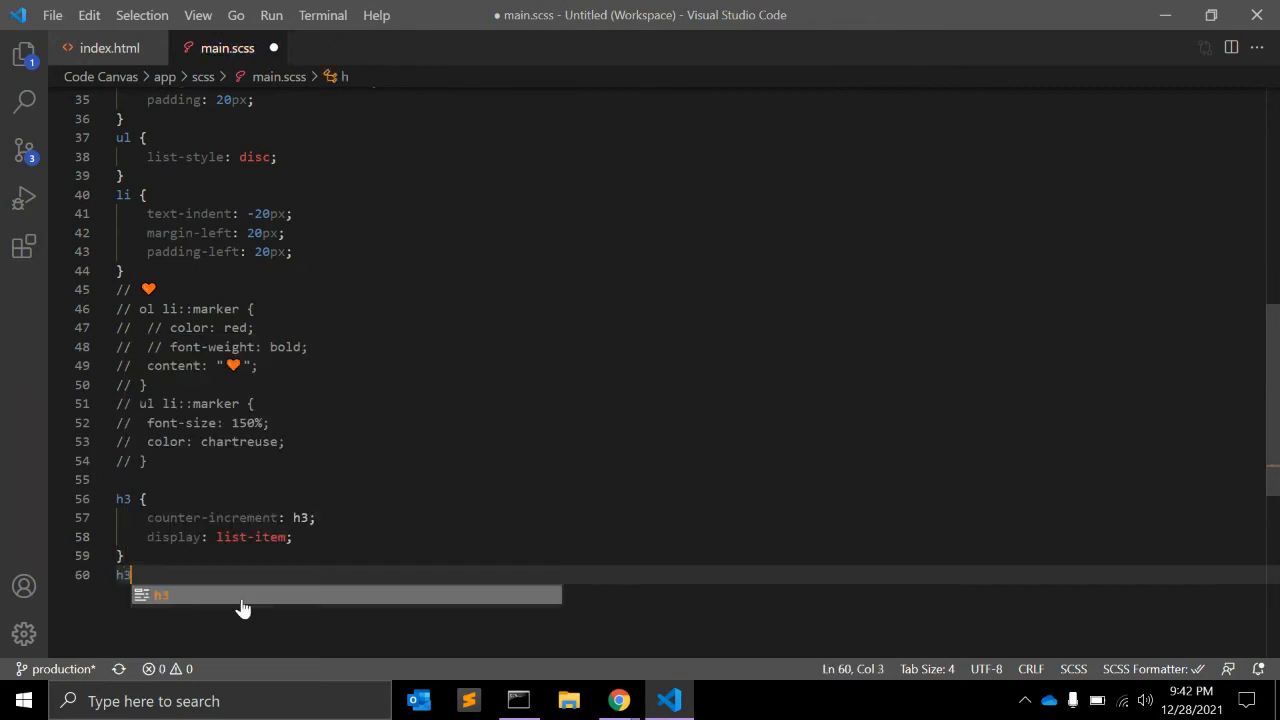
type("::marker {")
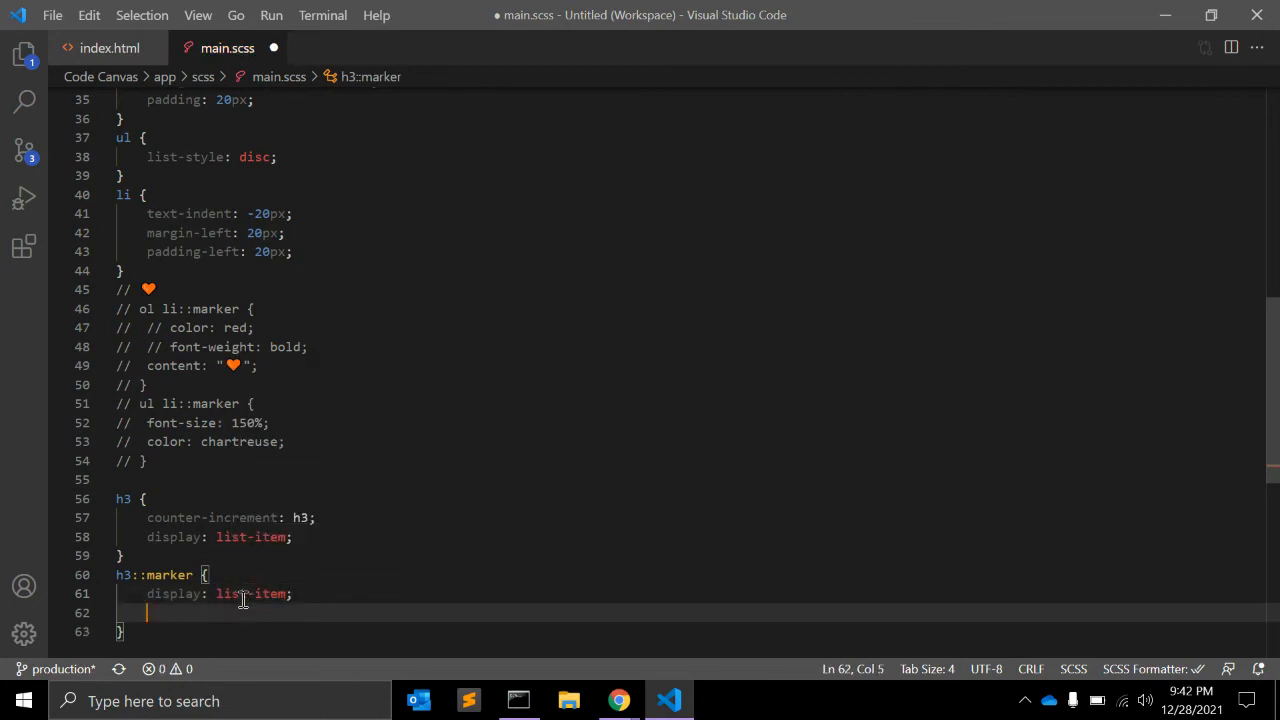
type("content: \"\";")
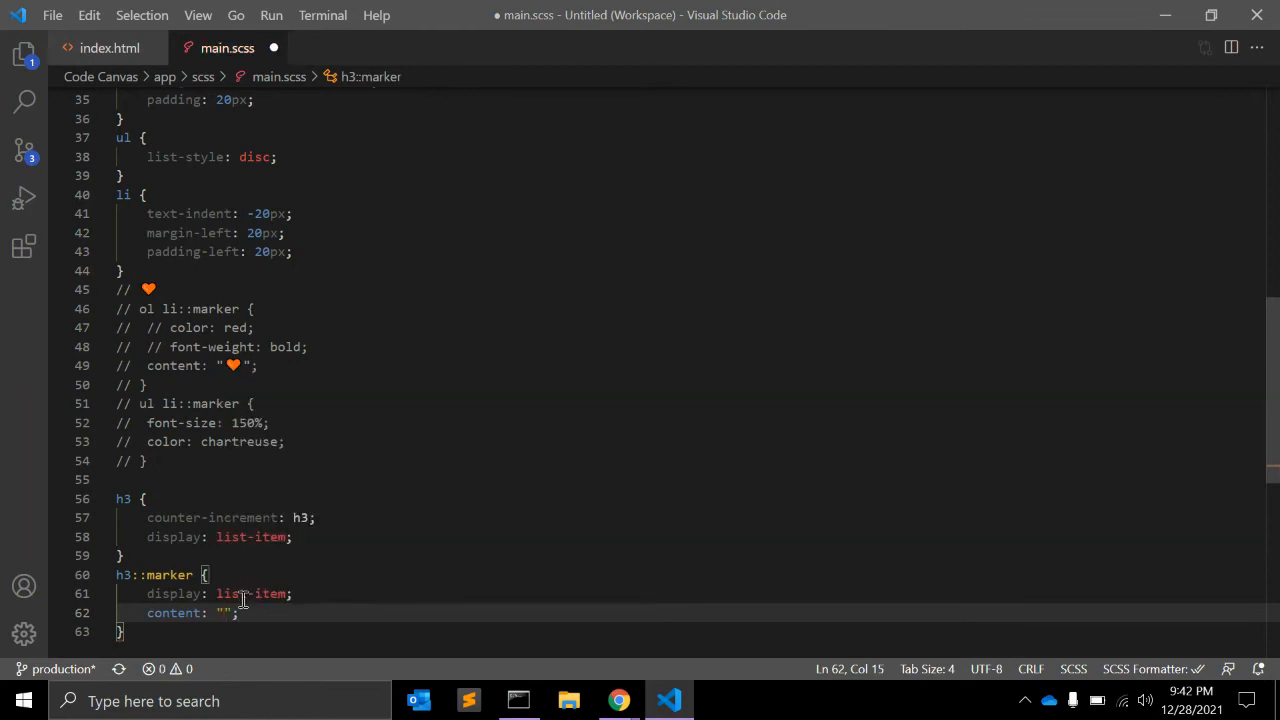
type("#")
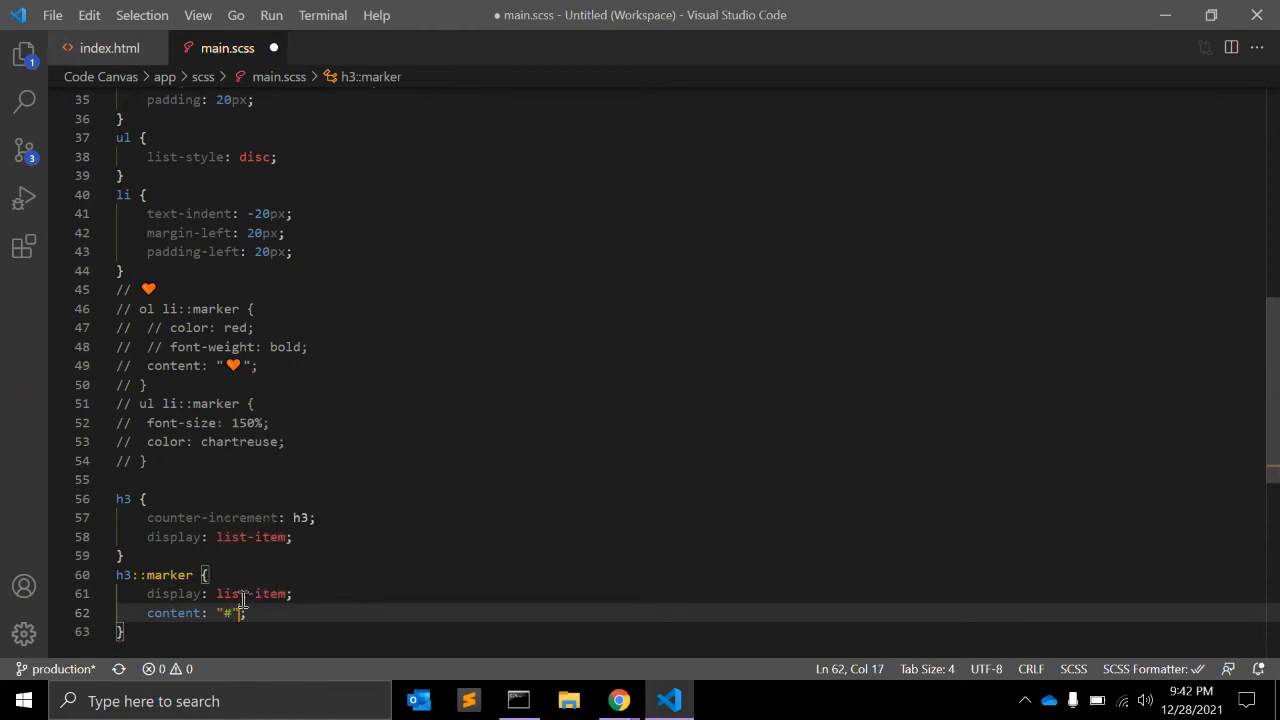
type("counter()")
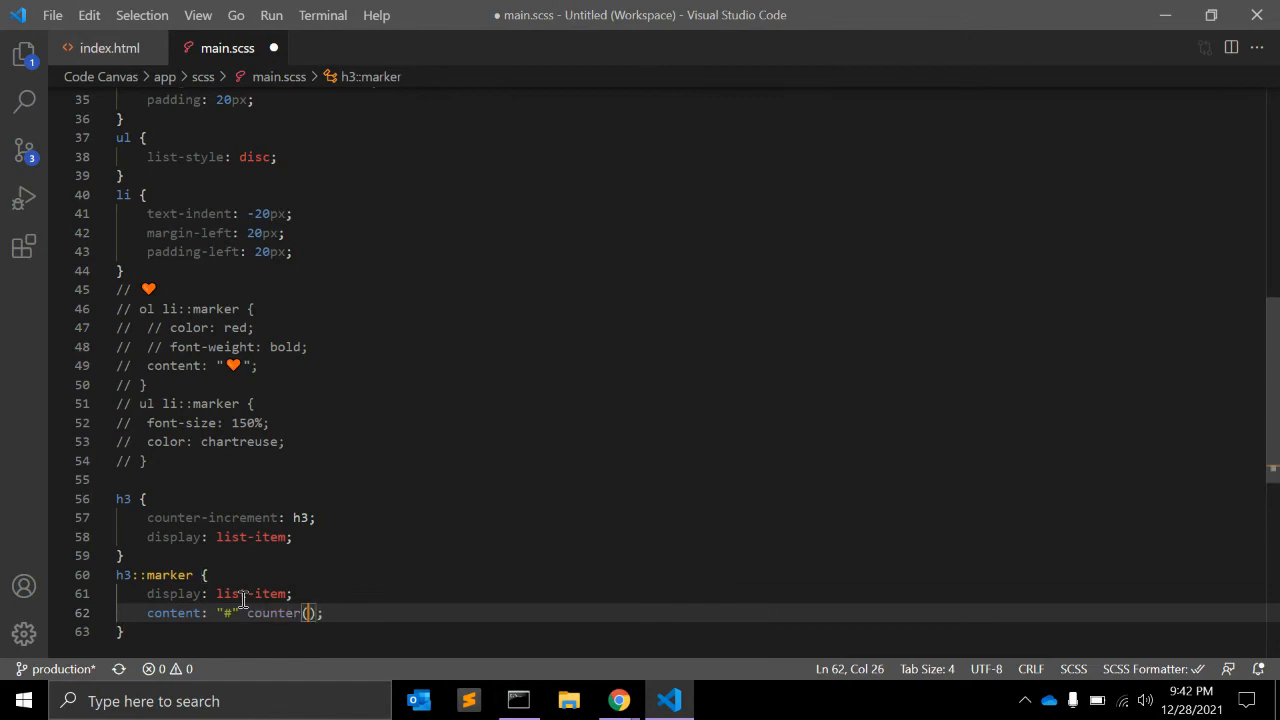
type("h3")
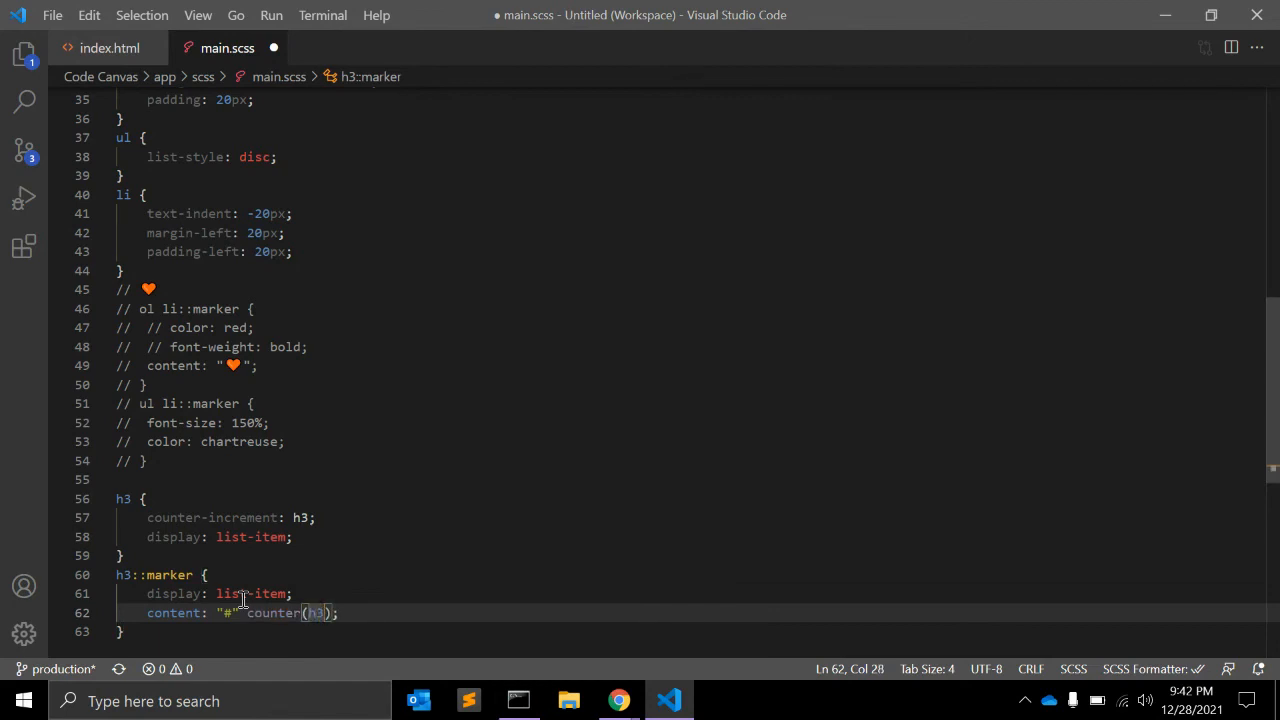
type("\"")
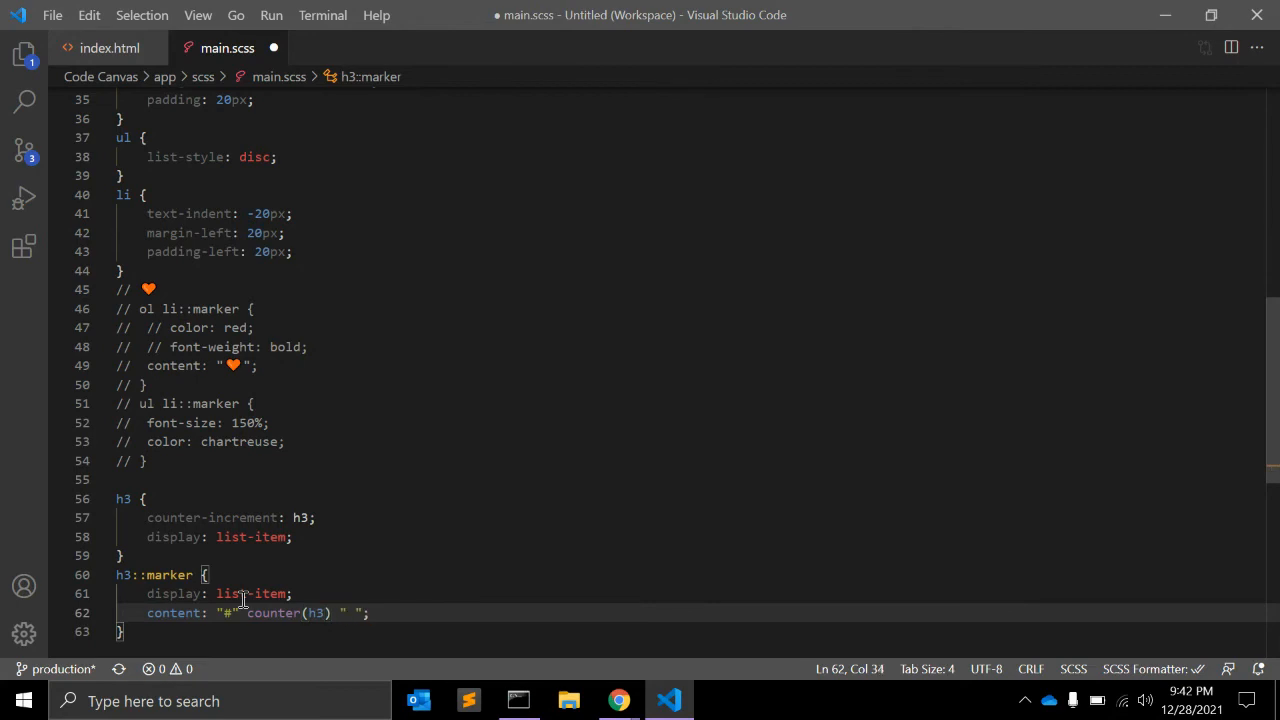
type("color: red;")
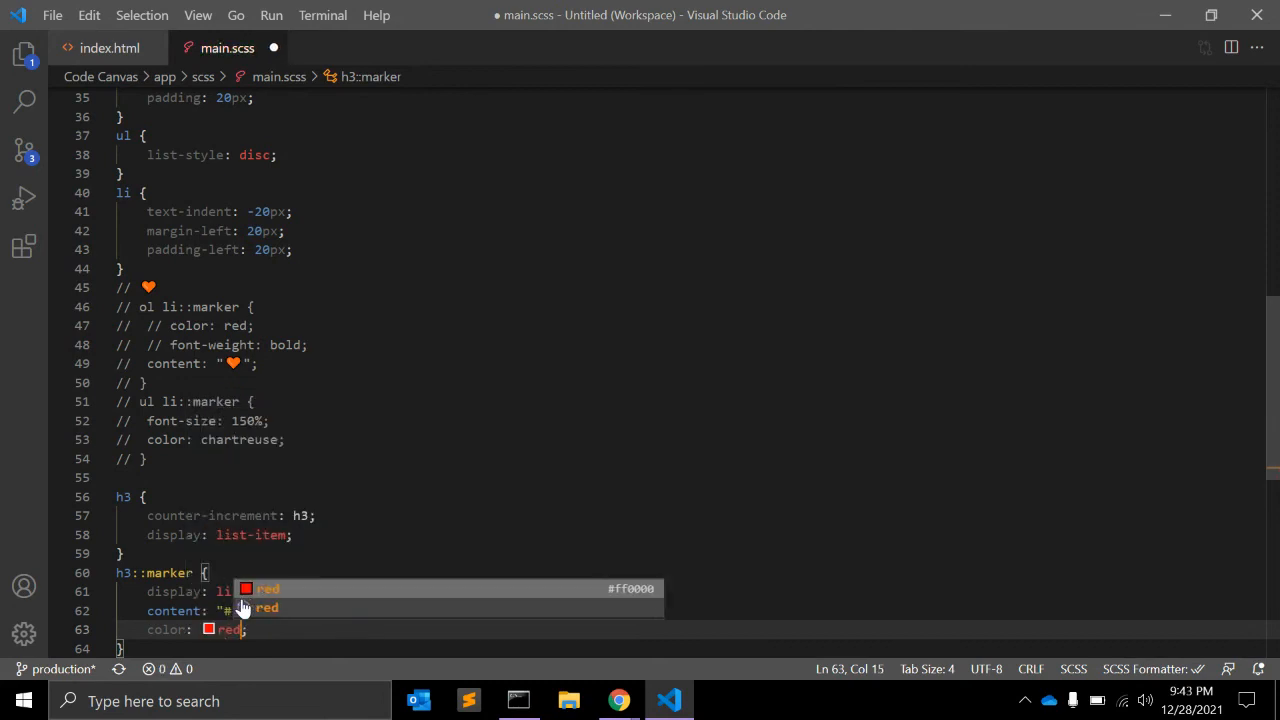
type("font-weight: bold;")
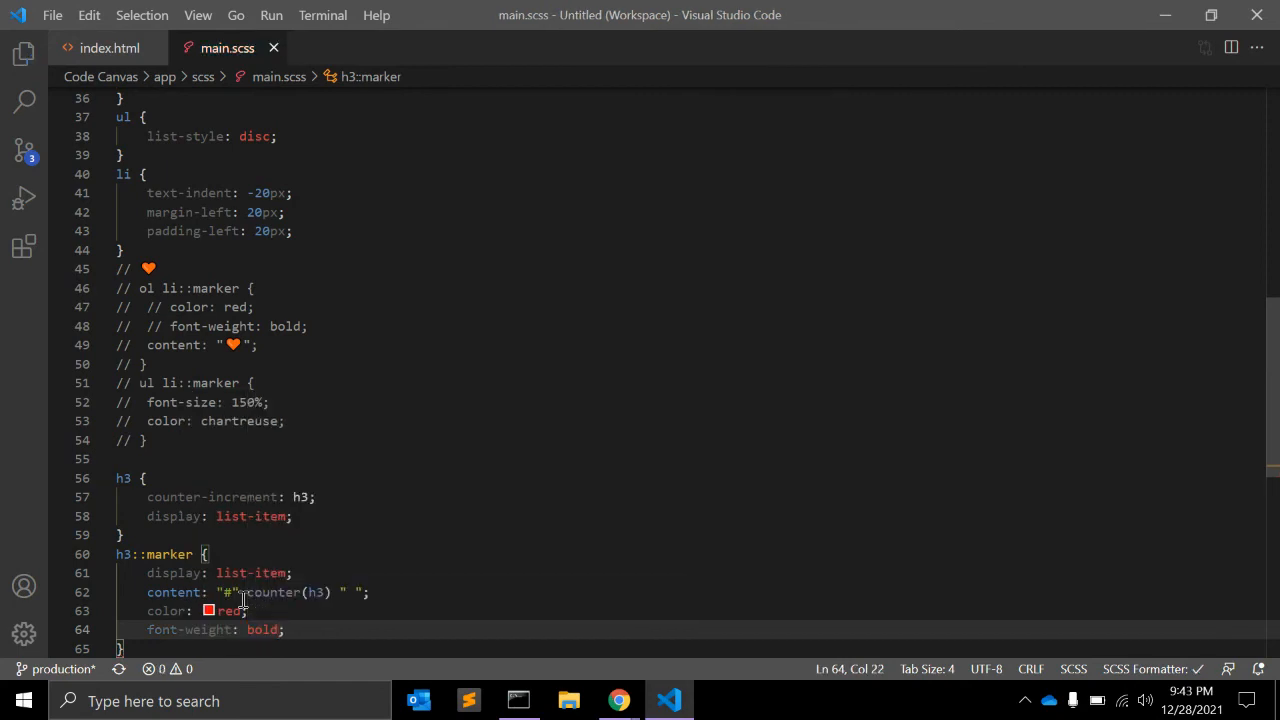
Scroll the Chrome preview to confirm the headings show red bold #1, #2 and #3 markers
left_click(618, 700)
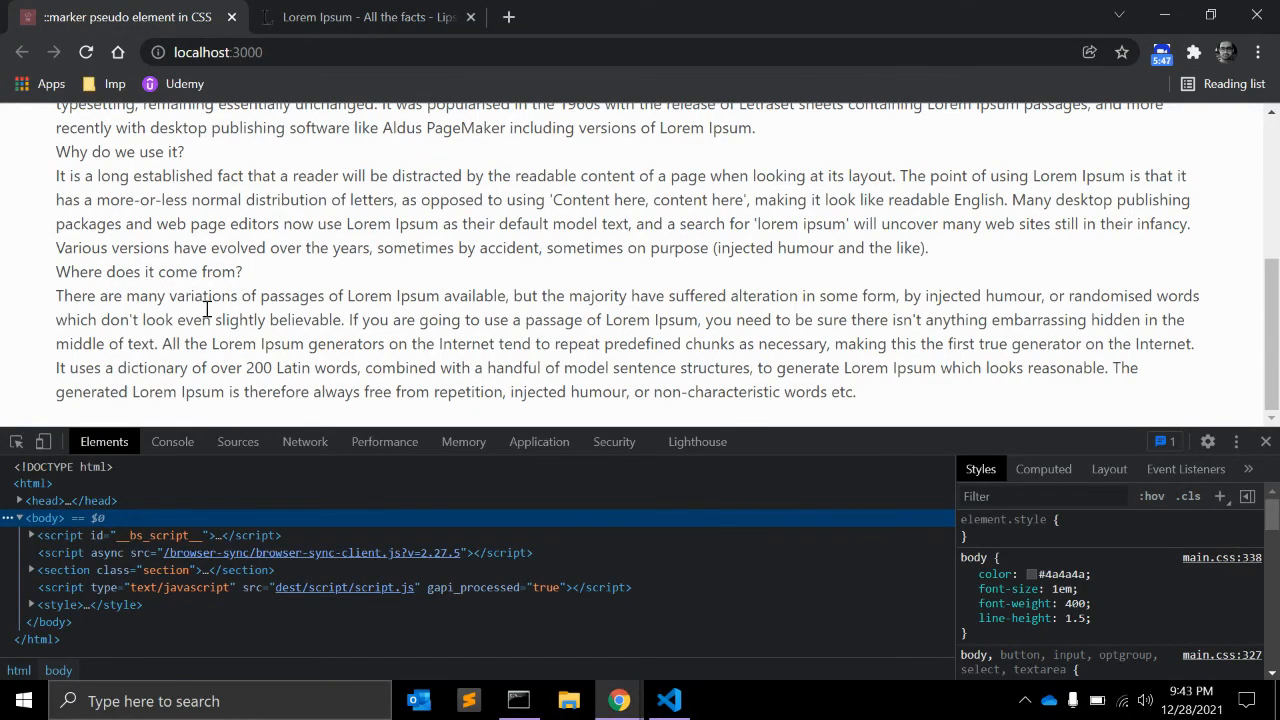
scroll("up", 3)
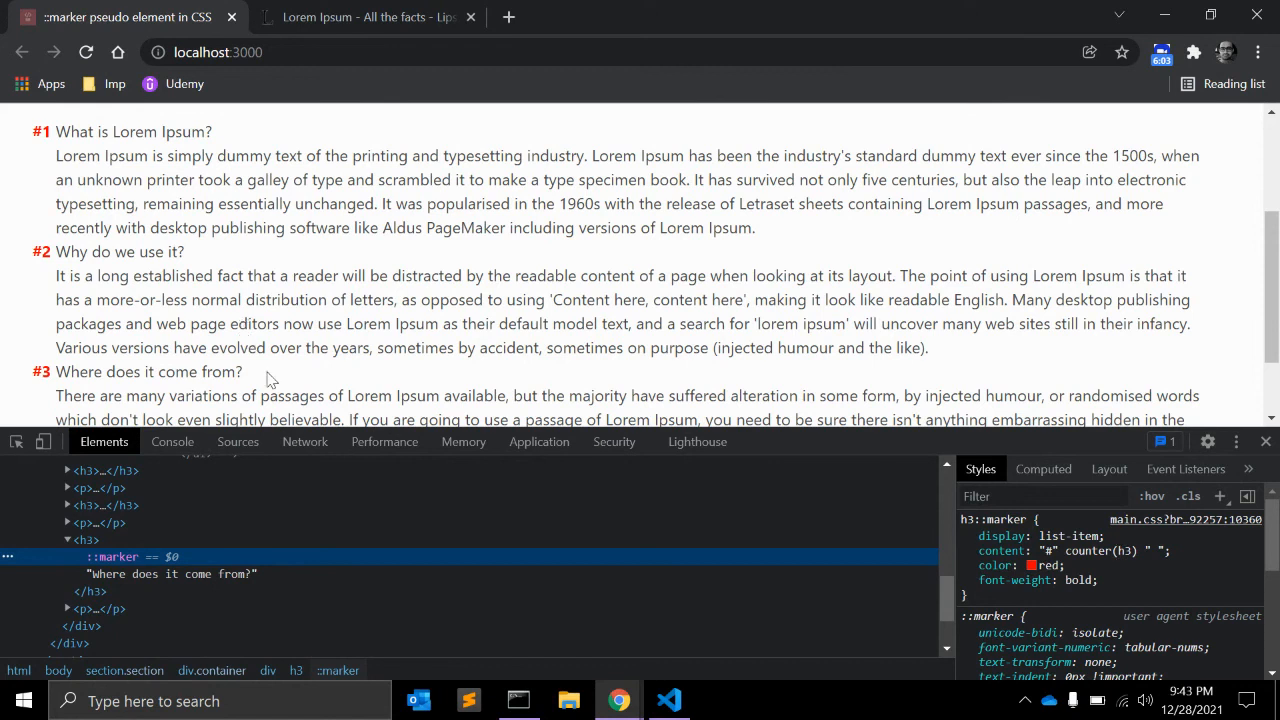
scroll("up", 3)
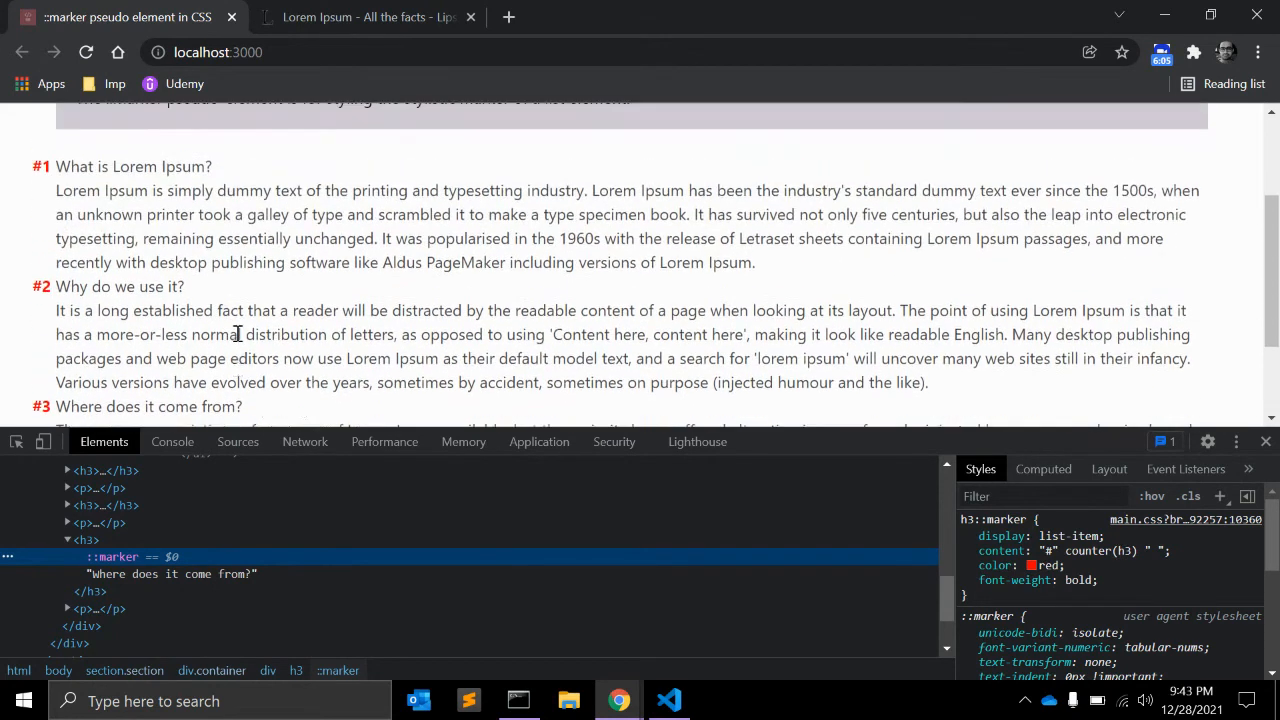
scroll("up", 3)
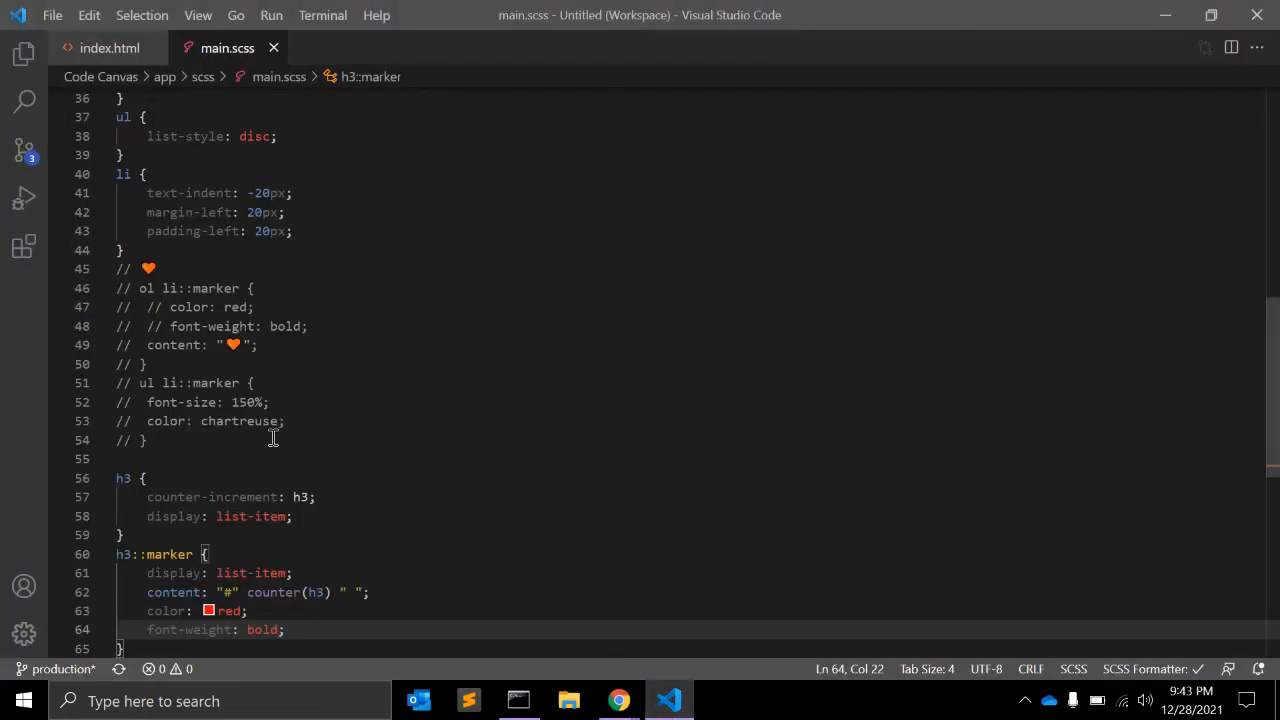
Add a fourth heading section in index.html and confirm Chrome numbers it #4
left_click(109, 47)
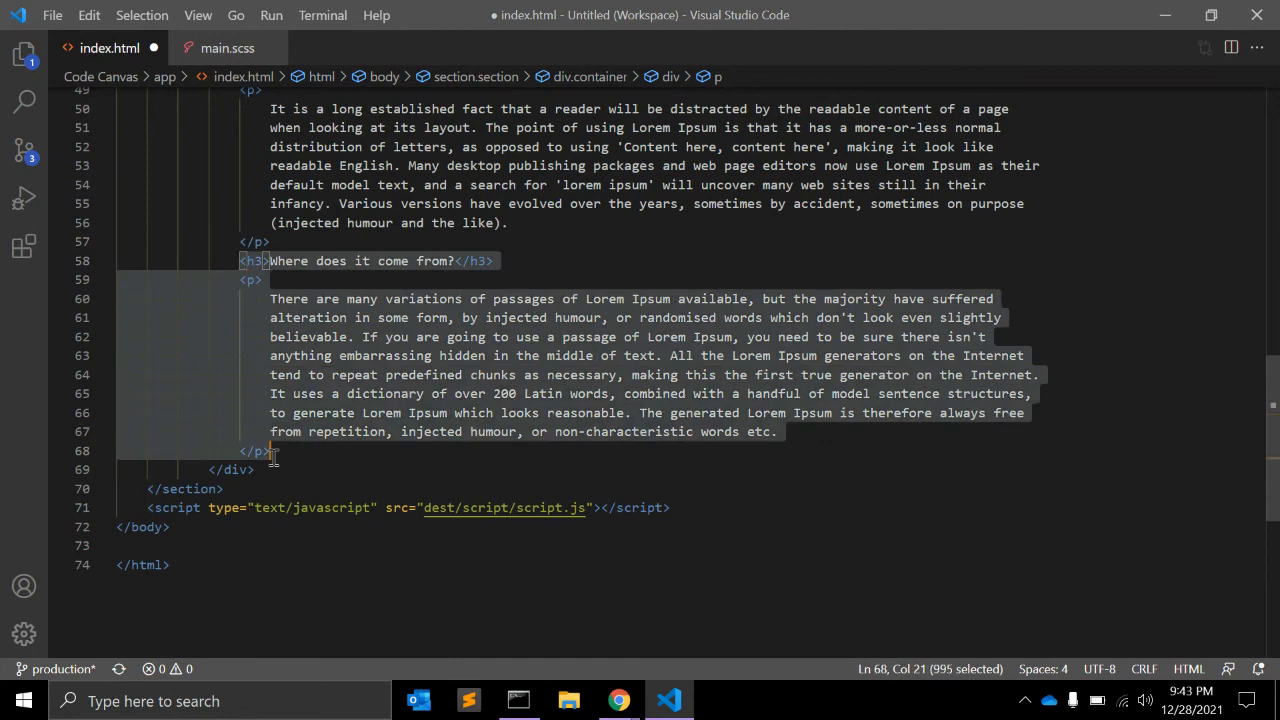
scroll("up", 3)
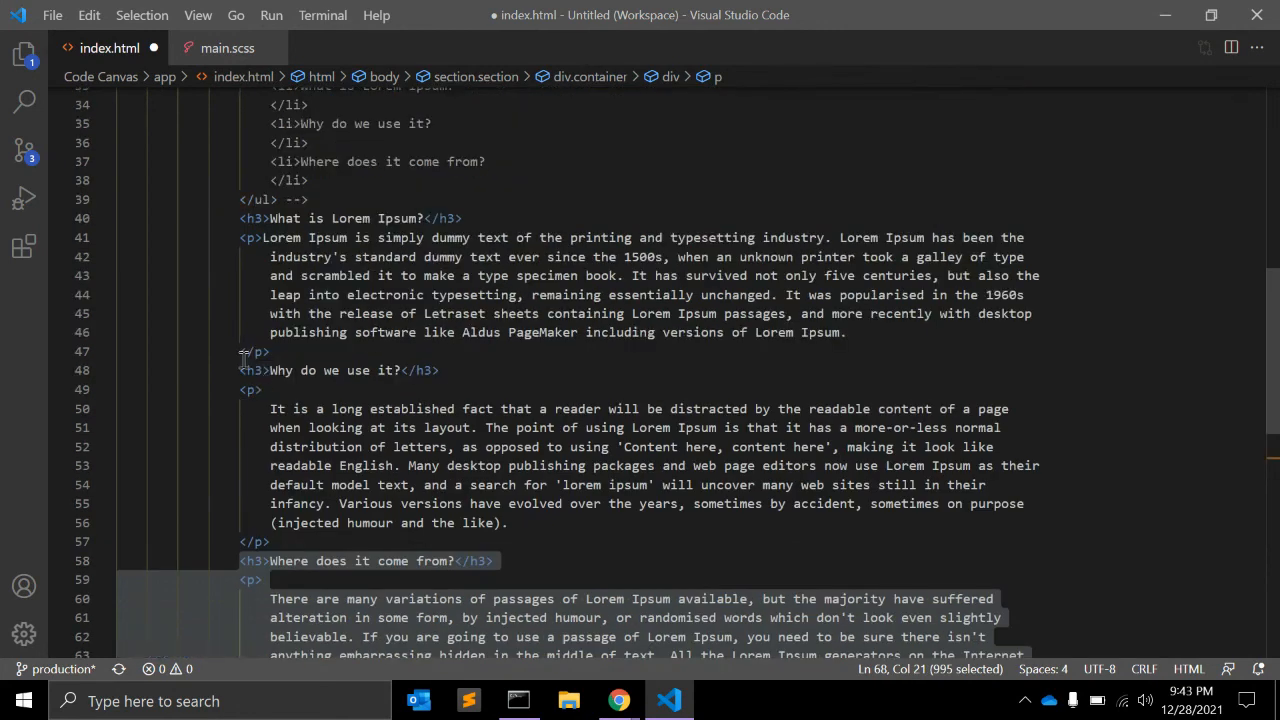
left_click(284, 522)
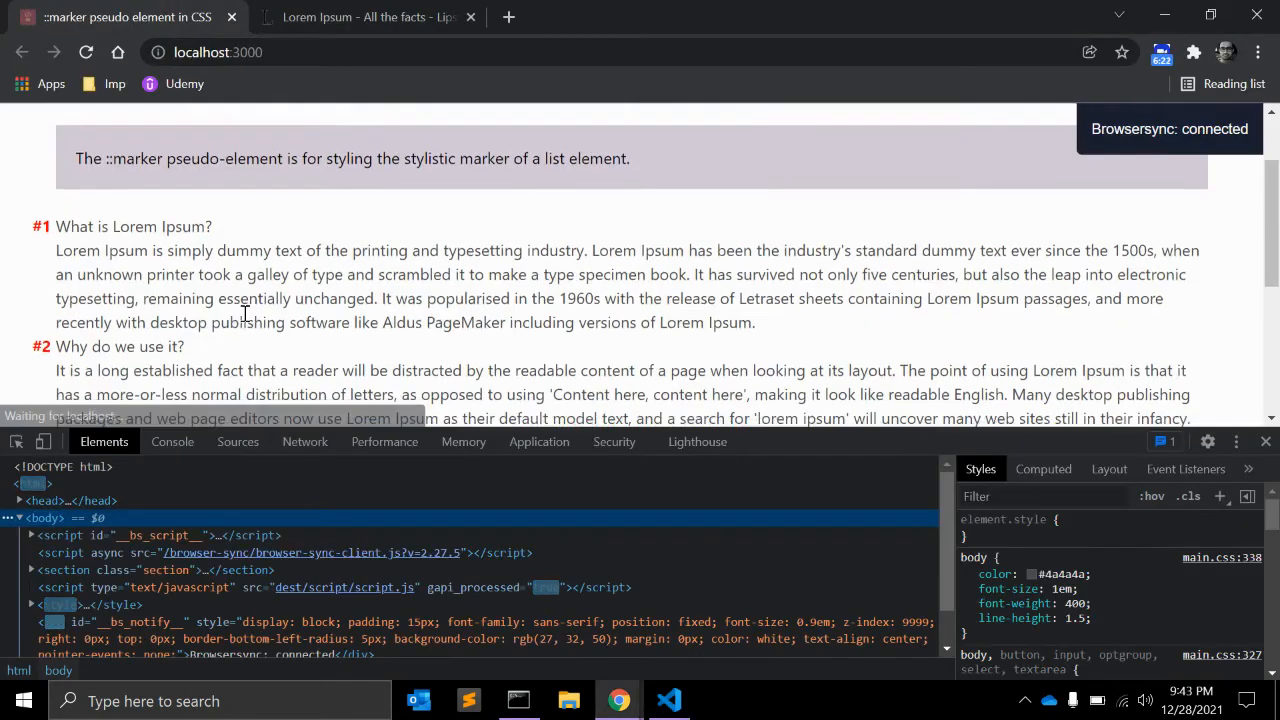
scroll("down", 3)
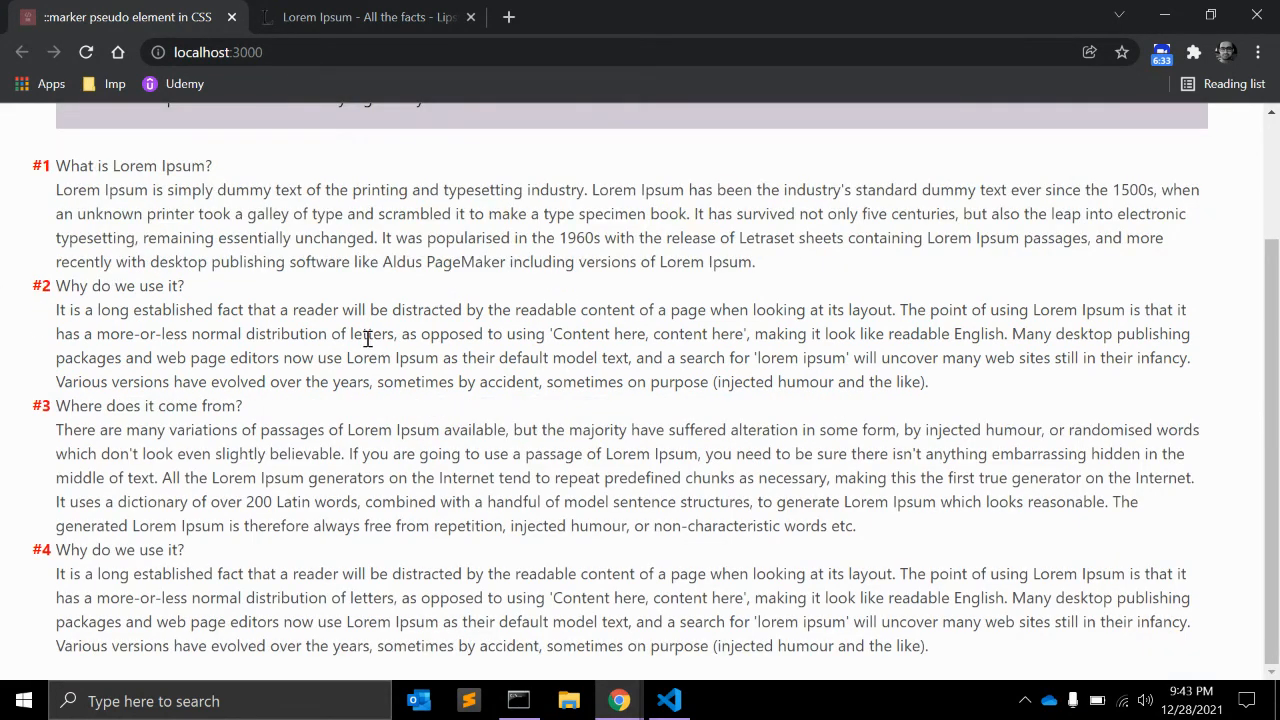
scroll("up", 3)
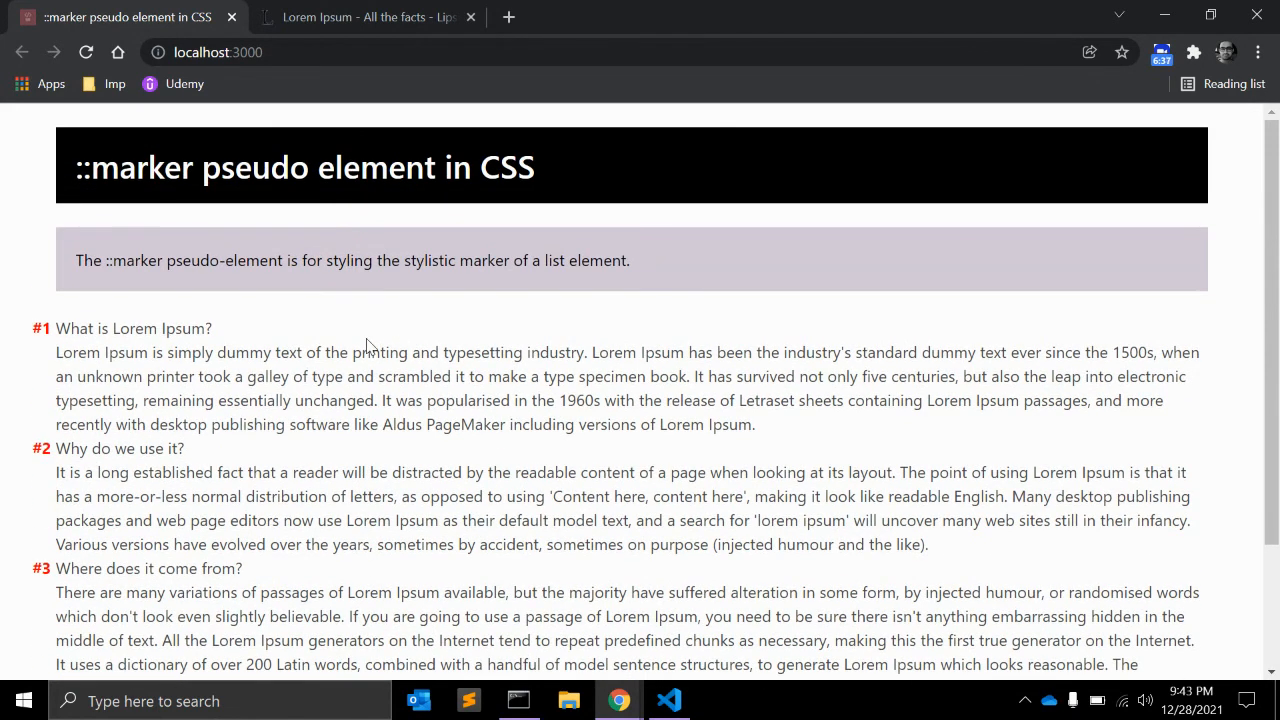
left_click(668, 700)
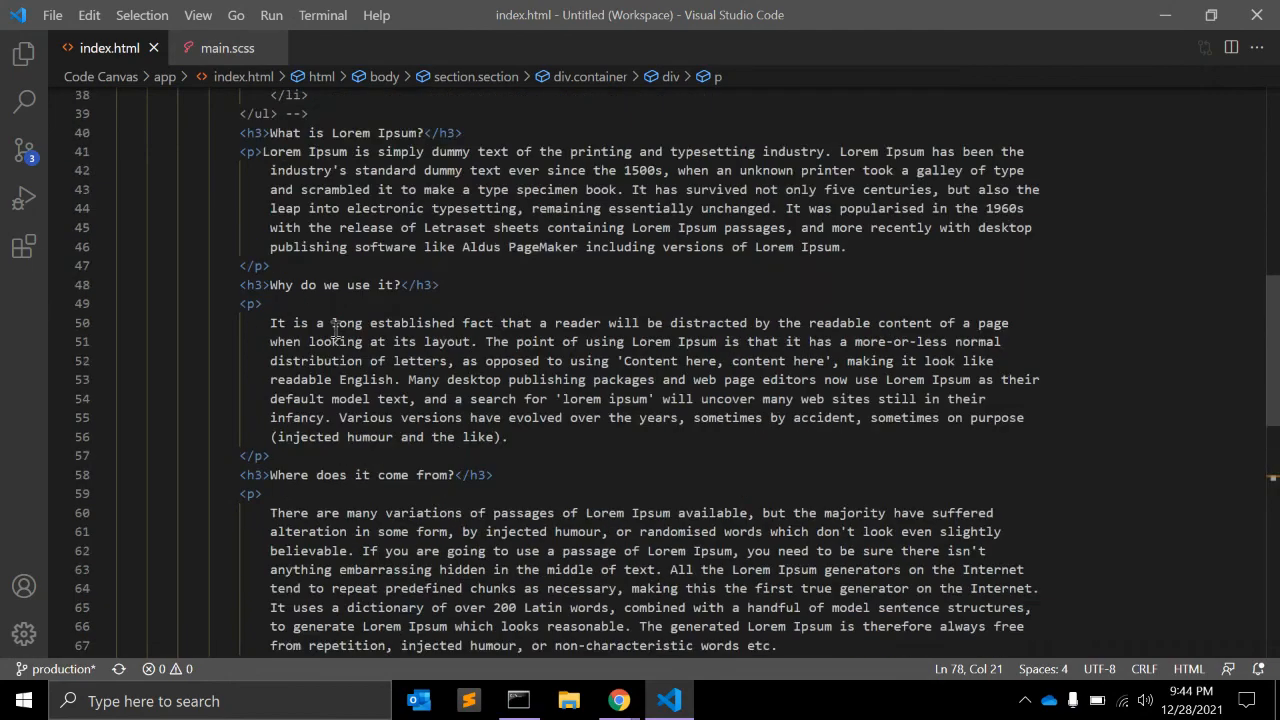
left_click(618, 700)
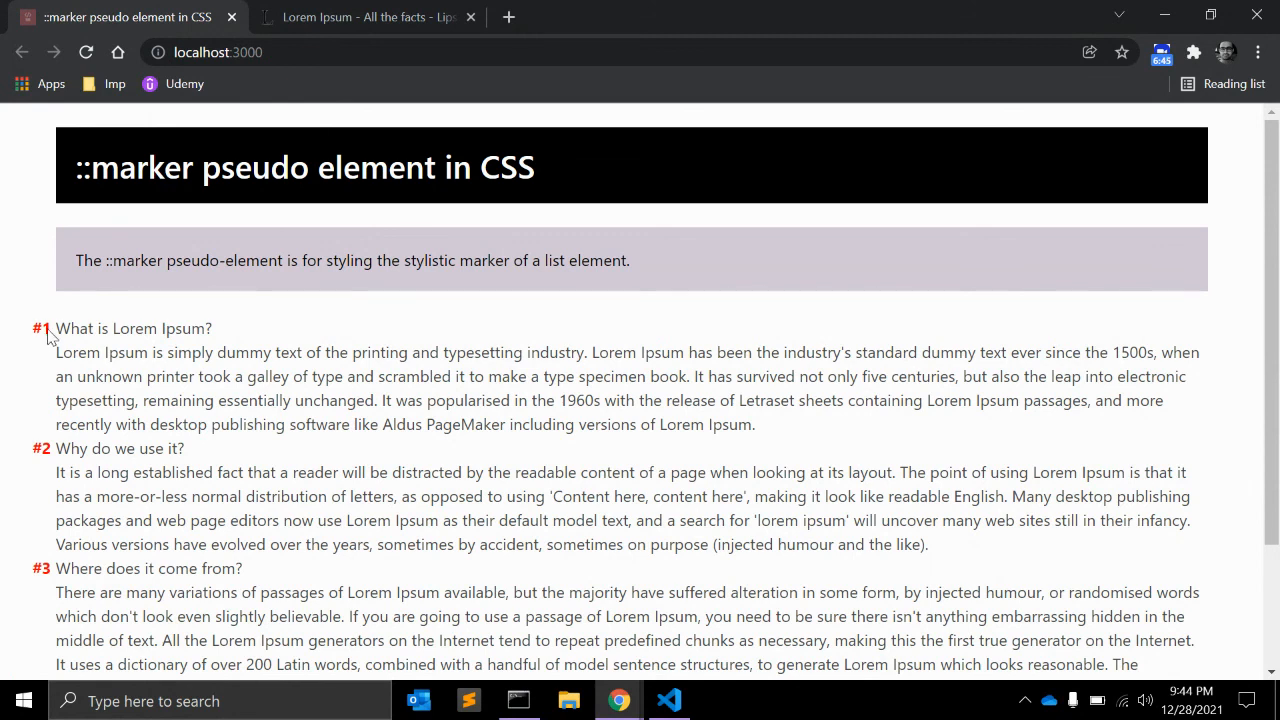
scroll("down", 3)
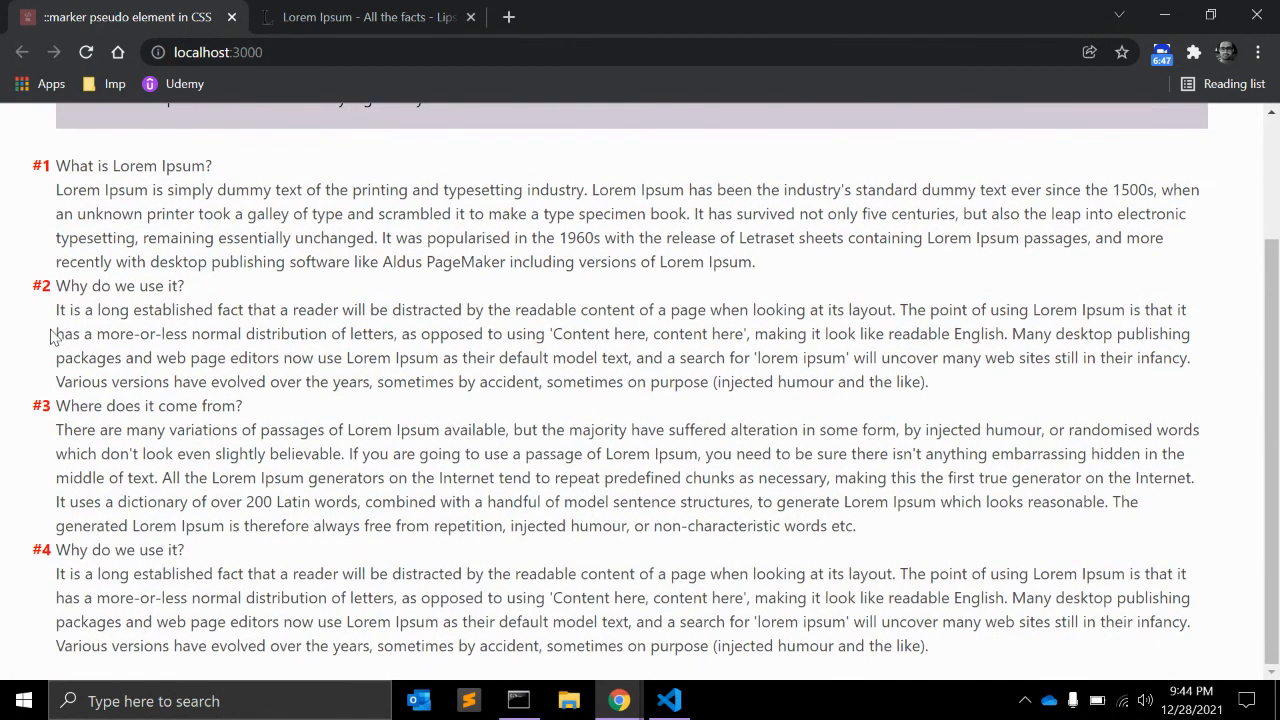